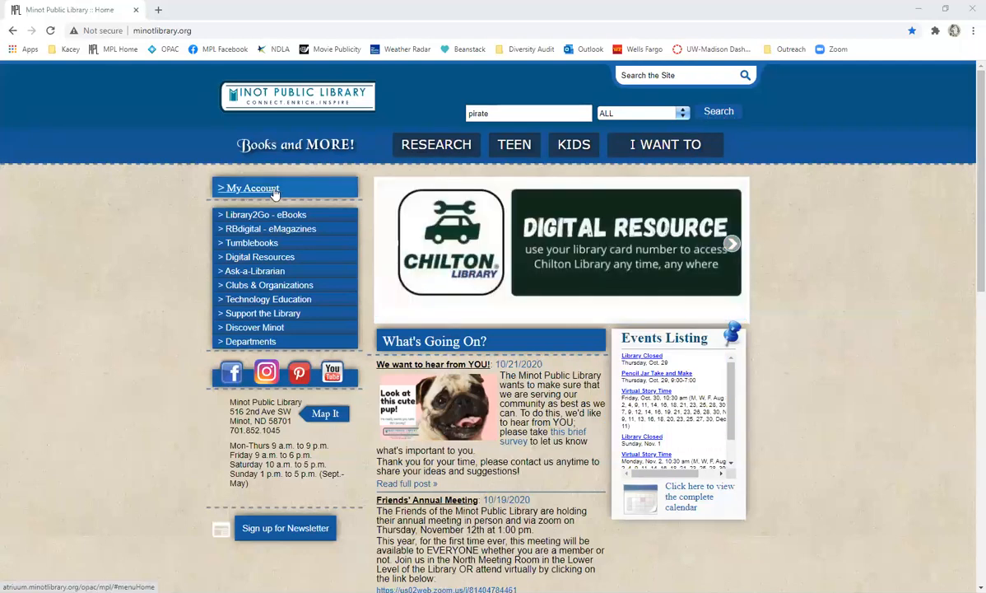
# - Open the Alexandria online catalog from the library homepage's My Account link
pyautogui.click(252, 187)
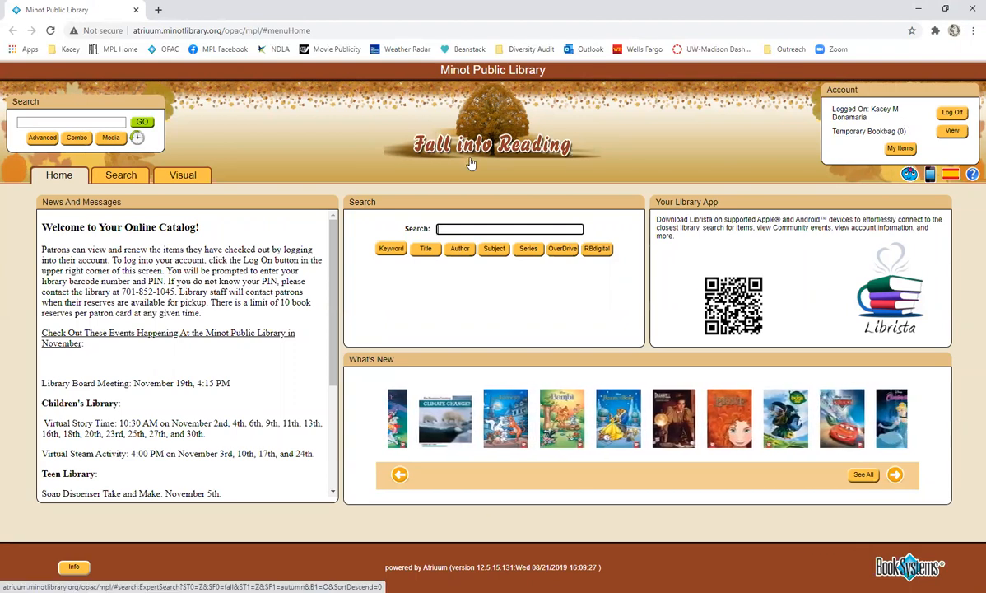
pyautogui.click(896, 474)
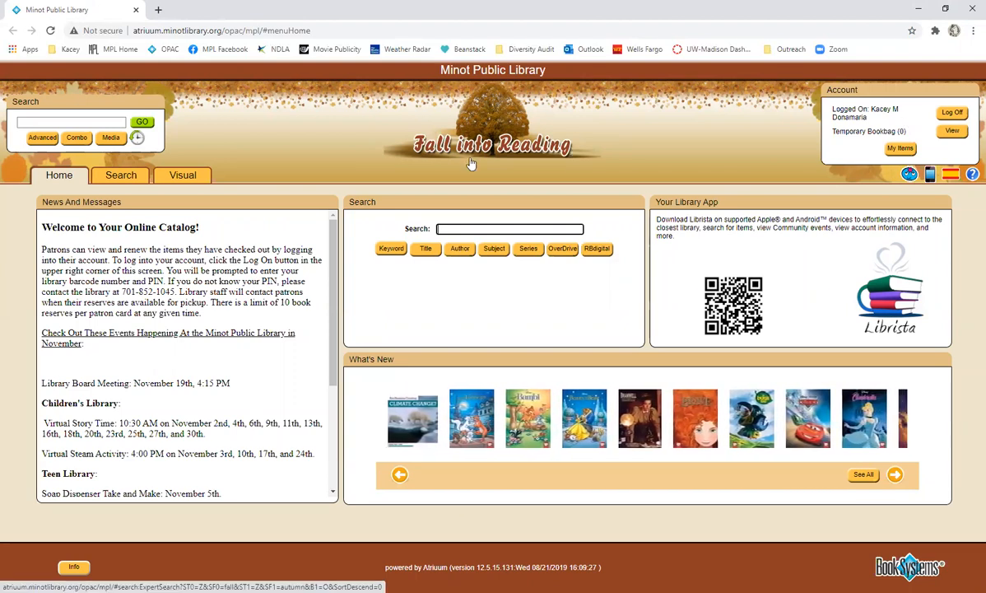
pyautogui.click(896, 474)
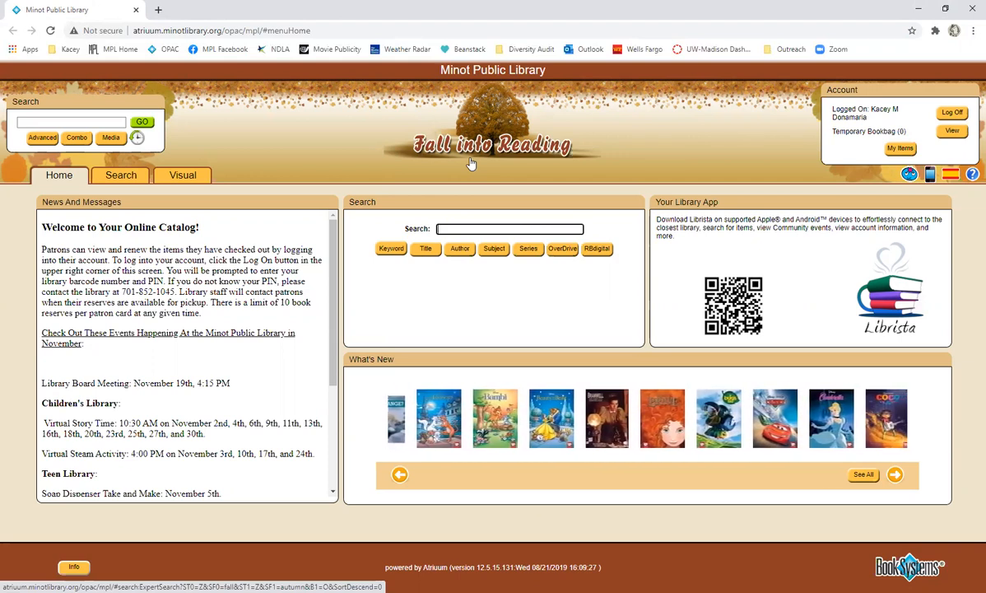
pyautogui.click(895, 474)
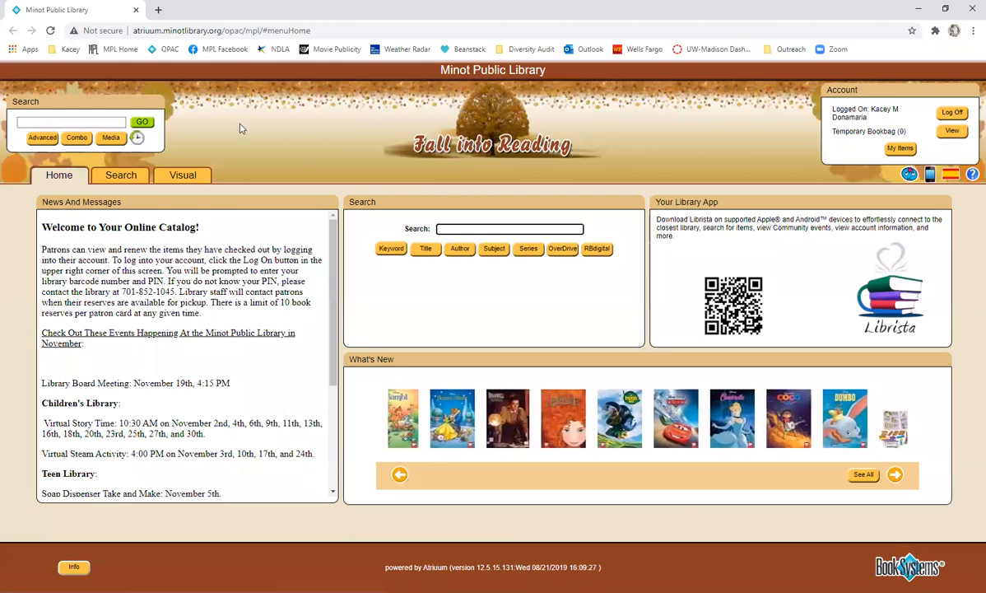
pyautogui.click(896, 474)
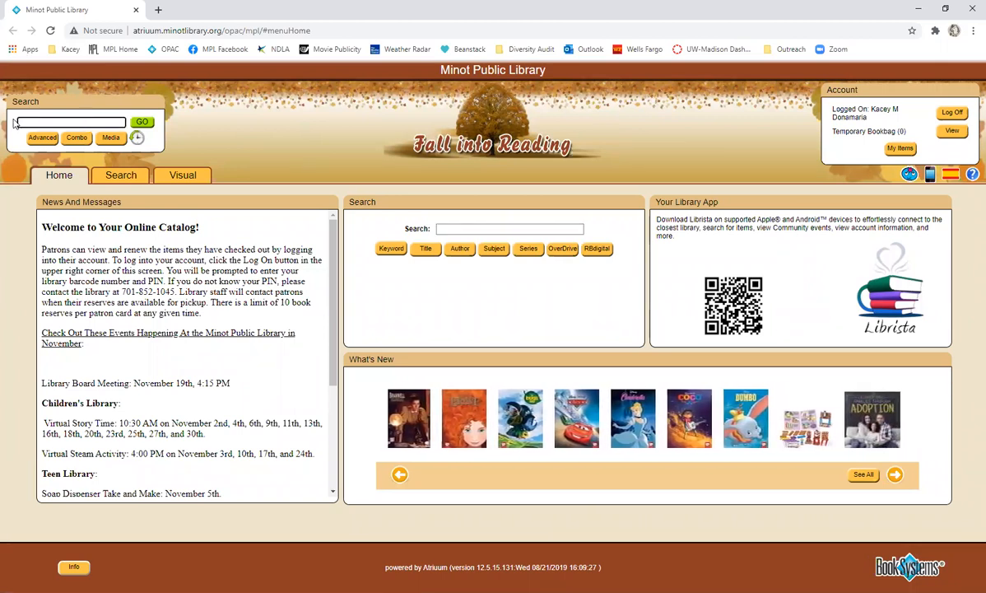
pyautogui.click(894, 474)
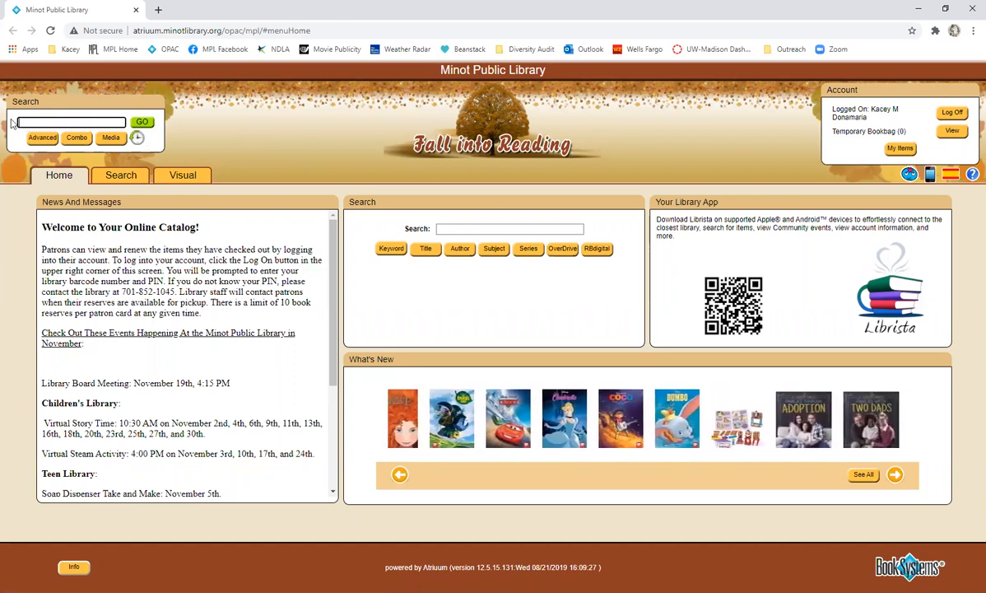
pyautogui.click(896, 475)
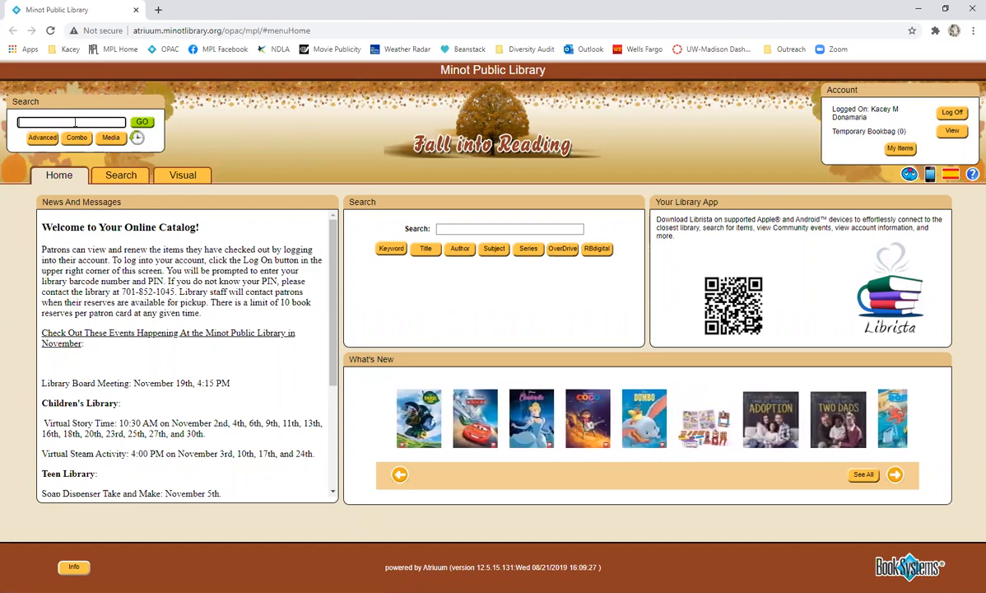
pyautogui.click(895, 474)
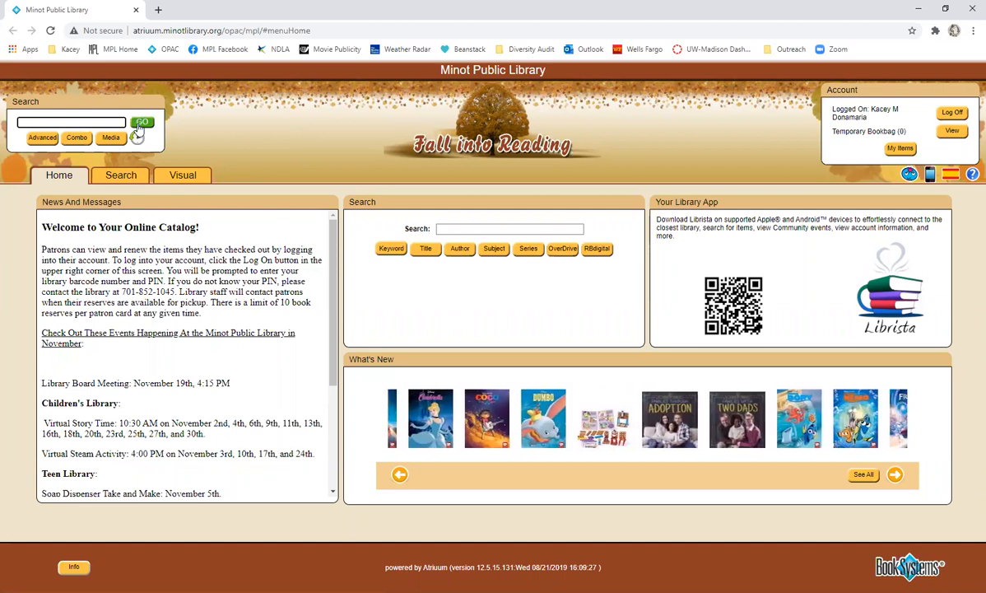
pyautogui.click(894, 474)
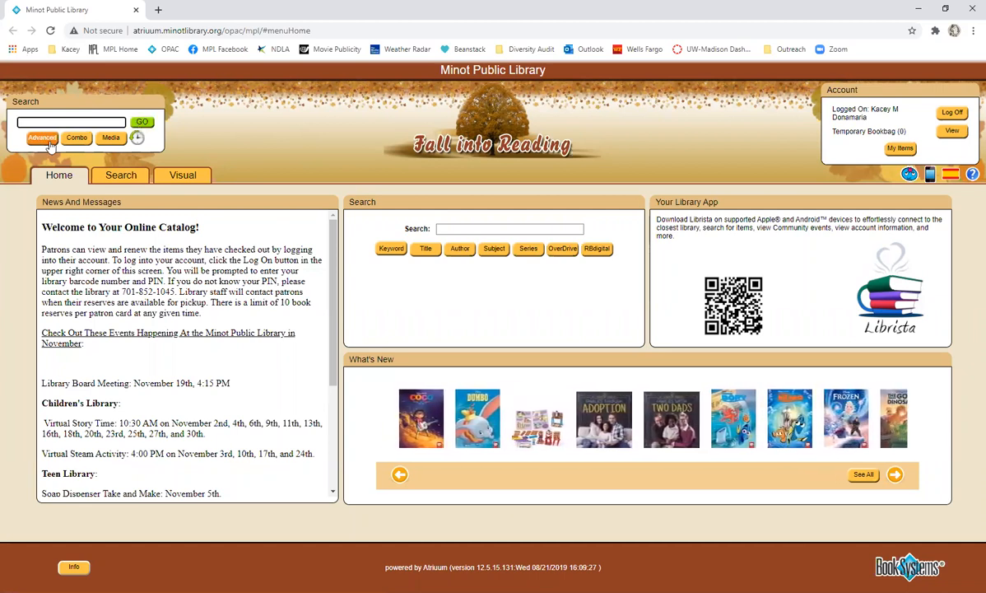
pyautogui.click(43, 138)
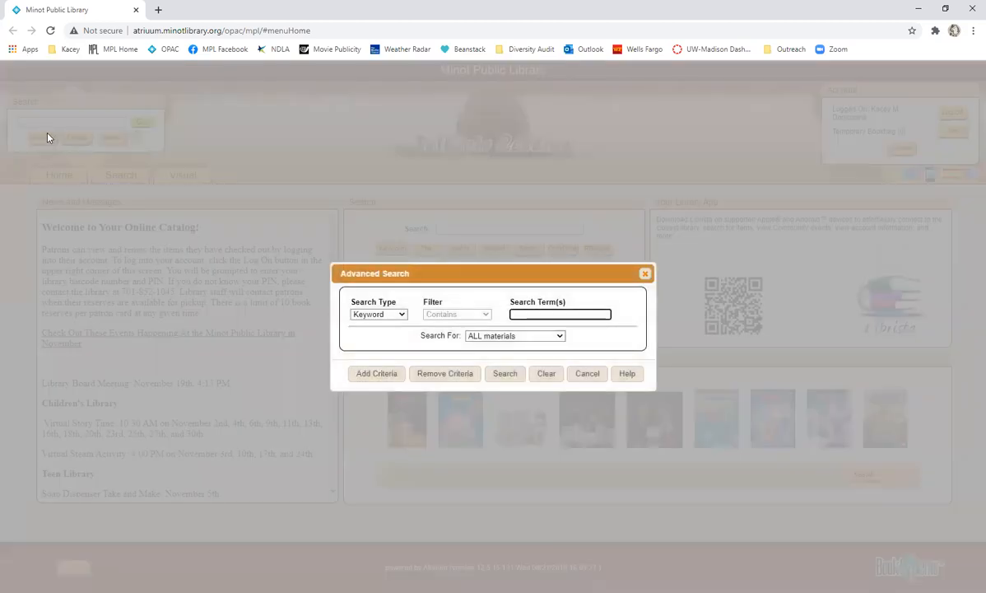
pyautogui.click(379, 313)
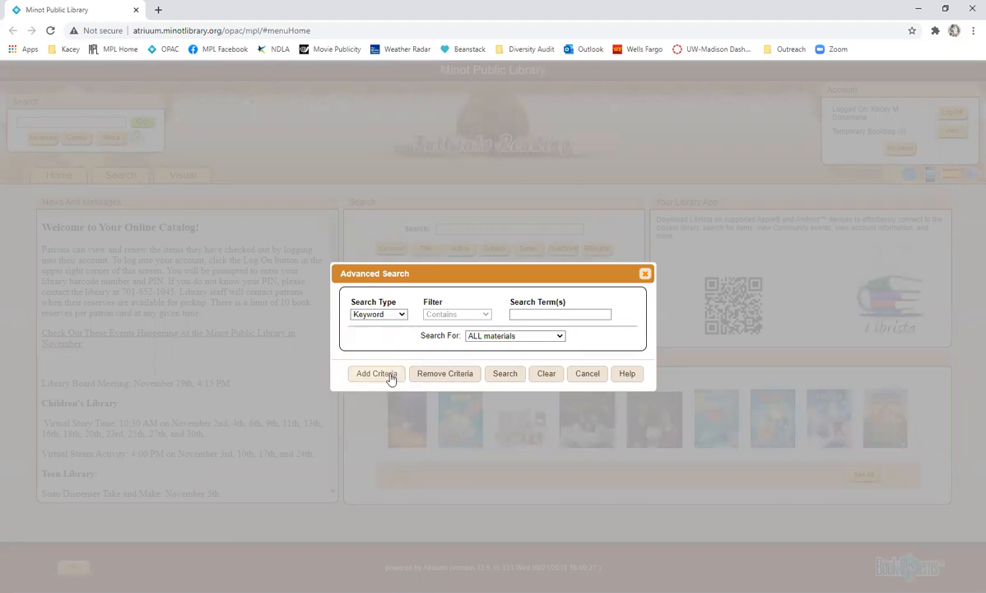
pyautogui.click(375, 372)
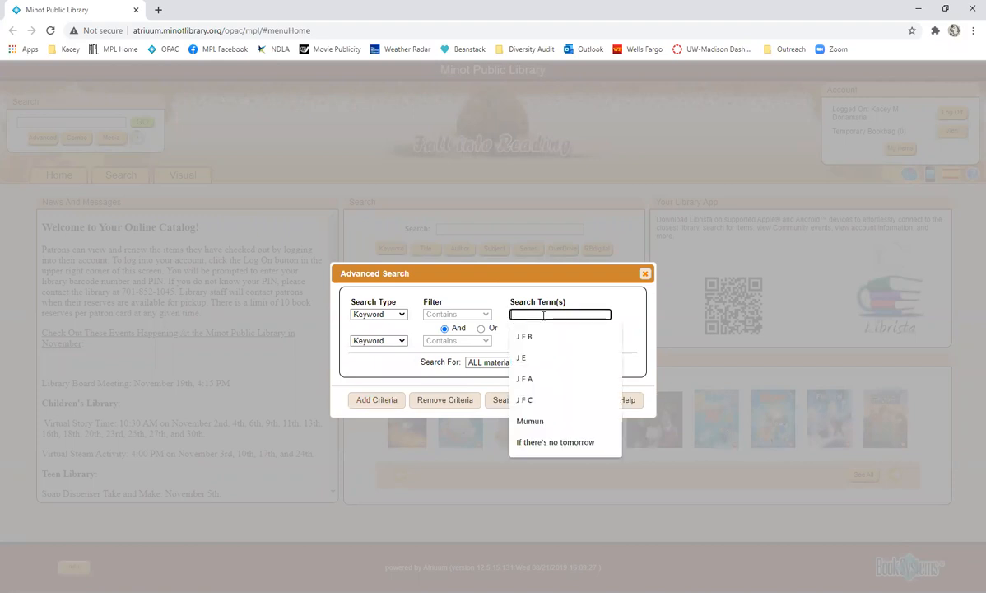
pyautogui.write('pirates')
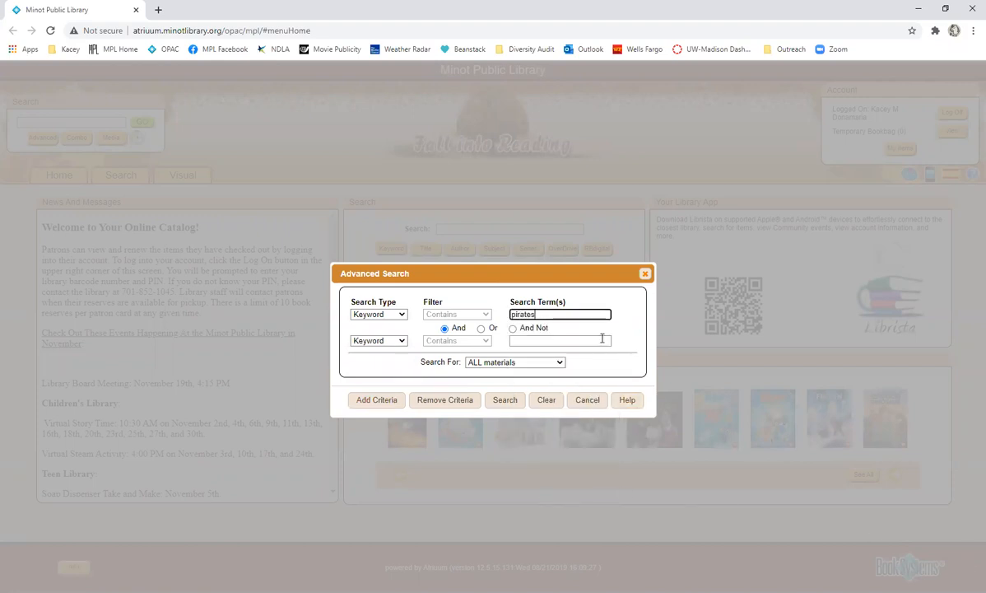
pyautogui.write('cat')
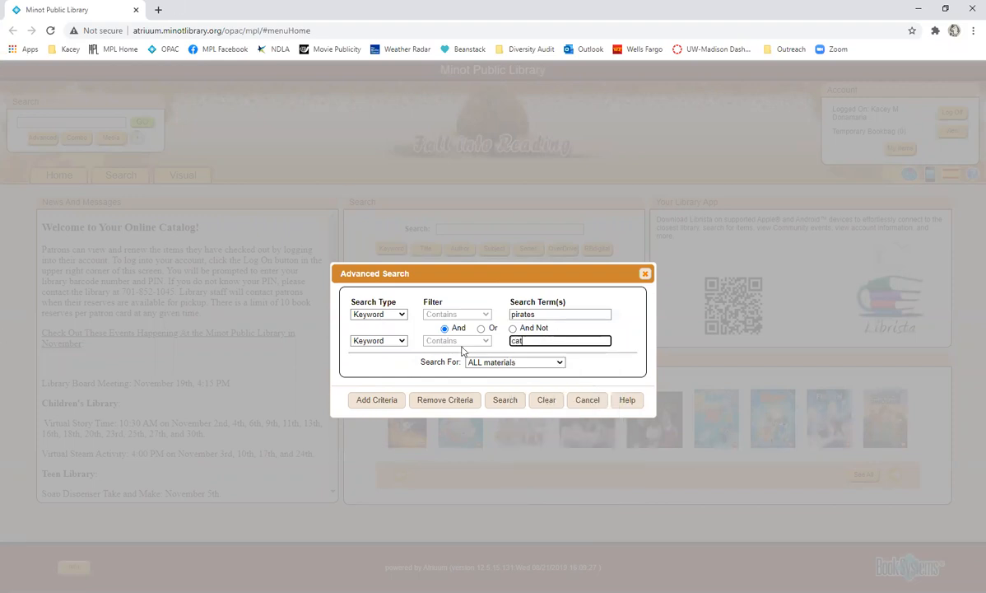
pyautogui.moveTo(613, 365)
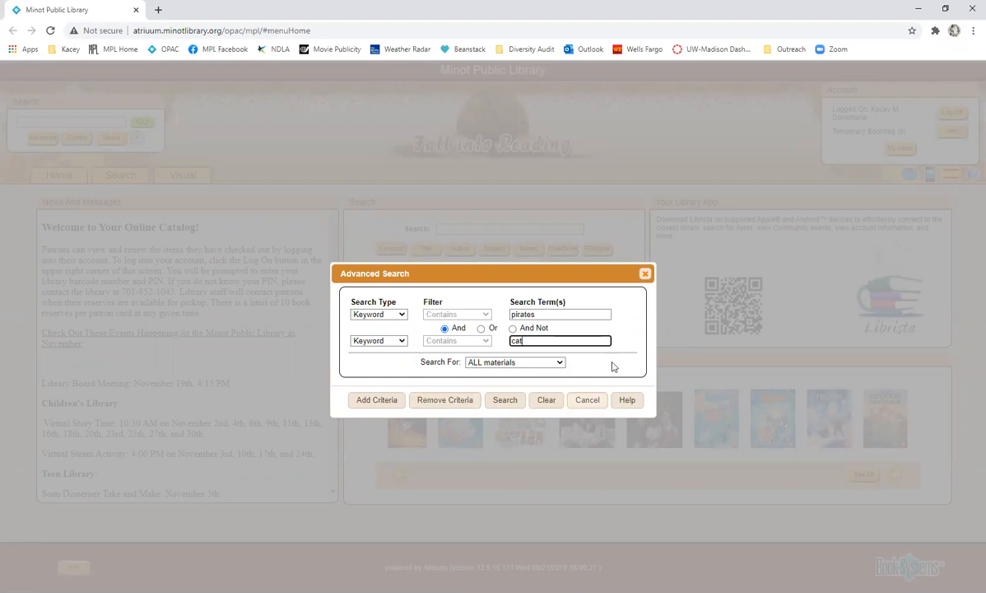
pyautogui.click(586, 400)
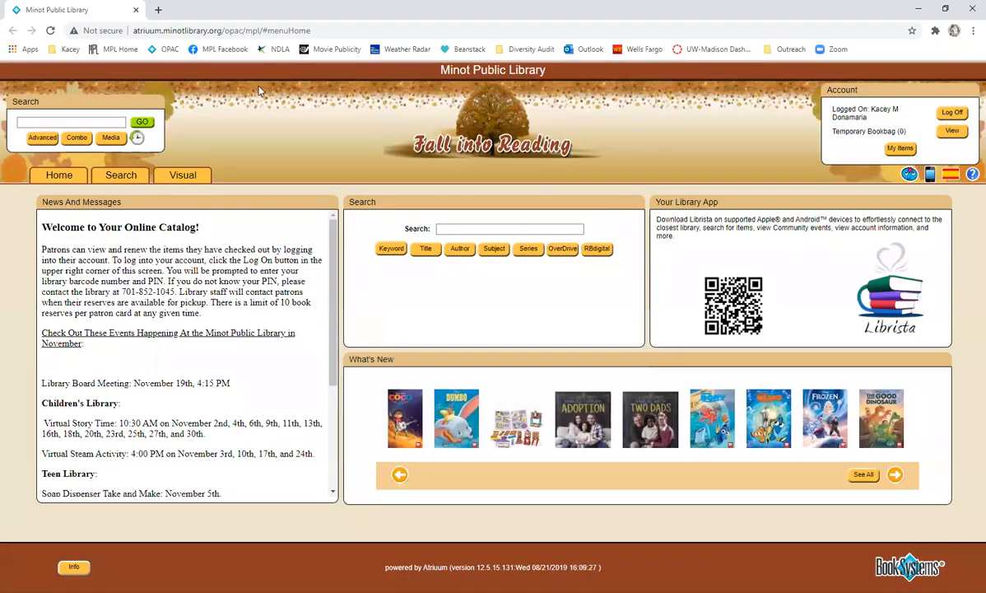
pyautogui.click(76, 139)
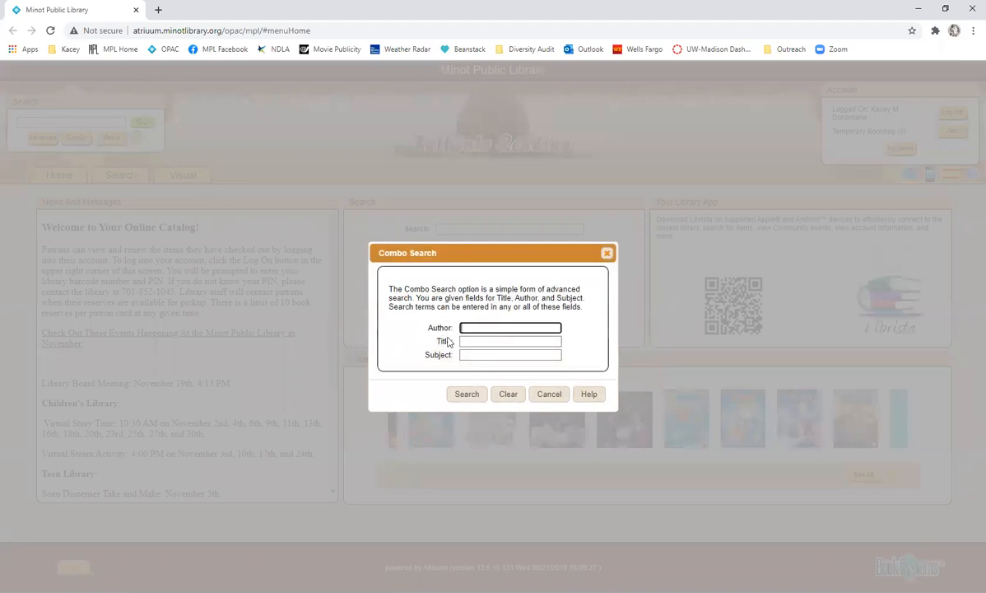
pyautogui.moveTo(454, 366)
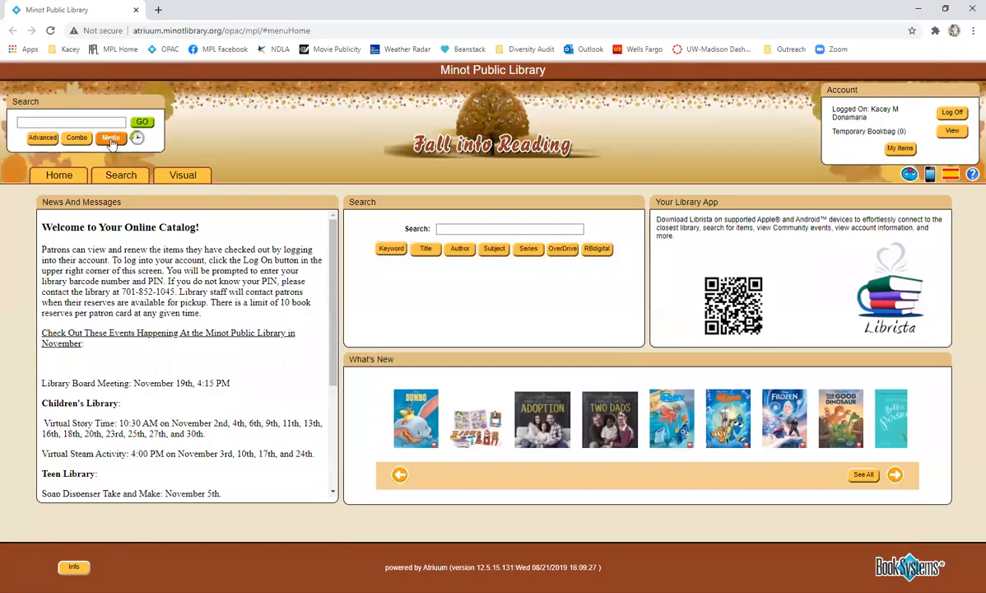
pyautogui.click(112, 138)
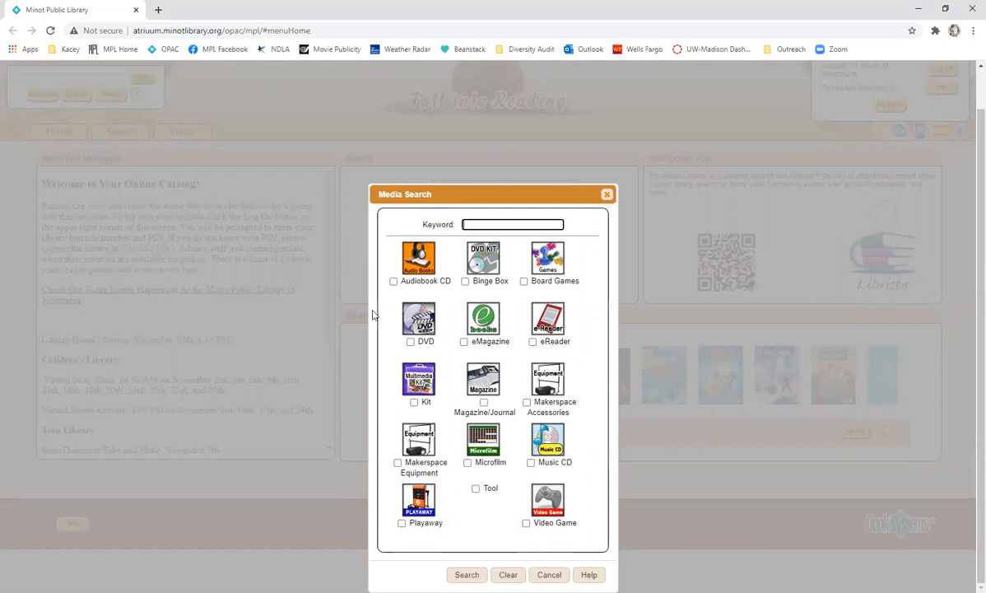
pyautogui.moveTo(580, 289)
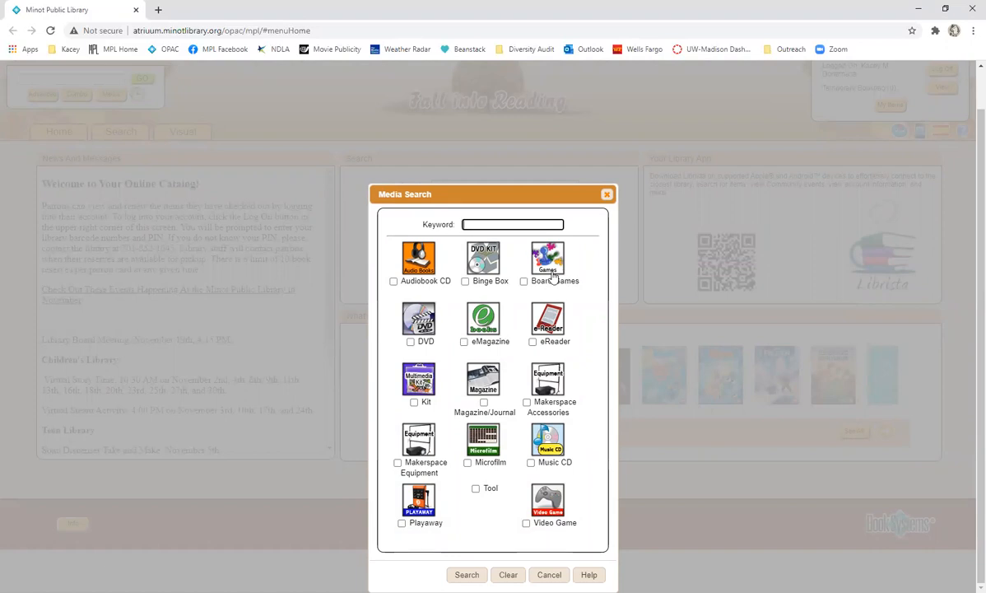
pyautogui.moveTo(409, 362)
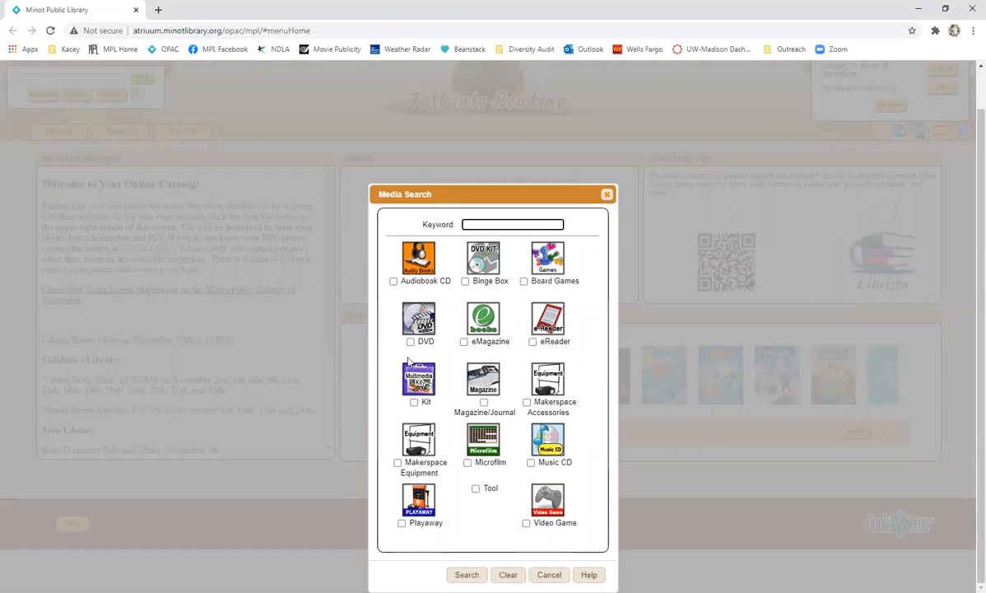
pyautogui.moveTo(475, 451)
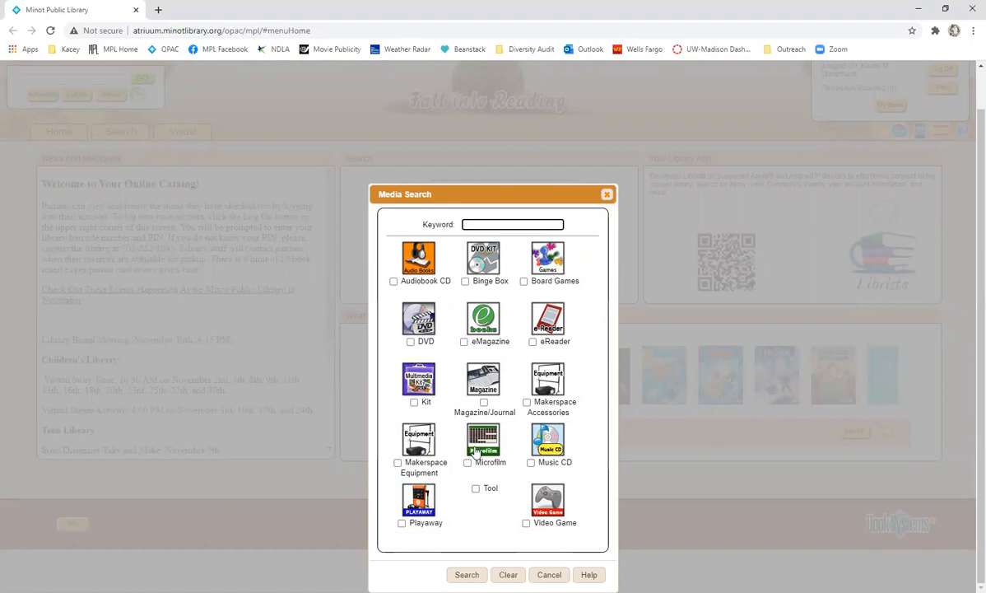
pyautogui.click(412, 341)
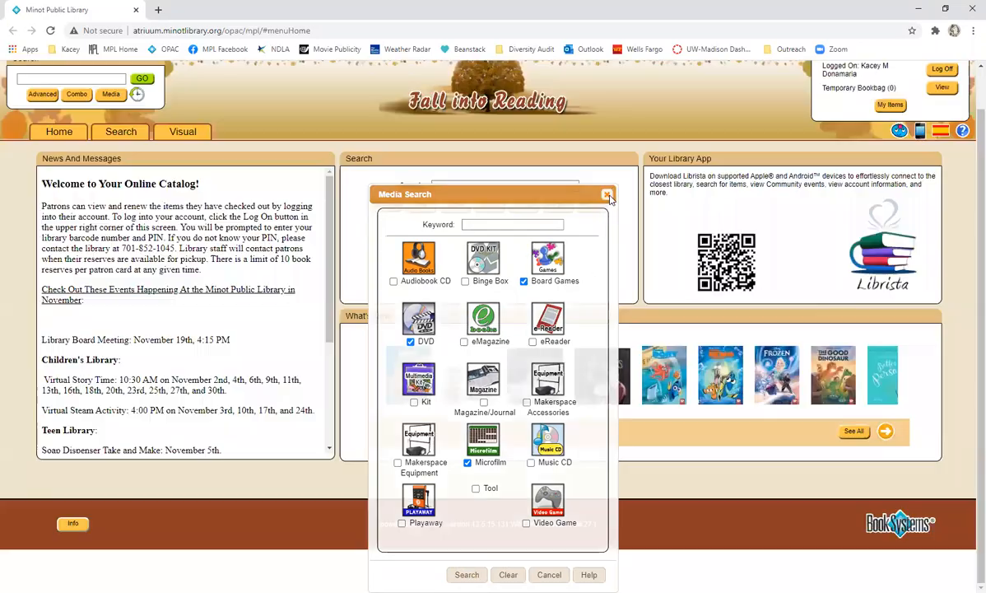
pyautogui.click(607, 194)
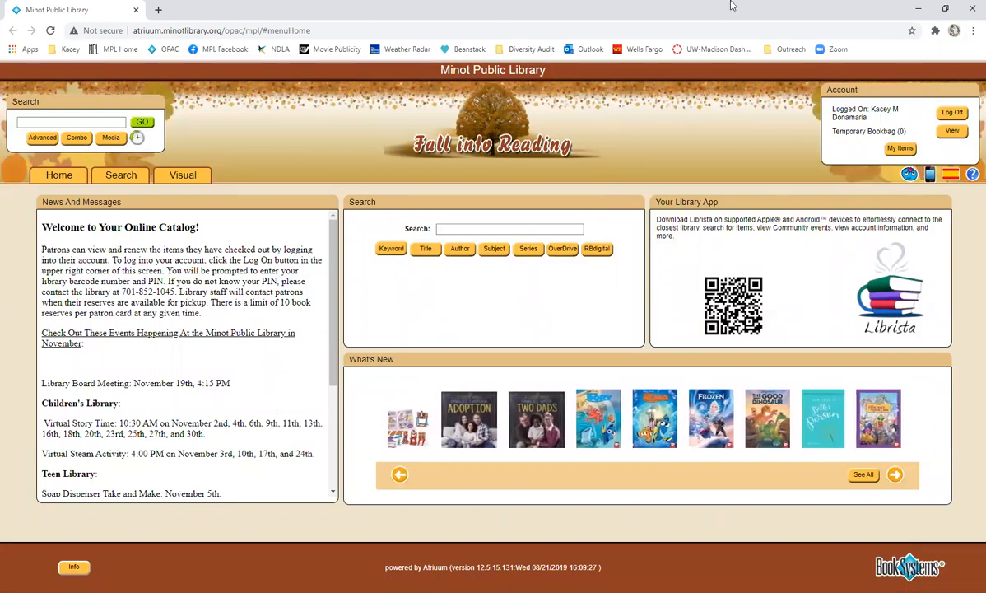
# - Show the Types of Searches overview, from Combo through Browse Collection
pyautogui.click(120, 174)
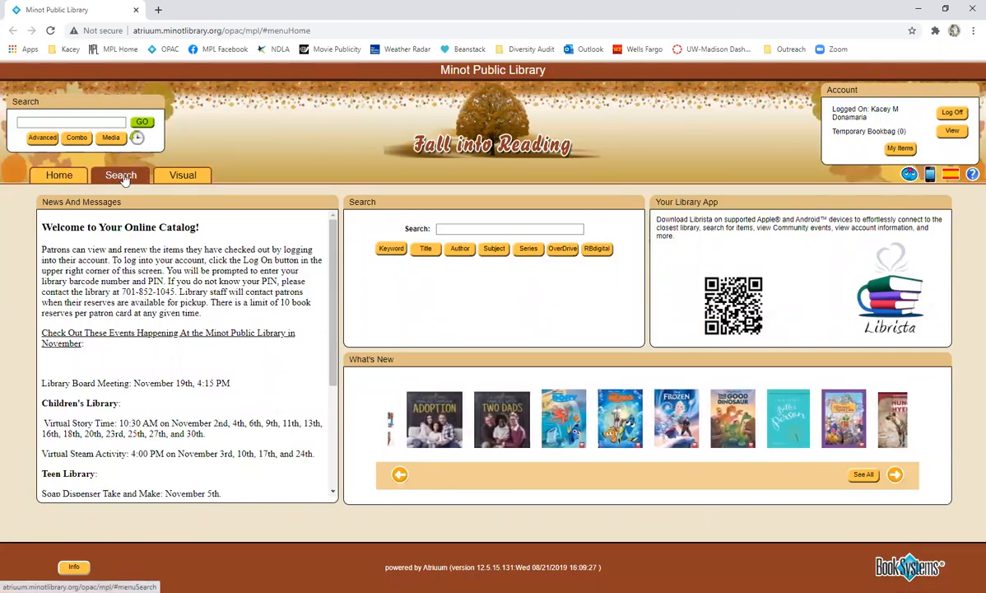
pyautogui.click(120, 175)
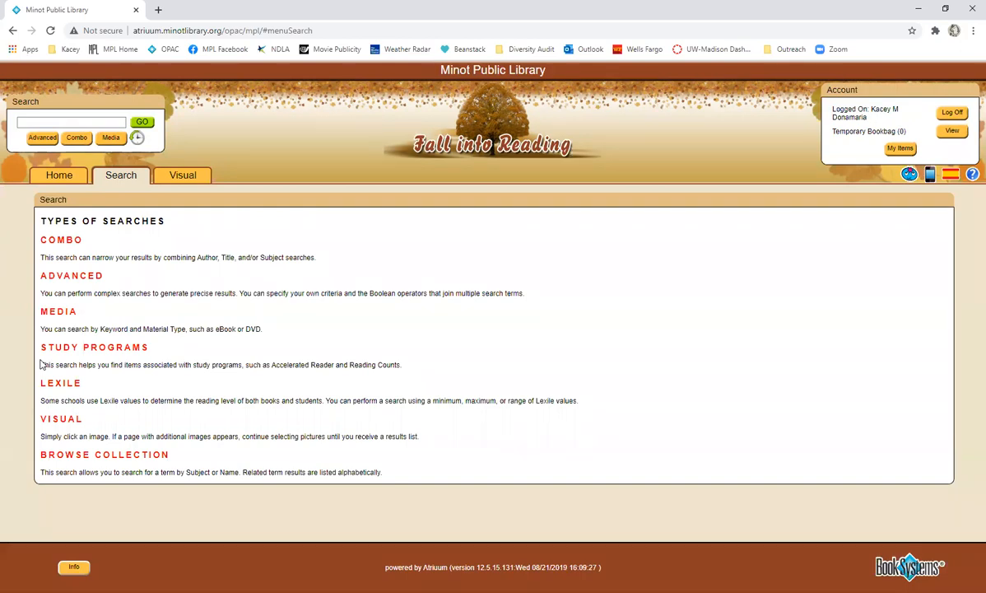
pyautogui.moveTo(74, 346)
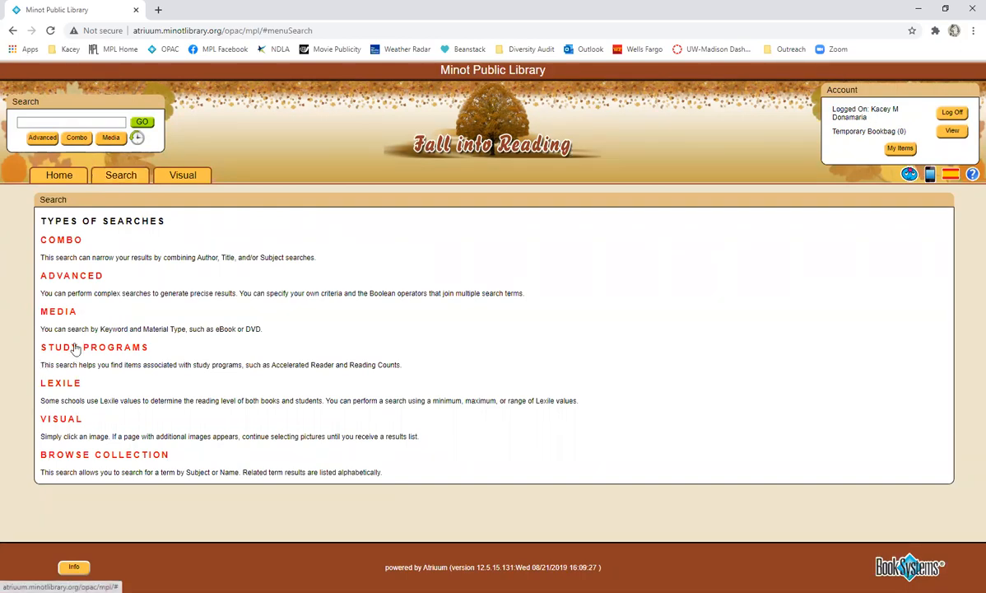
pyautogui.click(95, 346)
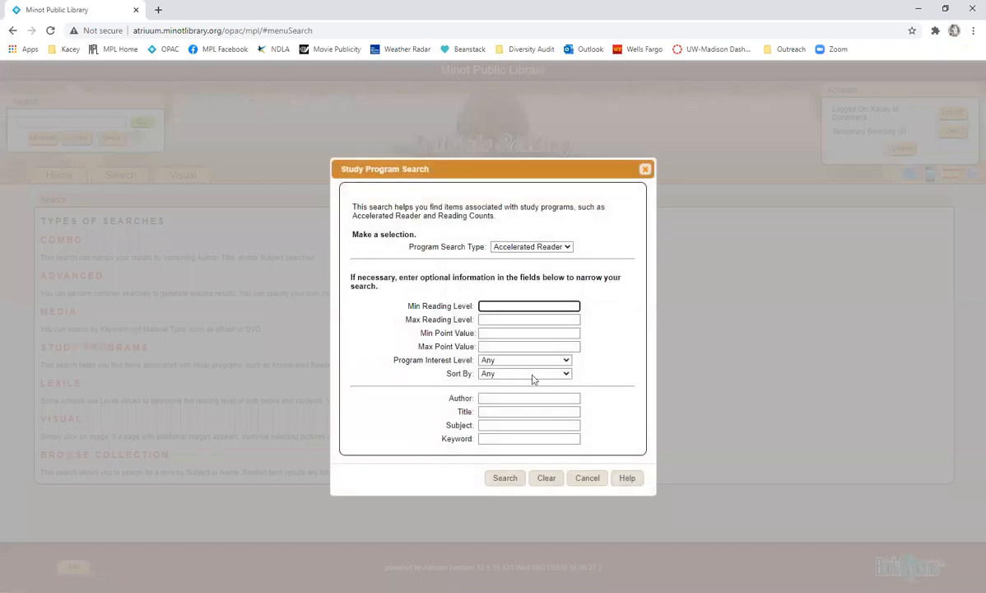
pyautogui.click(530, 247)
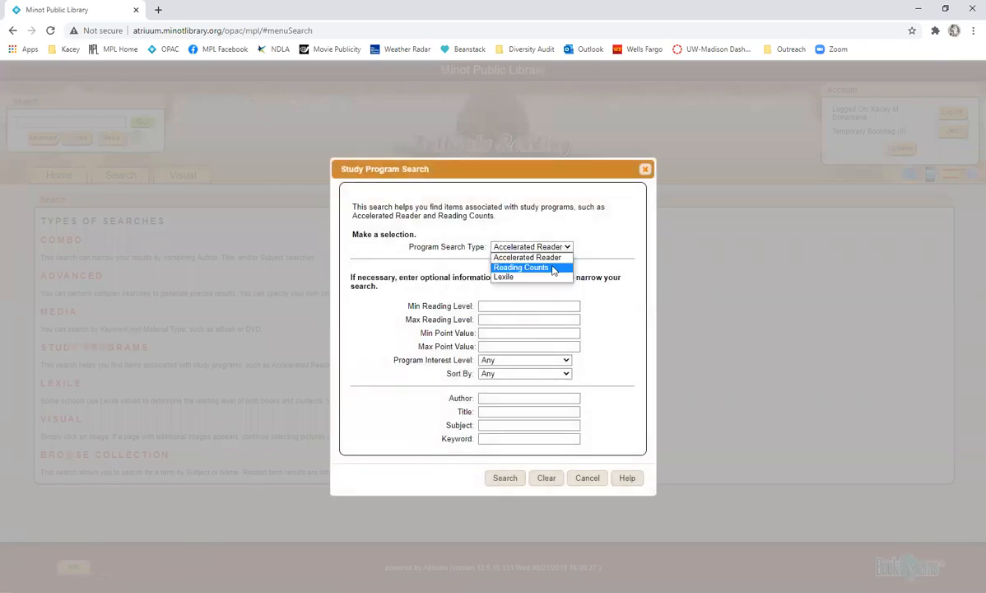
pyautogui.moveTo(527, 257)
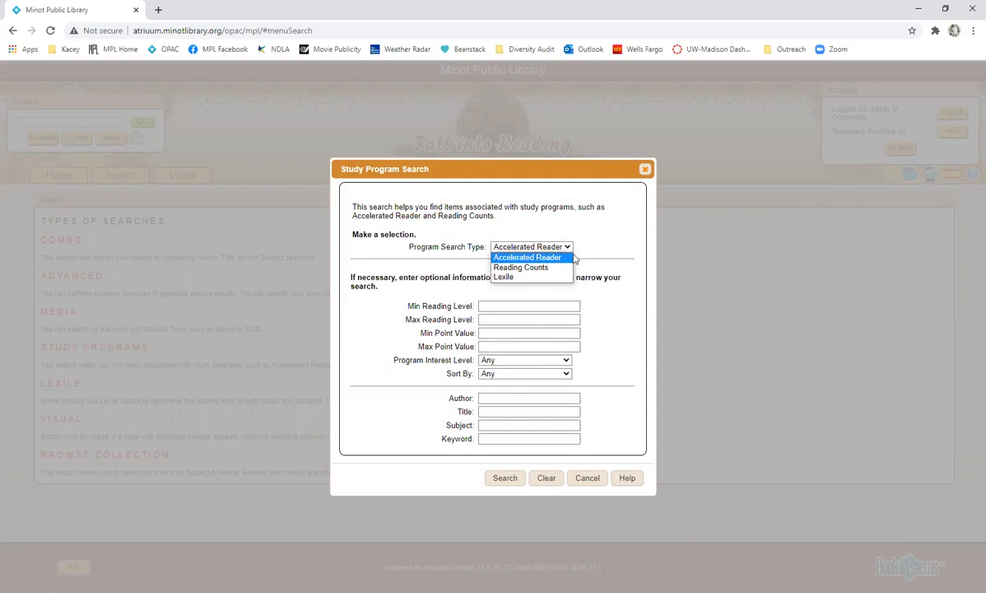
pyautogui.click(527, 257)
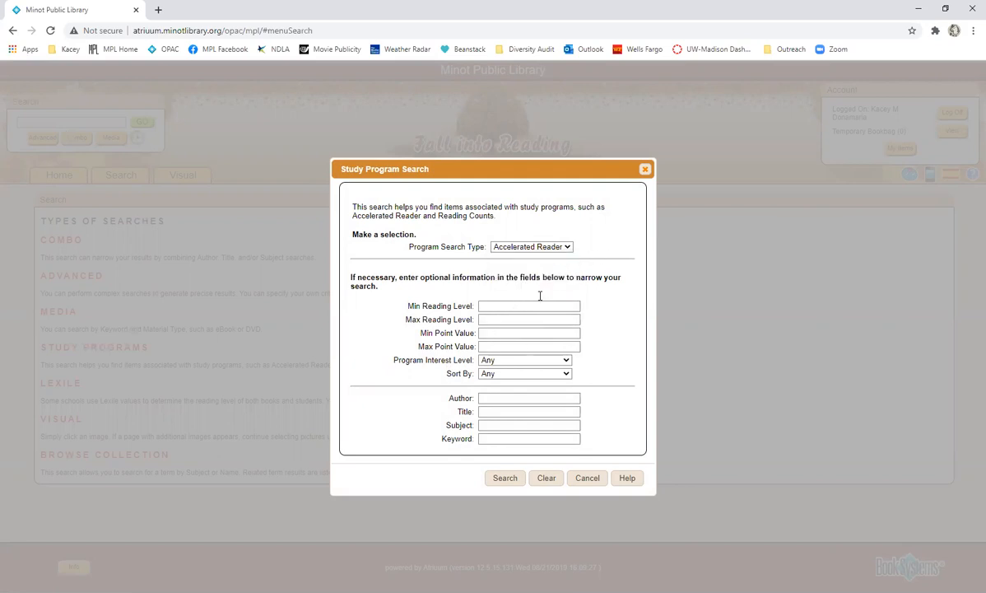
pyautogui.moveTo(601, 346)
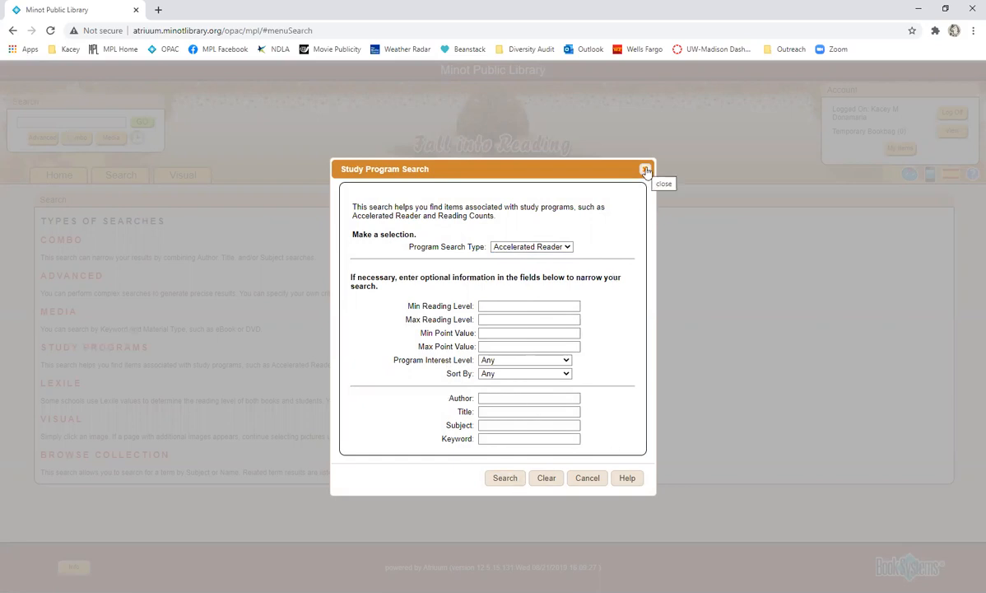
pyautogui.click(645, 170)
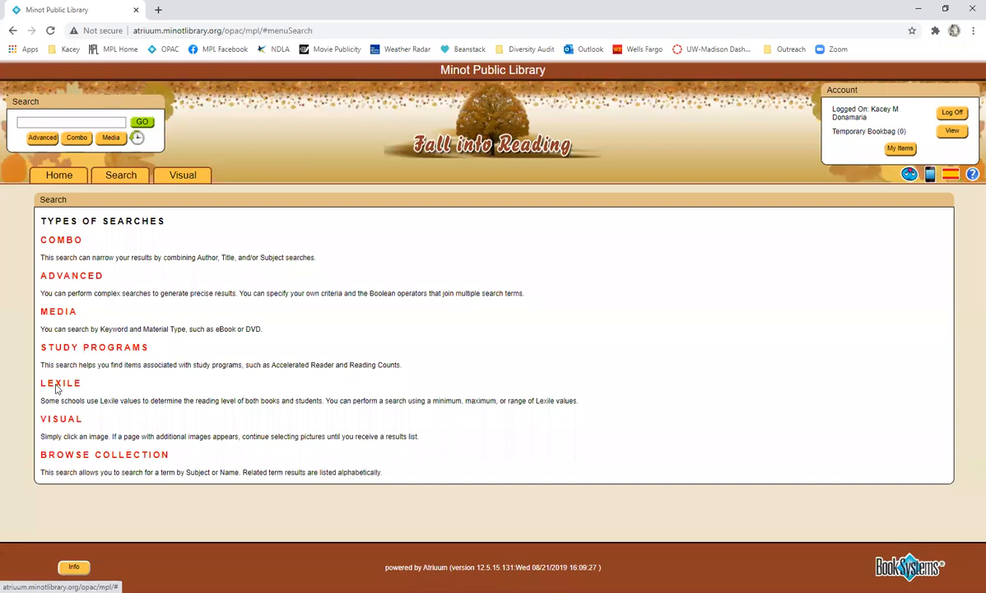
pyautogui.click(60, 382)
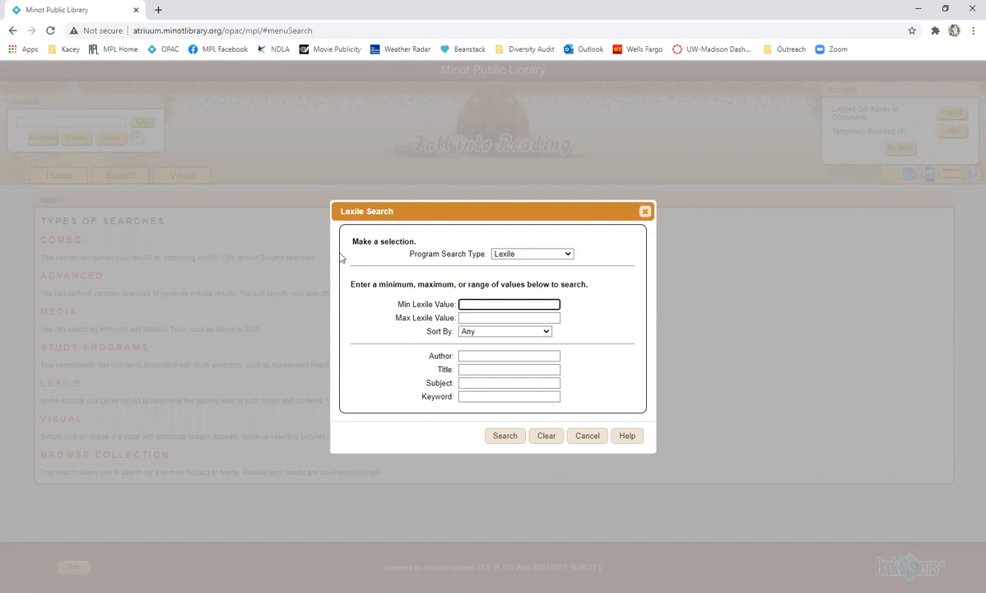
pyautogui.moveTo(657, 217)
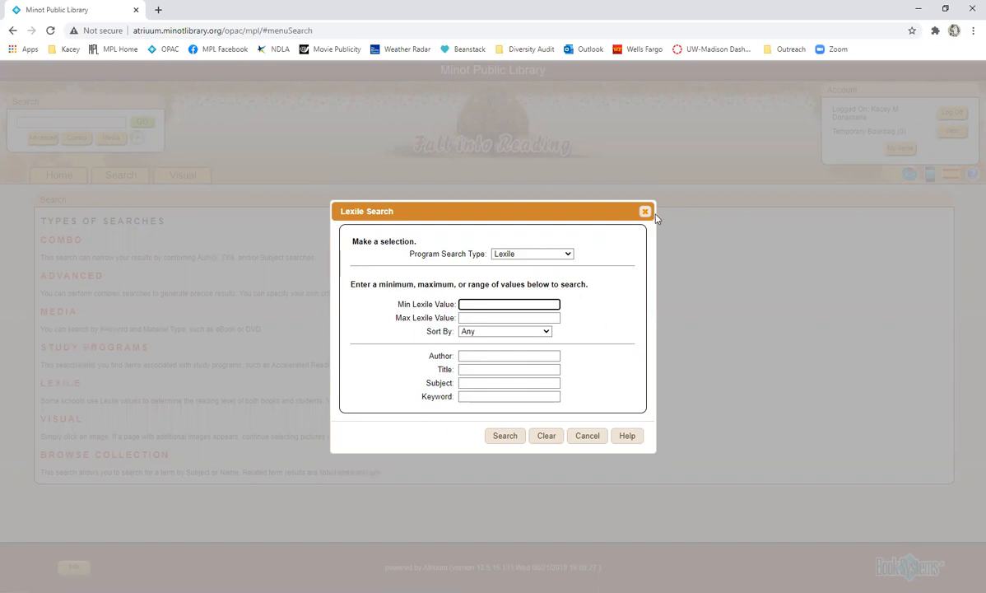
pyautogui.click(646, 211)
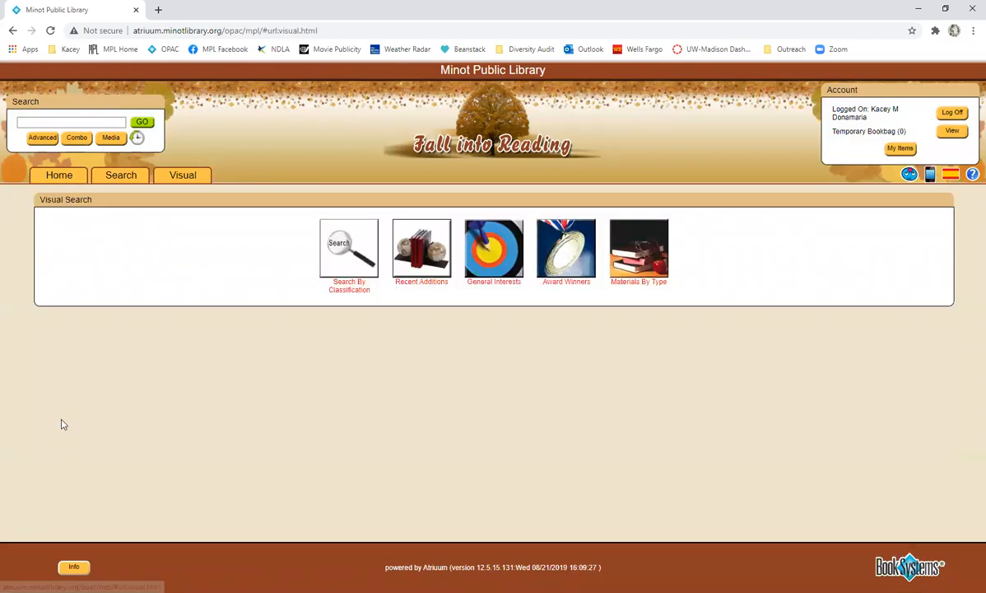
pyautogui.moveTo(311, 313)
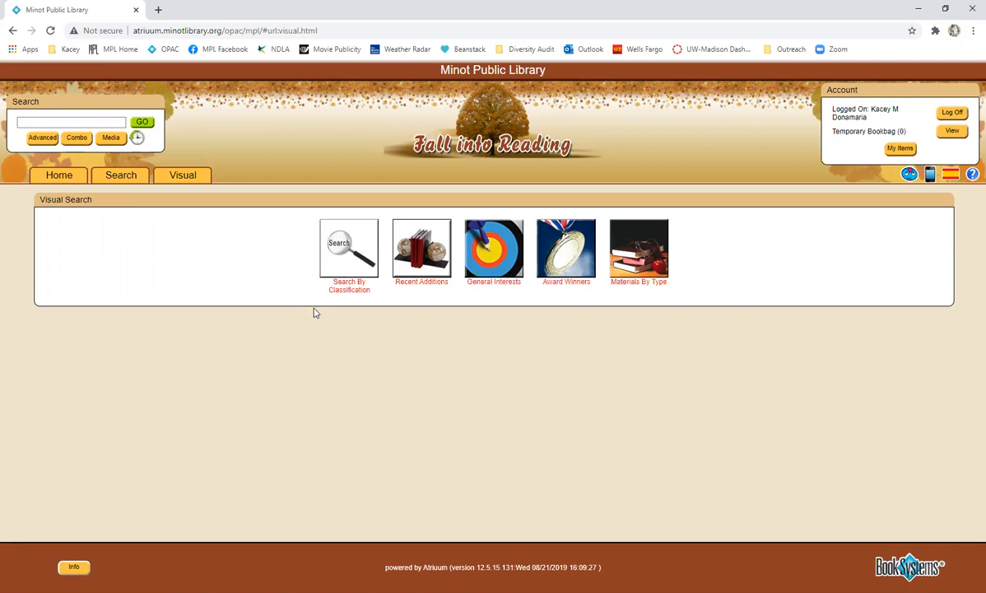
# - Return from the Visual Search page to the catalog home page
pyautogui.click(349, 249)
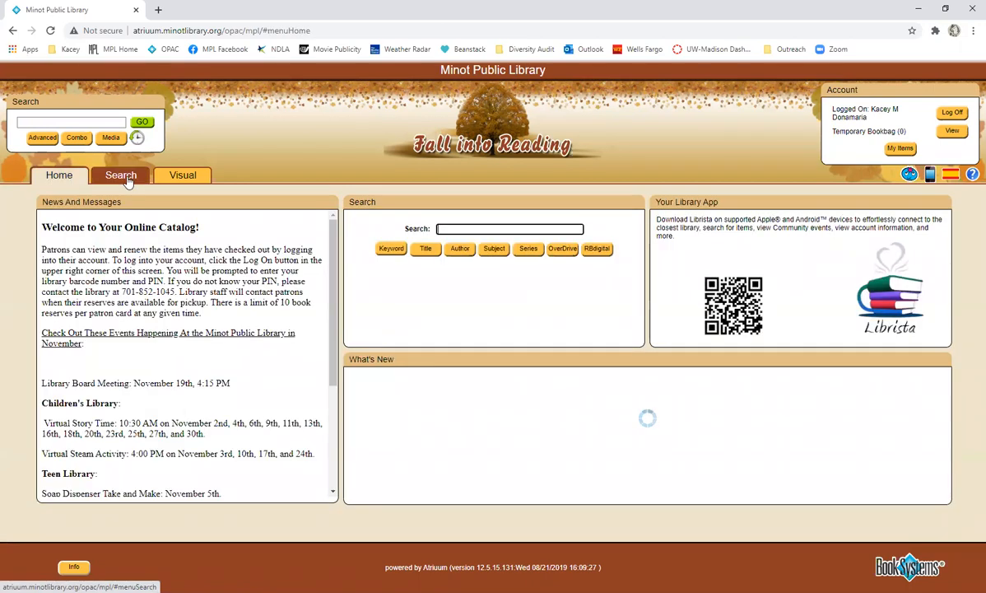
# - Preview the Browse Collection search form, then close it back to the search types list
pyautogui.click(120, 175)
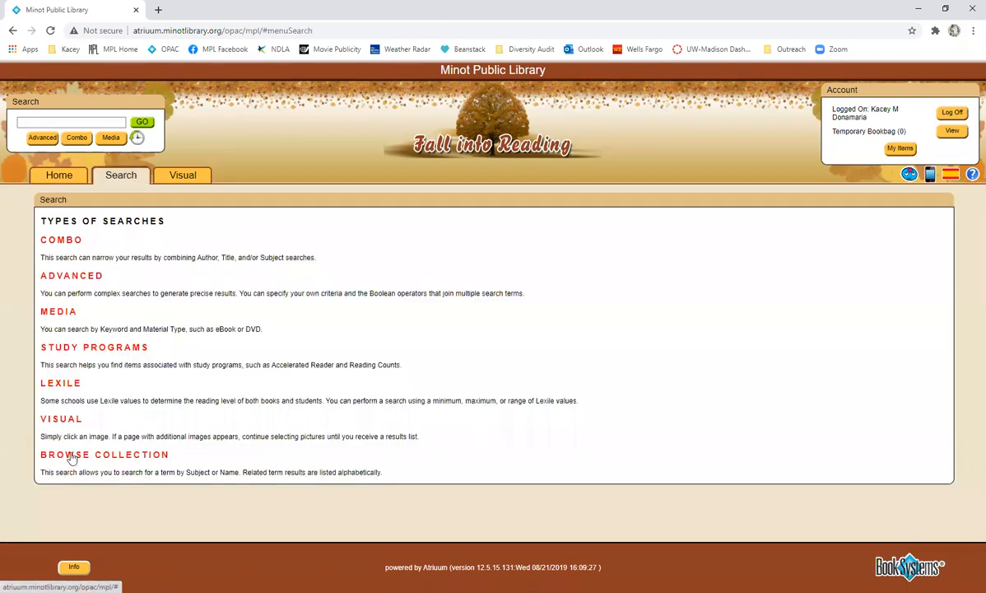
pyautogui.click(105, 454)
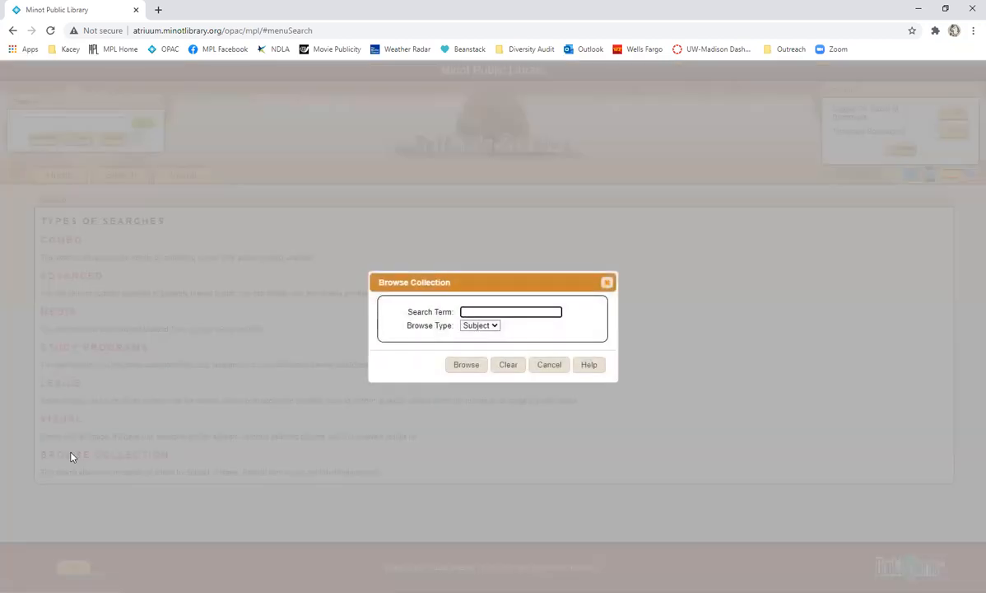
pyautogui.click(511, 311)
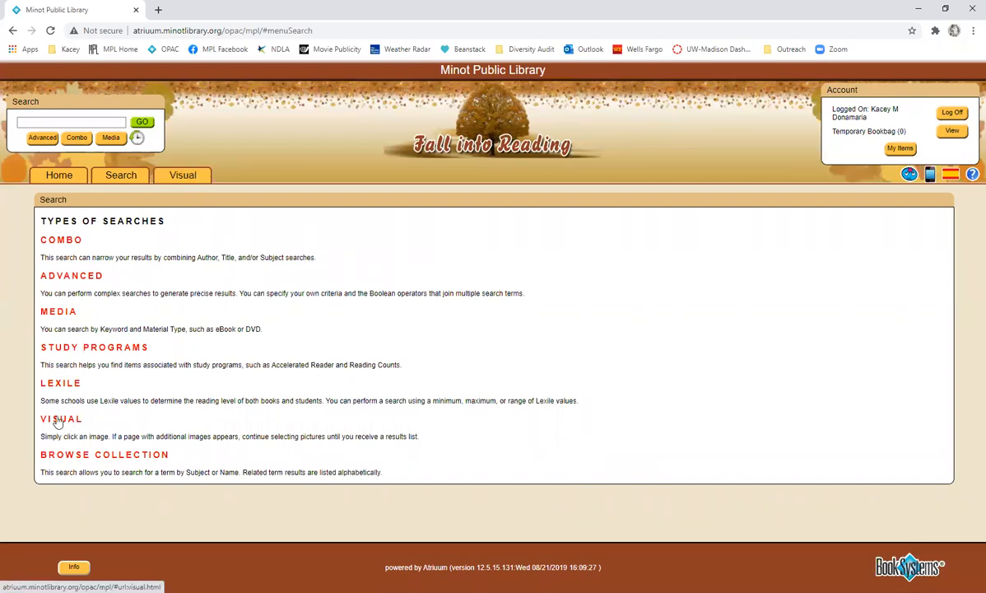
# - Browse Visual Search into General Interests, then into Materials By Type (CDs, DVDs, eBooks)
pyautogui.click(183, 174)
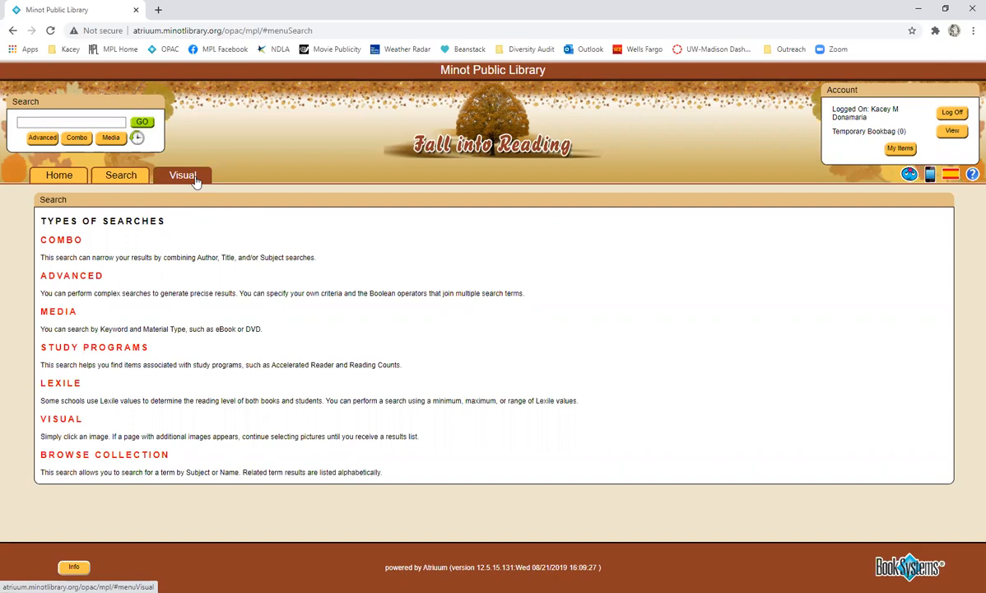
pyautogui.click(183, 174)
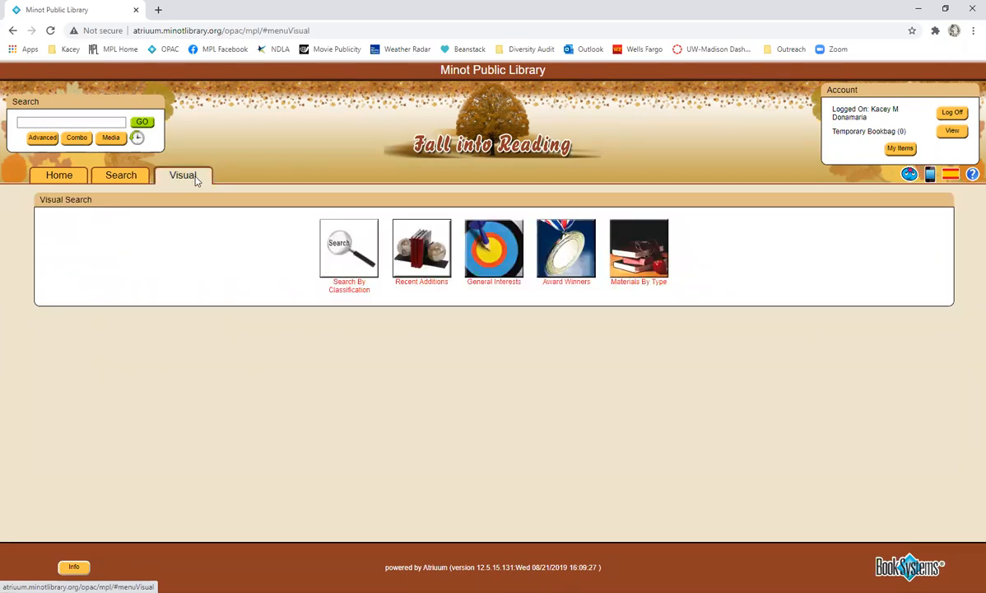
pyautogui.click(494, 250)
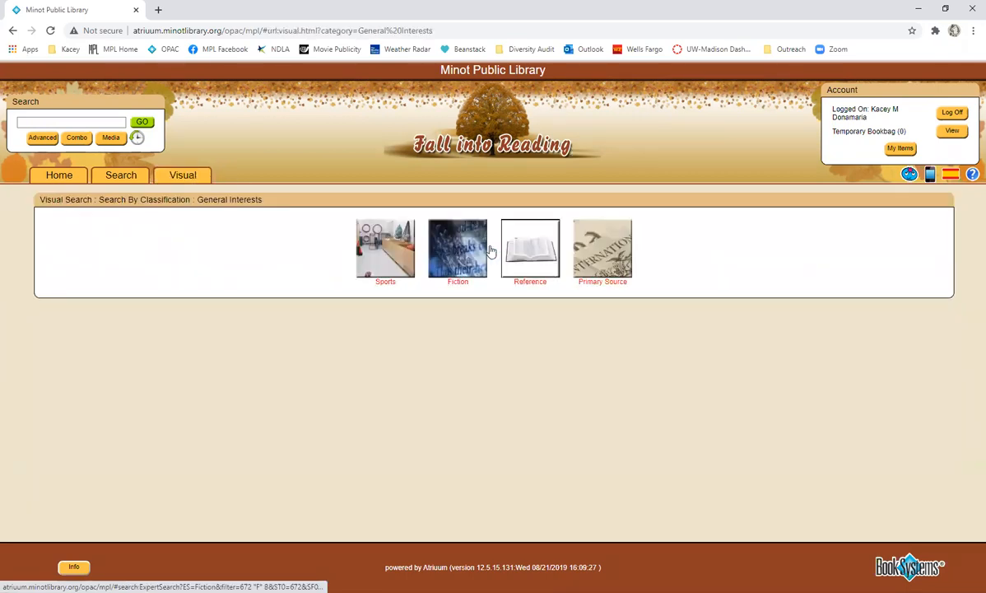
pyautogui.moveTo(458, 247)
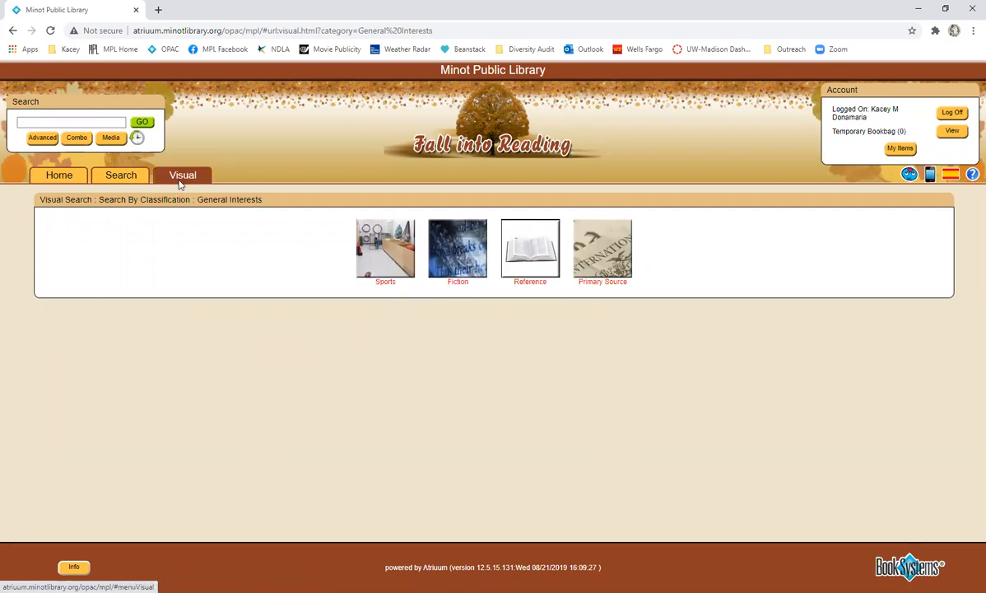
pyautogui.click(183, 174)
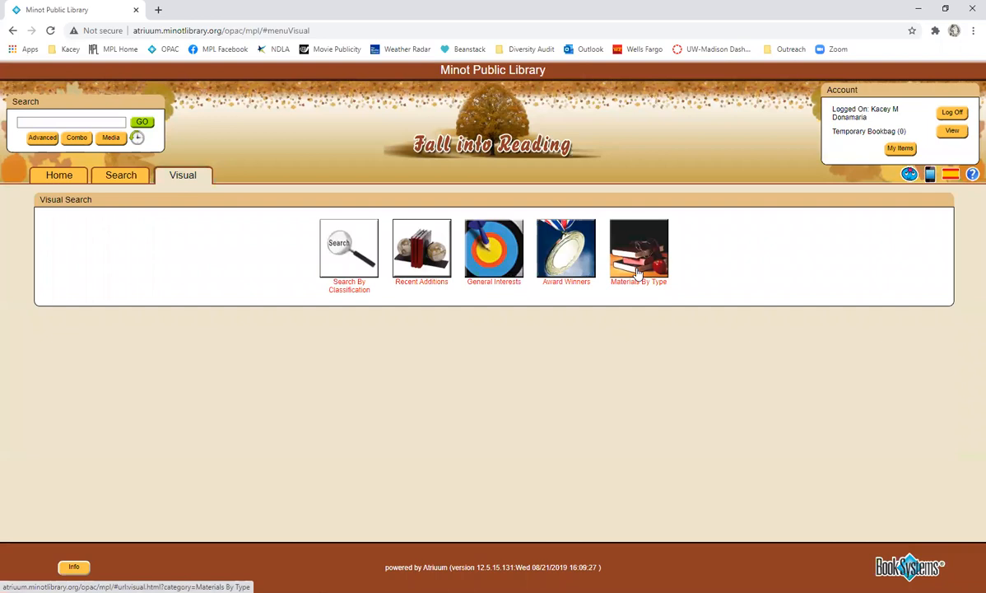
pyautogui.click(639, 249)
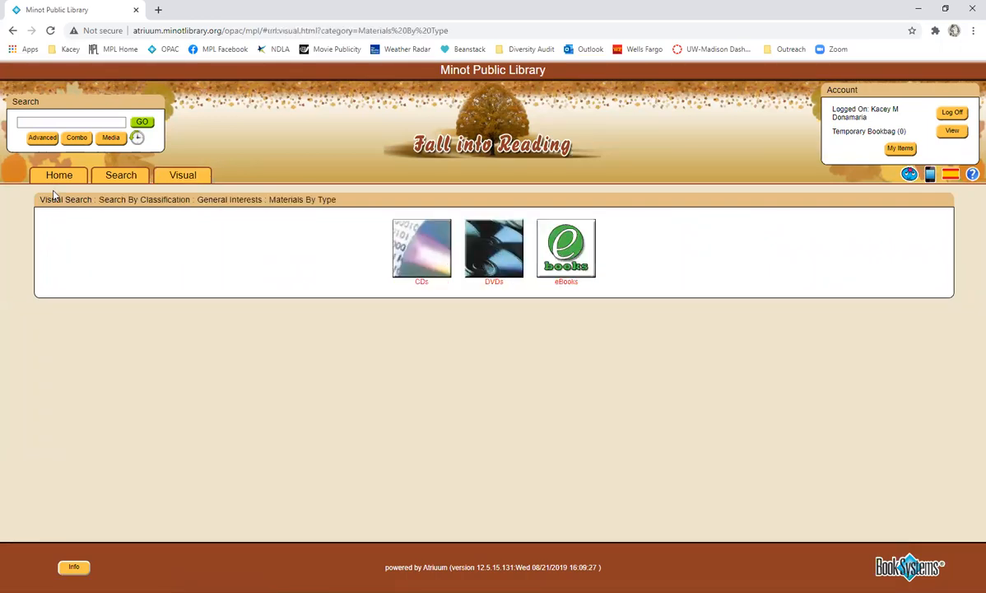
pyautogui.moveTo(970, 560)
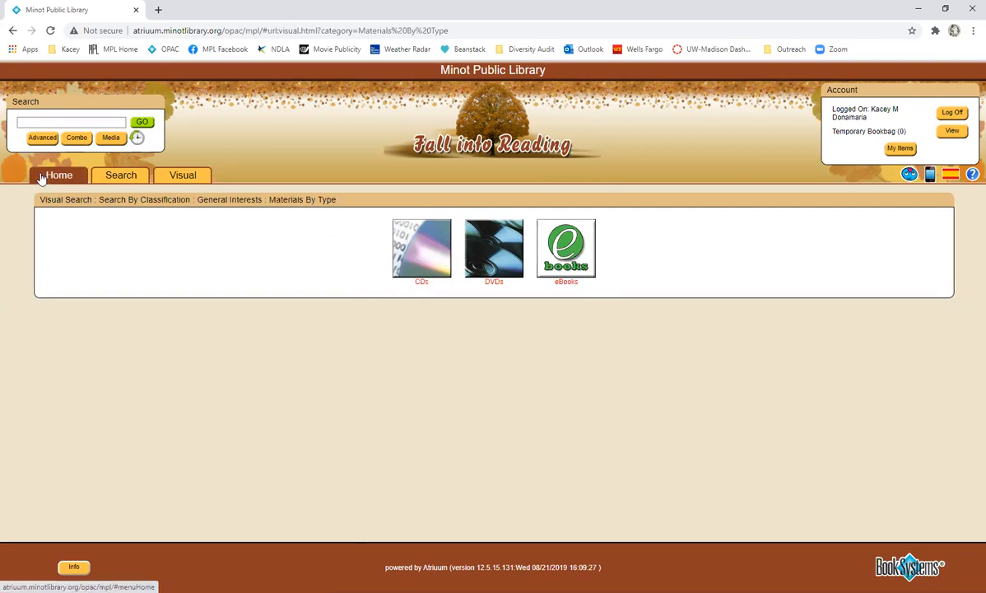
# - Go to the catalog home page and advance through the What's New carousel covers
pyautogui.click(59, 175)
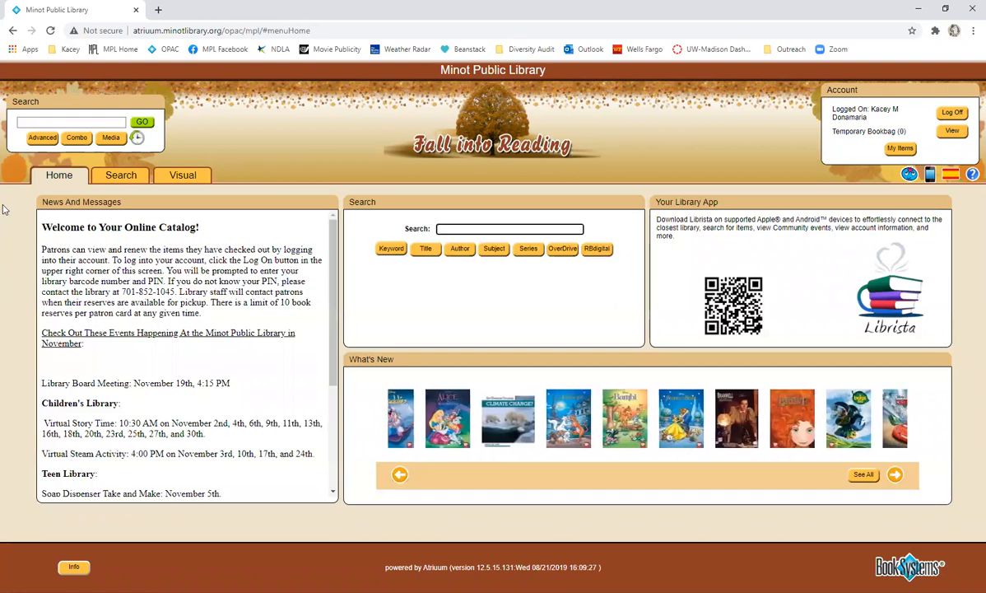
pyautogui.click(896, 474)
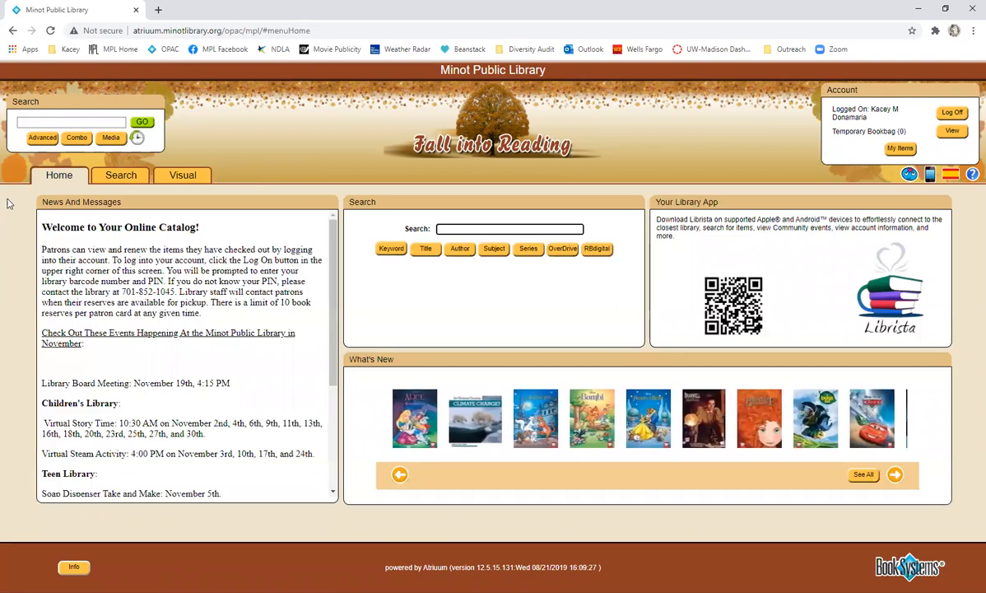
pyautogui.scroll(-3)
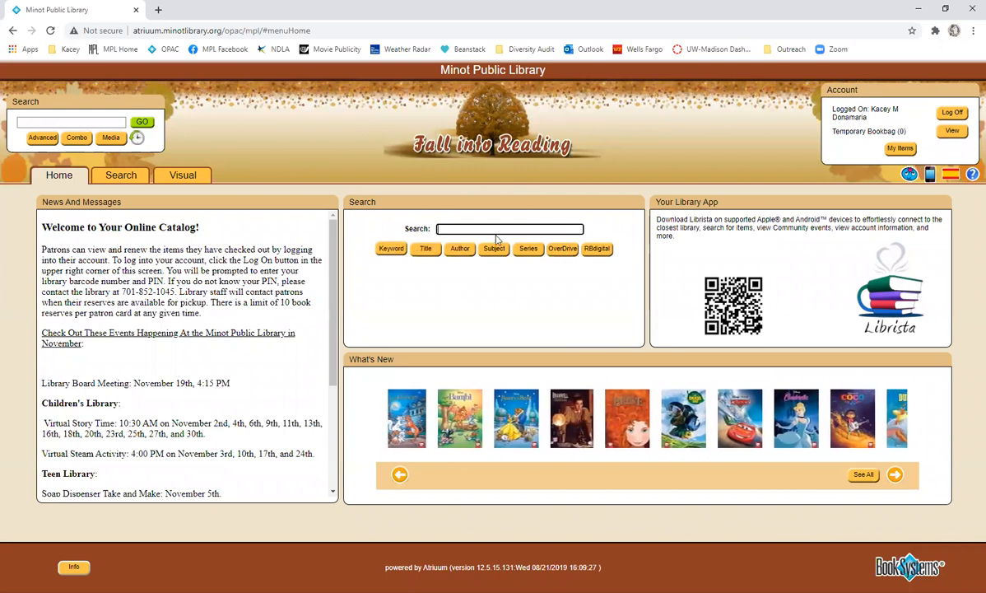
pyautogui.click(894, 474)
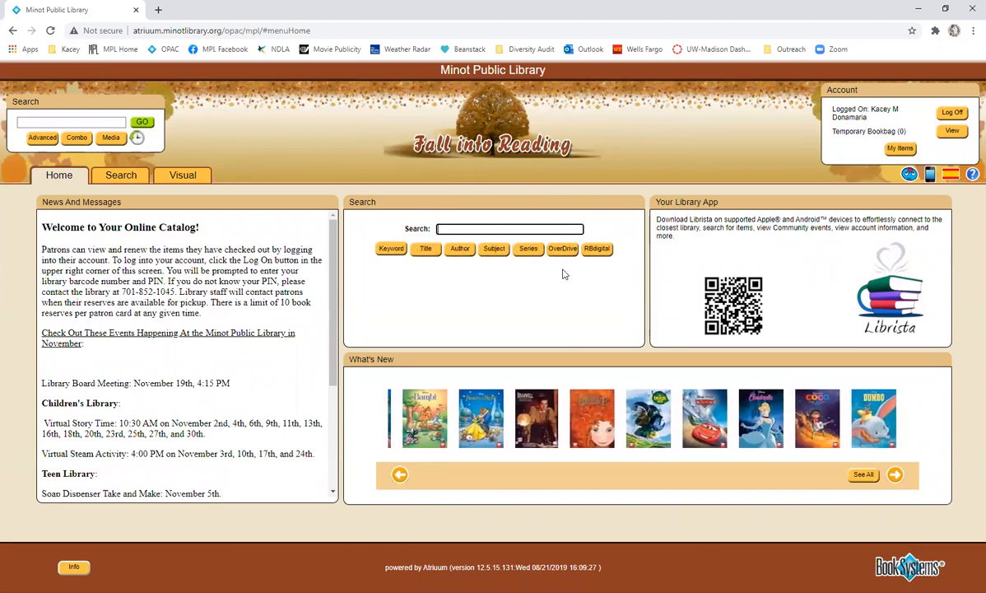
pyautogui.click(896, 474)
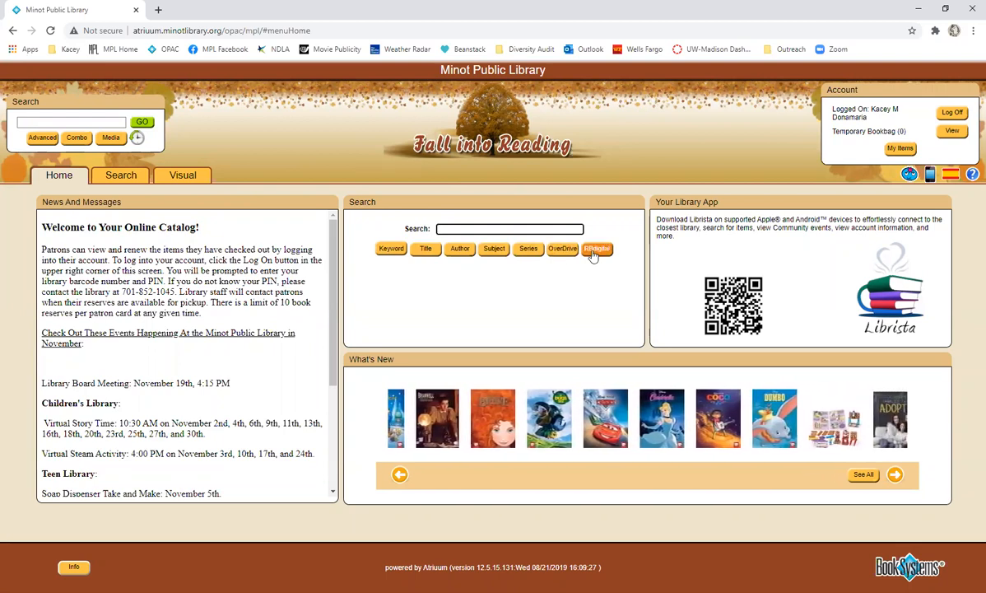
pyautogui.click(896, 474)
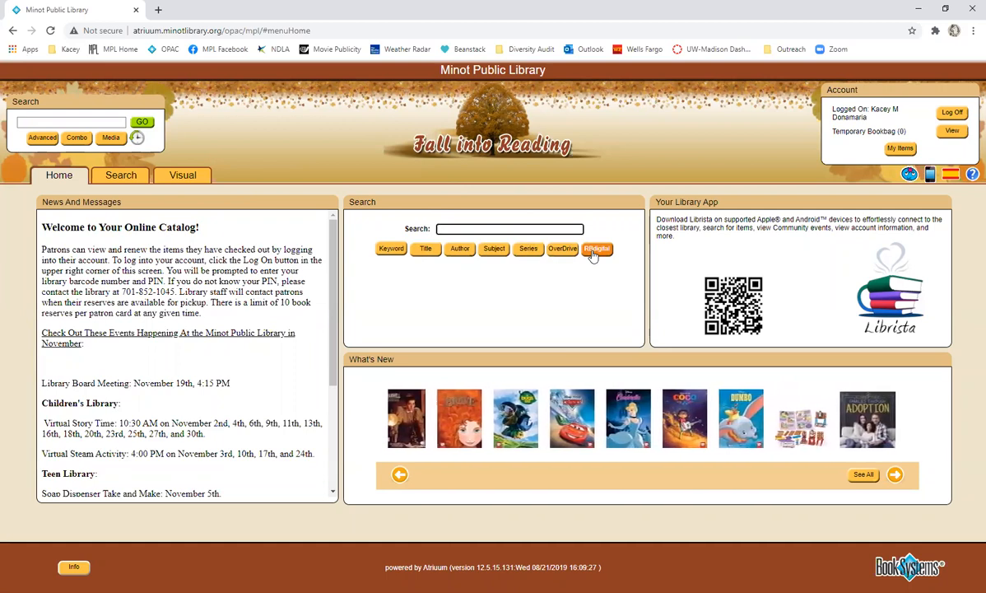
pyautogui.click(896, 475)
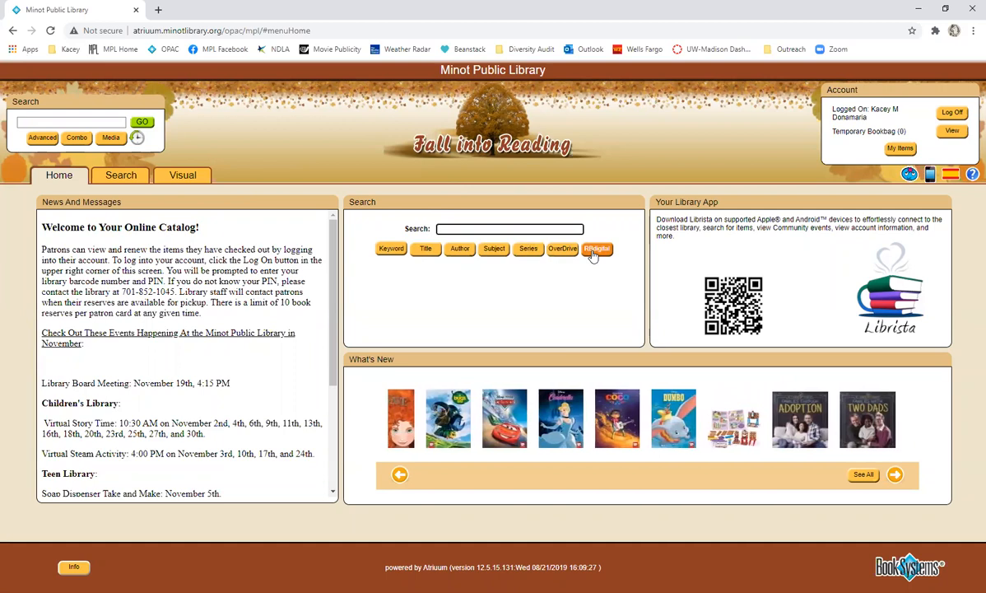
pyautogui.click(896, 475)
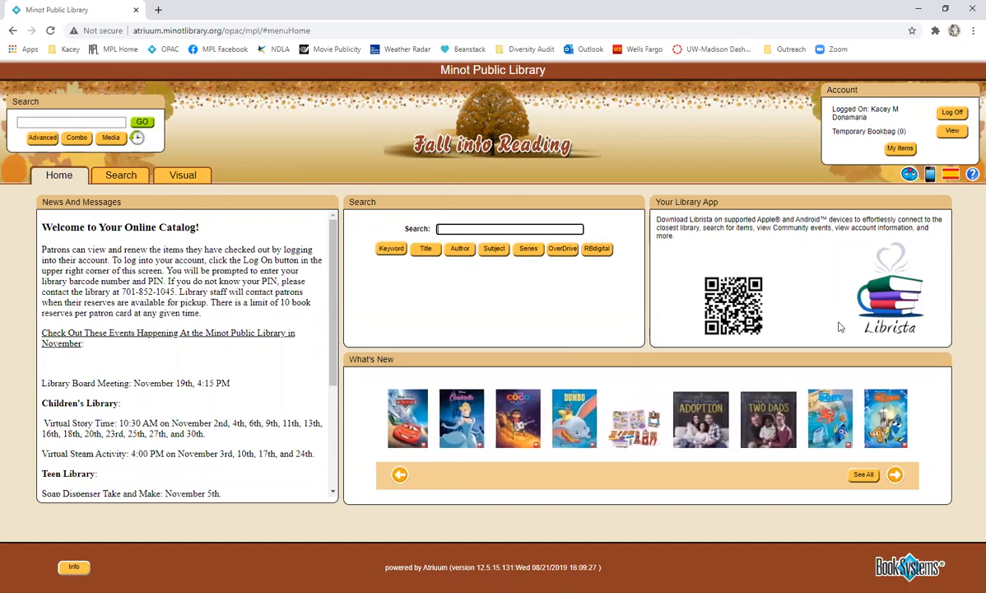
# - Keep advancing the What's New carousel on the catalog home page
pyautogui.click(895, 475)
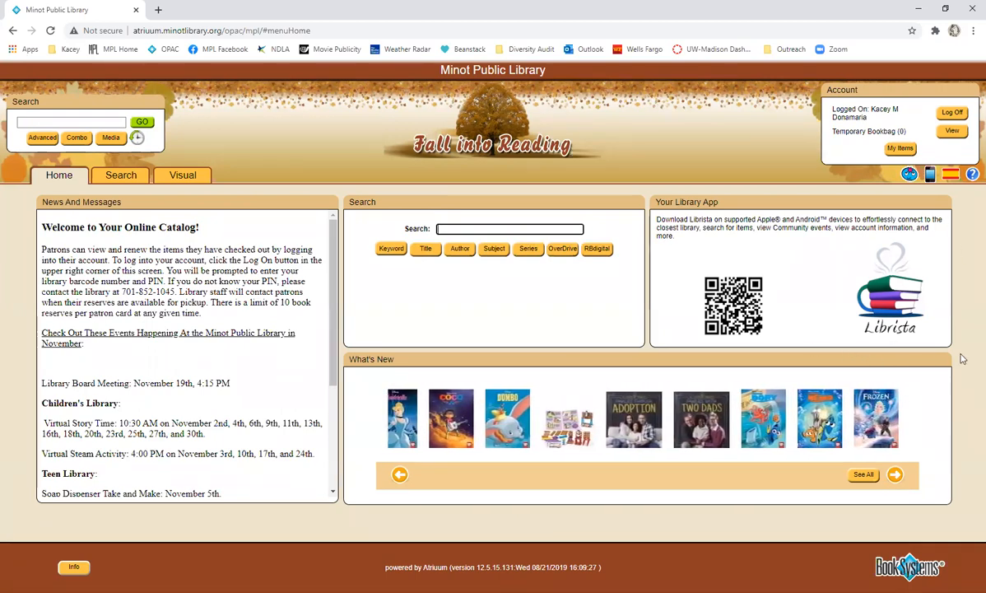
pyautogui.click(896, 474)
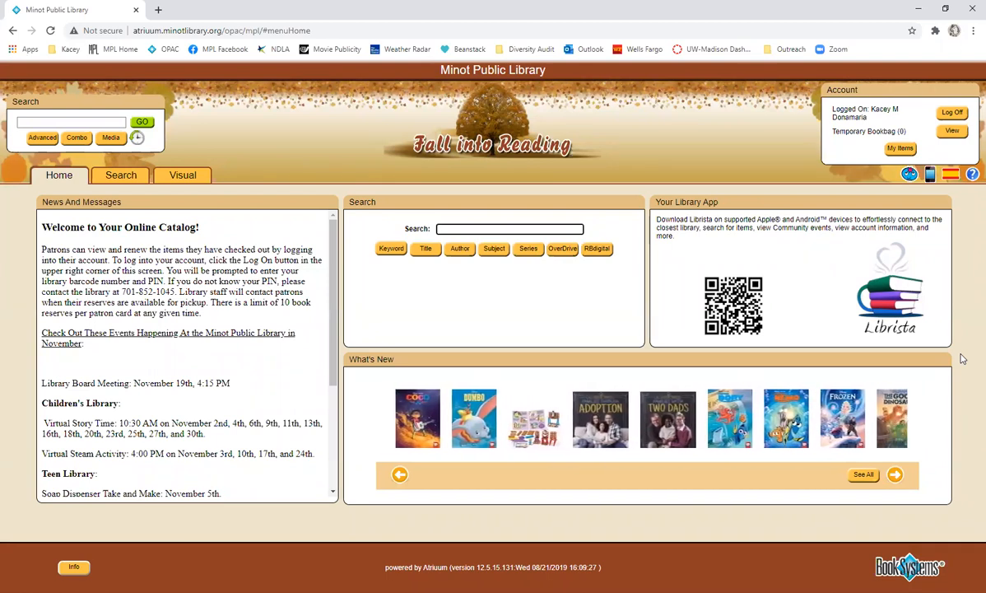
pyautogui.click(896, 475)
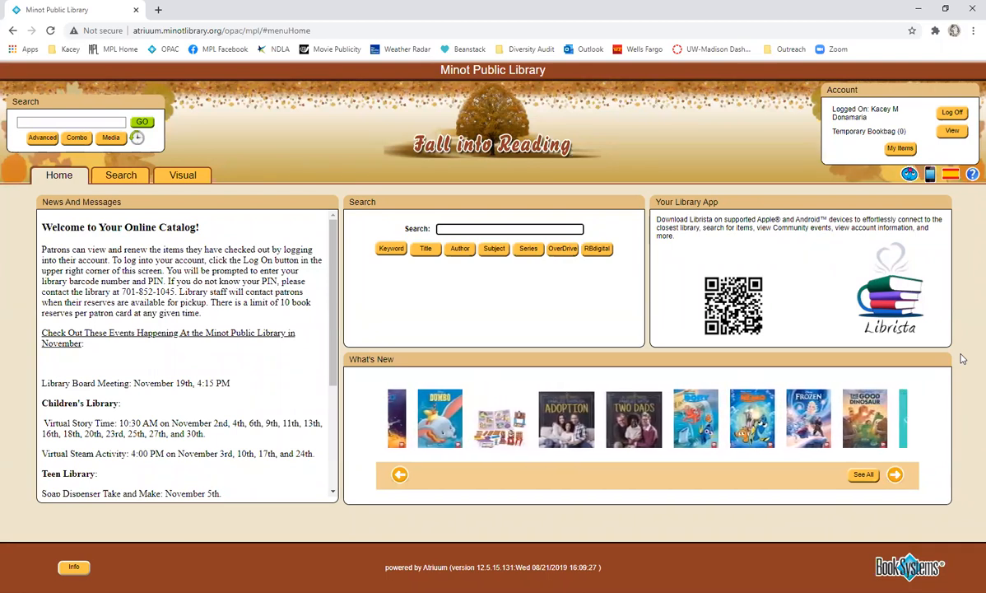
pyautogui.click(896, 474)
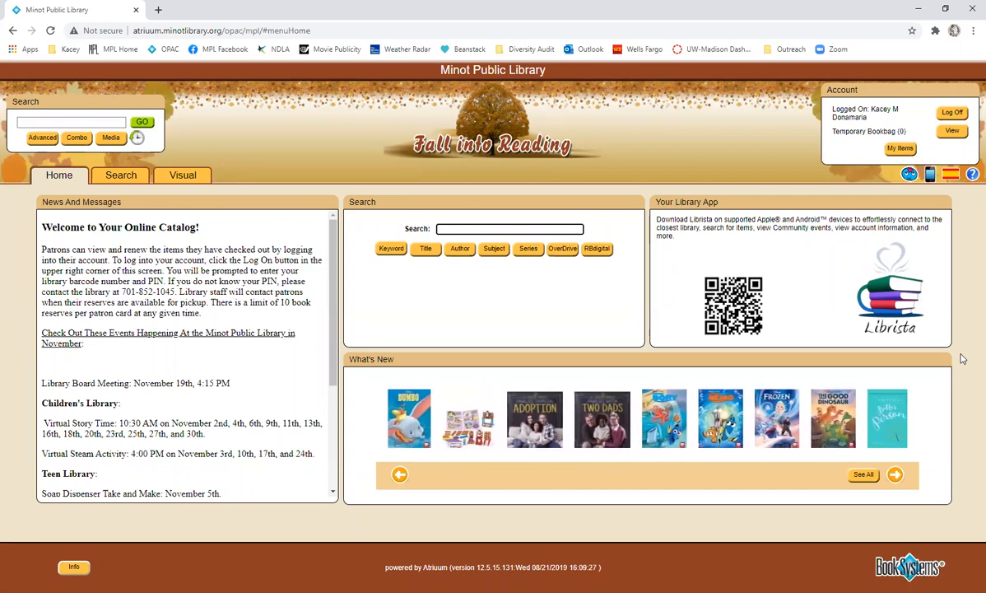
pyautogui.click(895, 474)
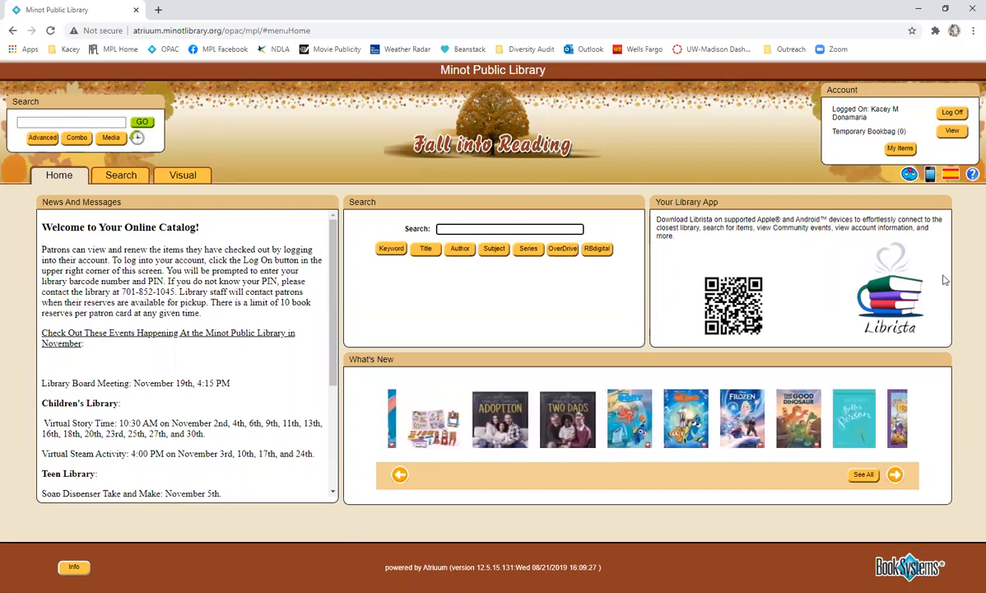
pyautogui.click(896, 474)
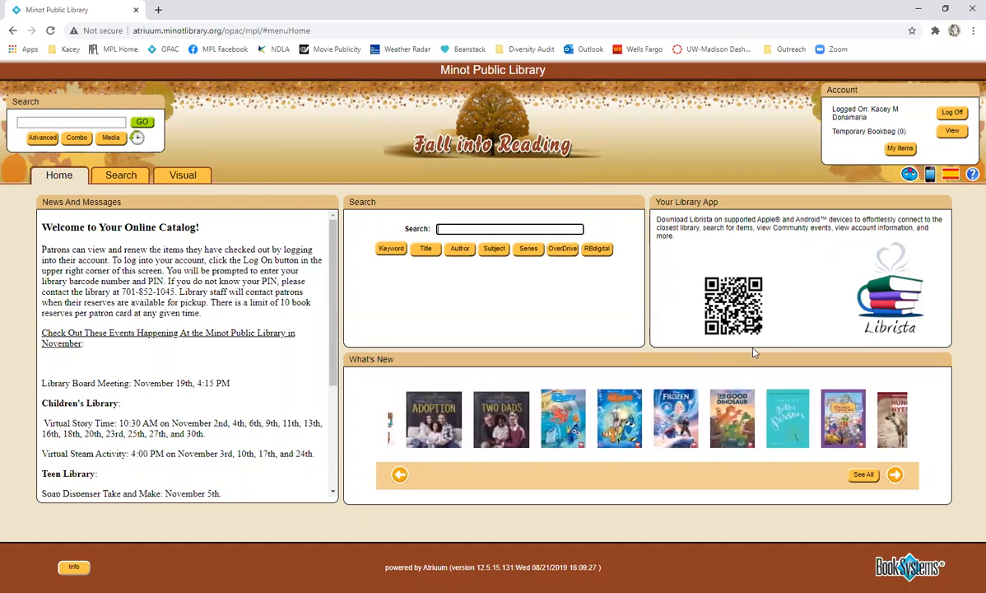
pyautogui.click(896, 474)
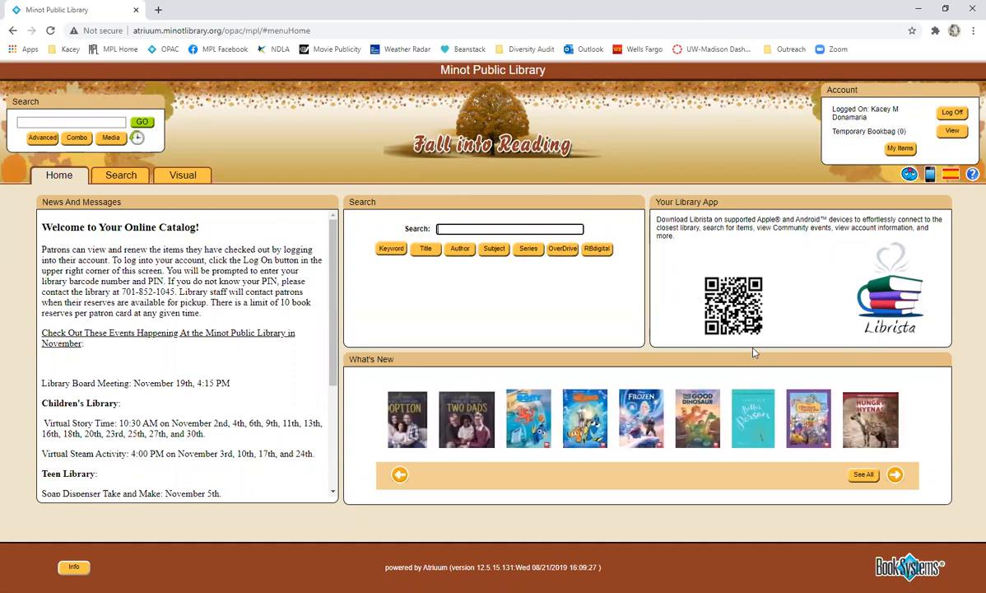
pyautogui.click(896, 474)
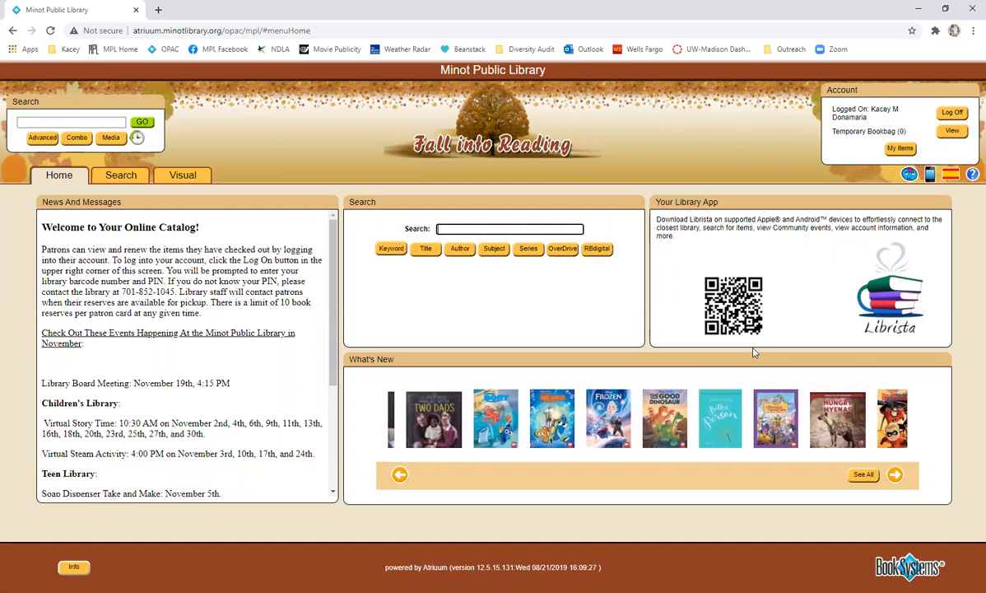
pyautogui.click(896, 475)
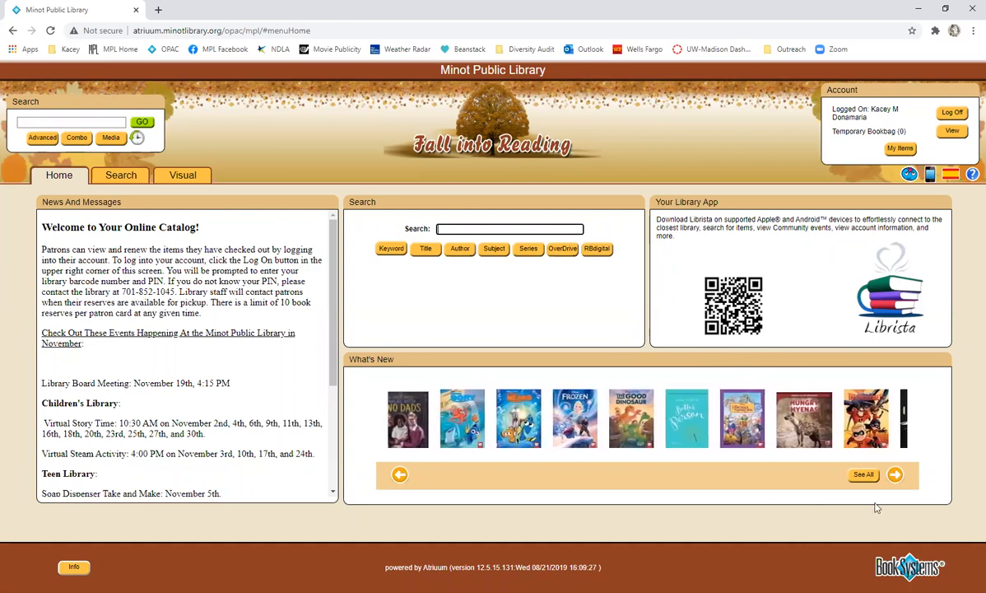
pyautogui.click(896, 474)
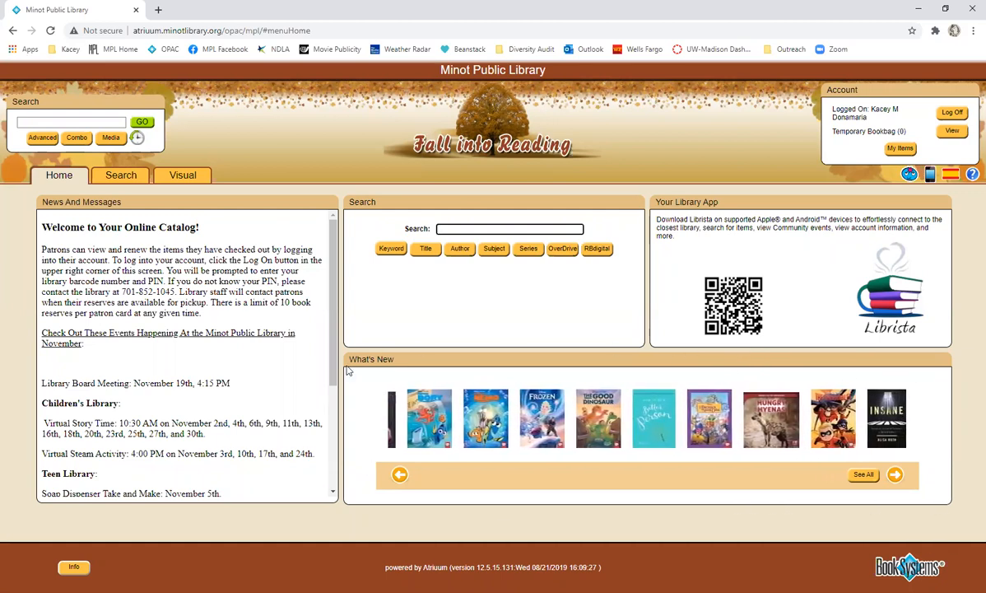
pyautogui.click(896, 474)
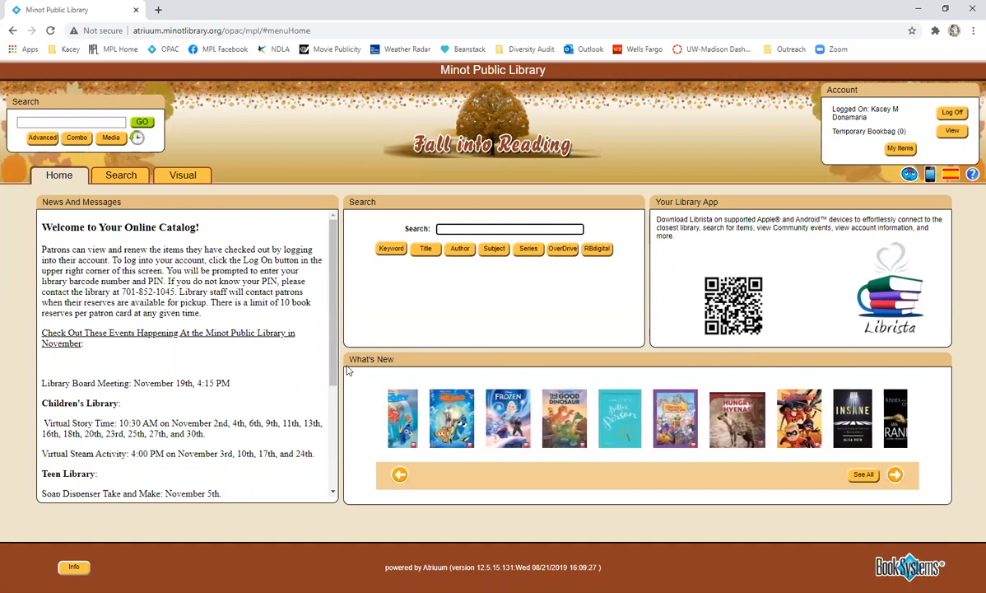
pyautogui.click(896, 474)
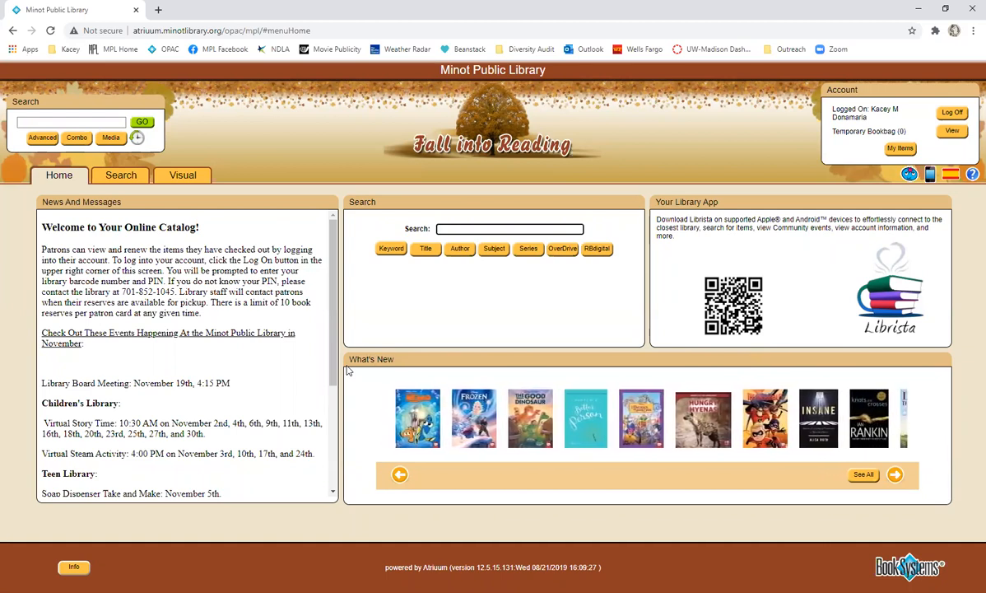
pyautogui.click(895, 474)
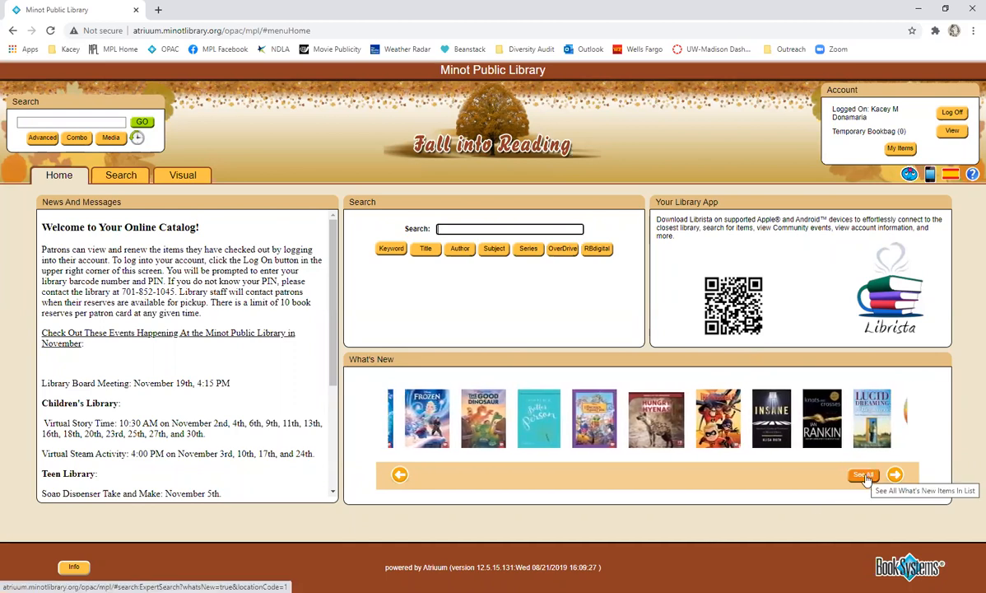
pyautogui.click(896, 475)
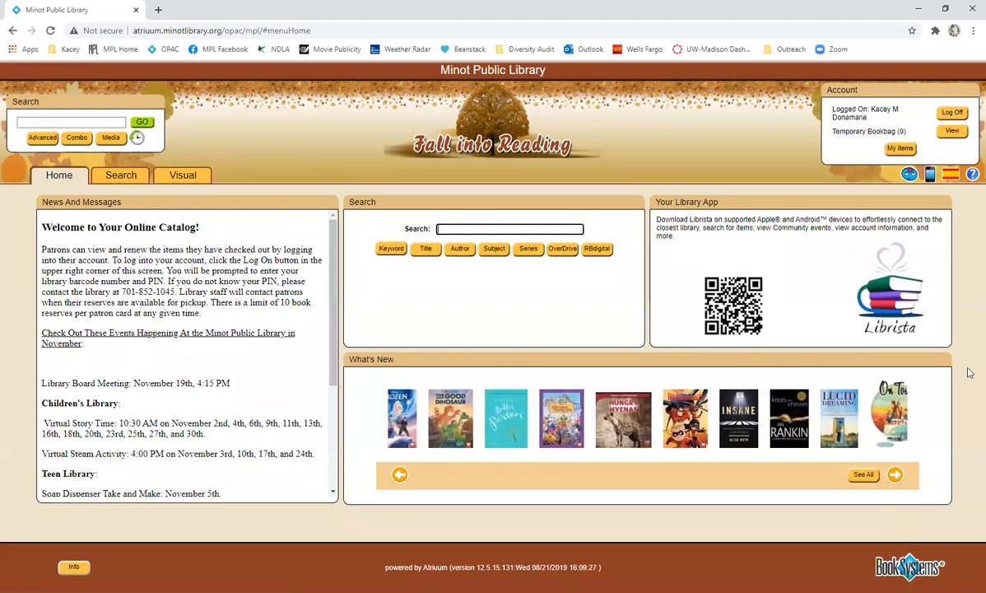
# - Log off the patron account so the catalog shows Not Logged On
pyautogui.click(895, 474)
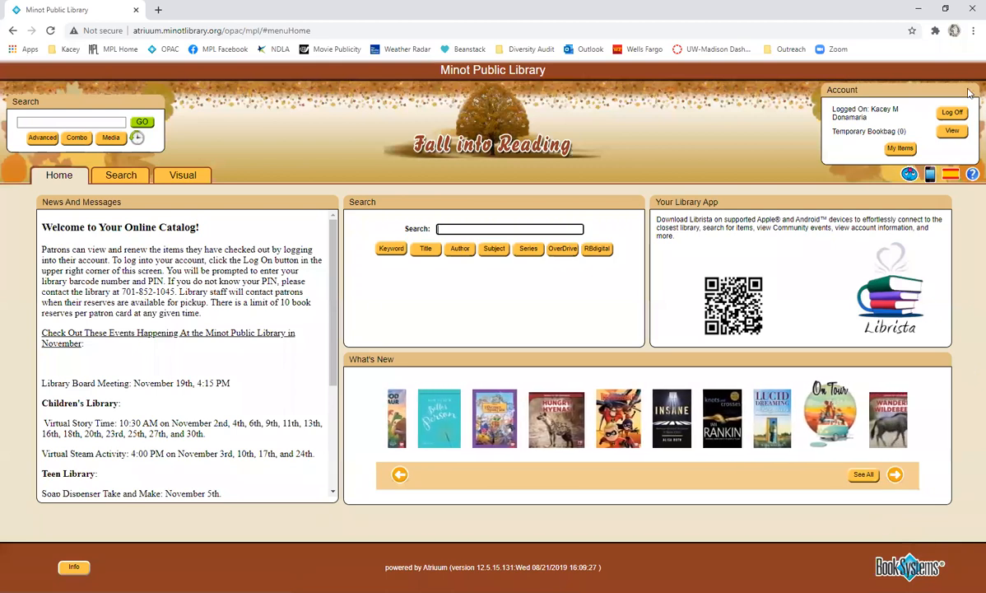
pyautogui.click(896, 475)
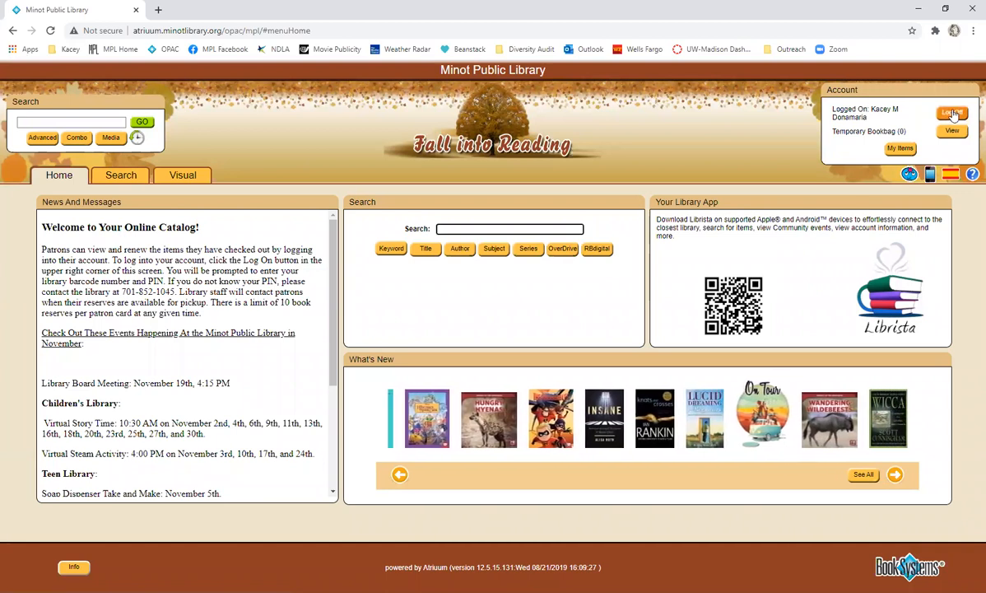
pyautogui.click(951, 112)
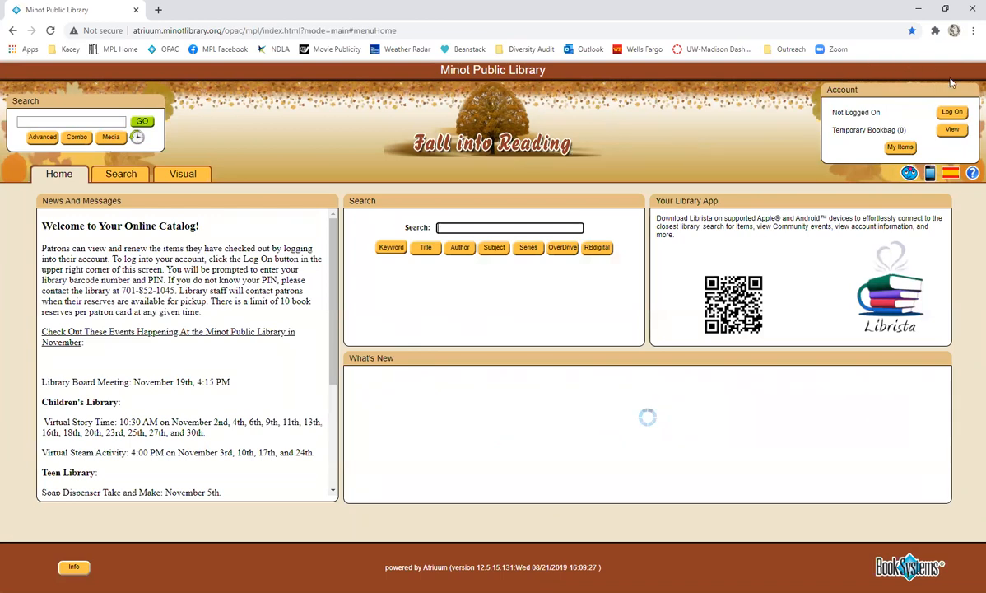
# - Log back on with the saved barcode and password from autofill
pyautogui.click(952, 112)
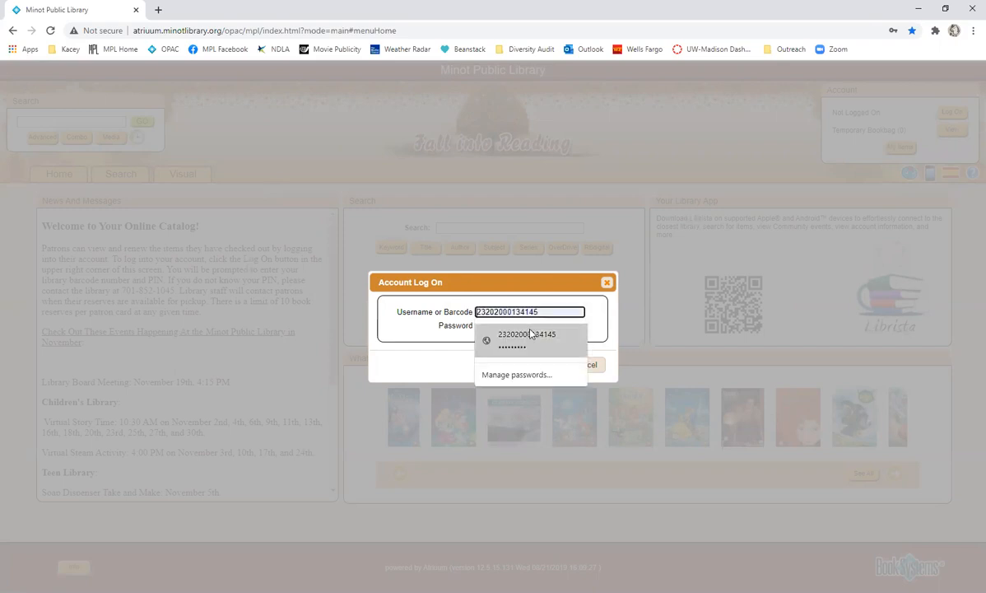
pyautogui.click(527, 339)
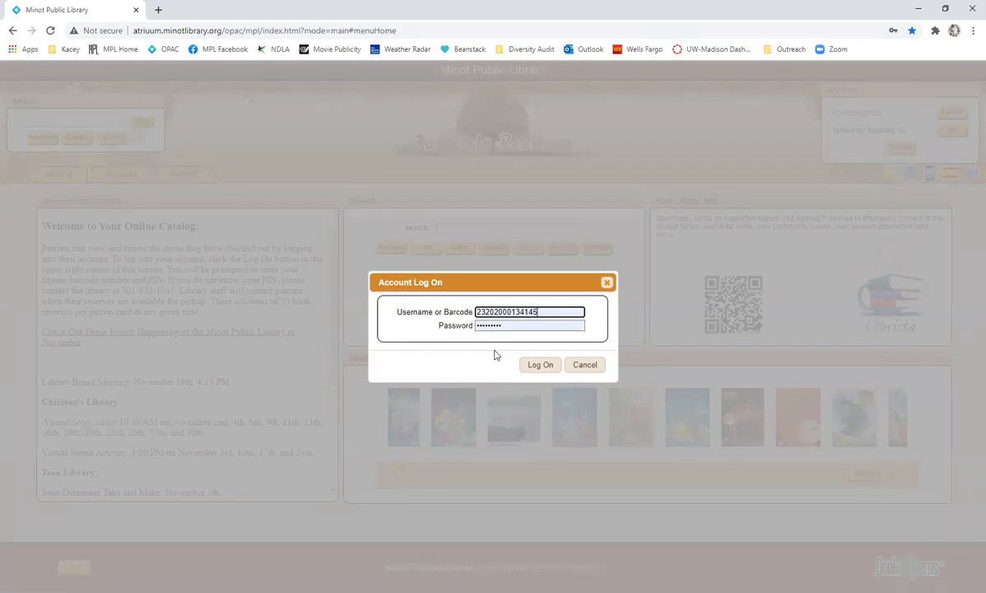
pyautogui.click(540, 365)
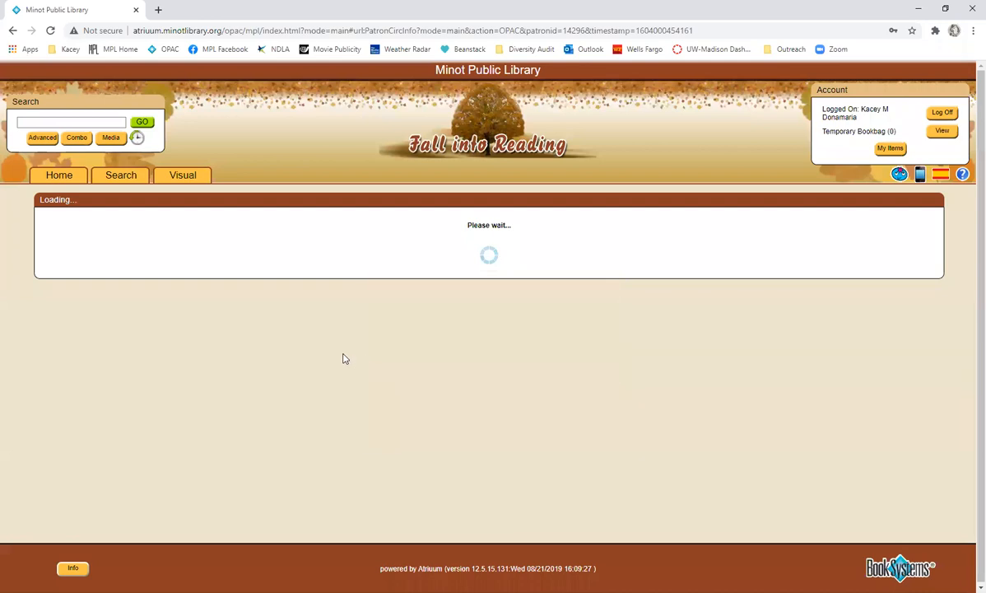
# - Show the Items Out list on My Items with the seven checked-out items and due dates
pyautogui.click(889, 148)
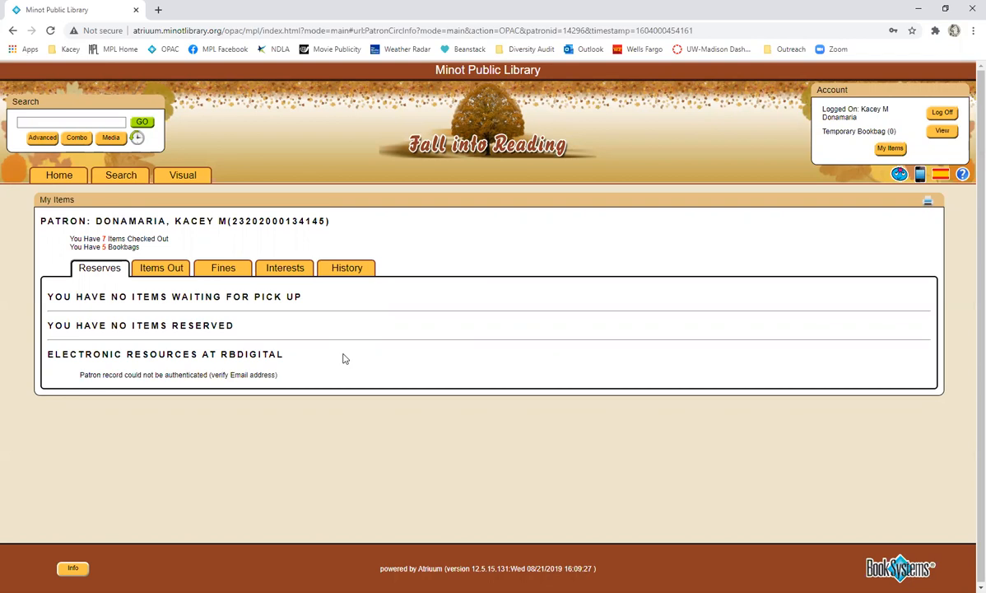
pyautogui.moveTo(267, 332)
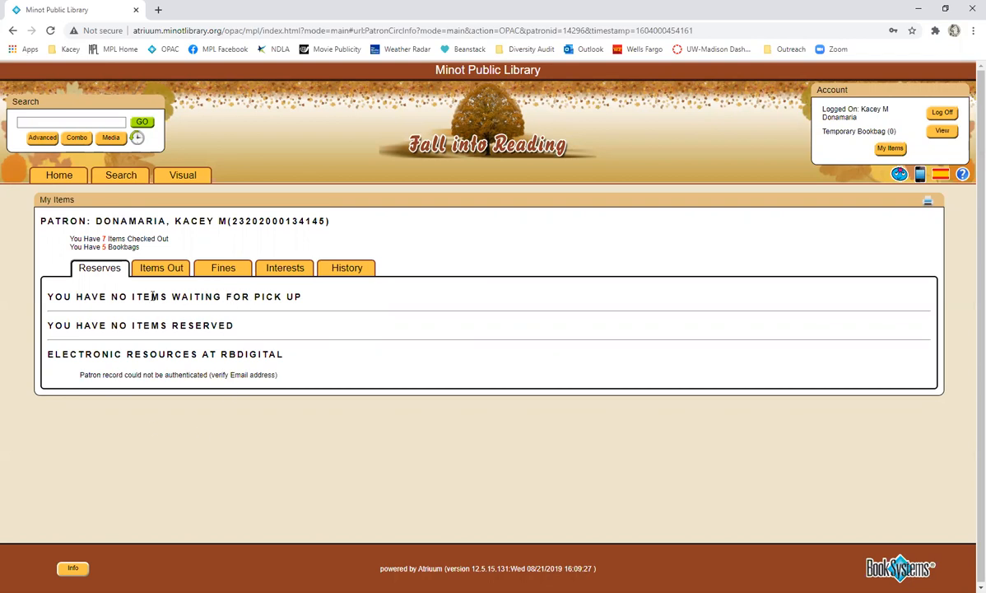
pyautogui.click(161, 266)
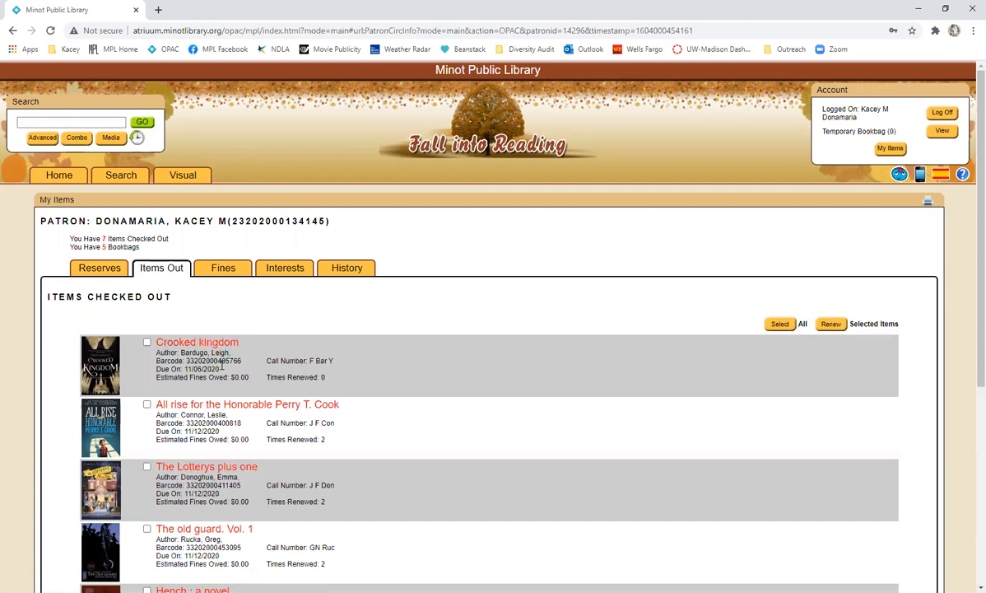
# - View the account's Fines tab (no fines), then its Check Out History tab
pyautogui.click(223, 267)
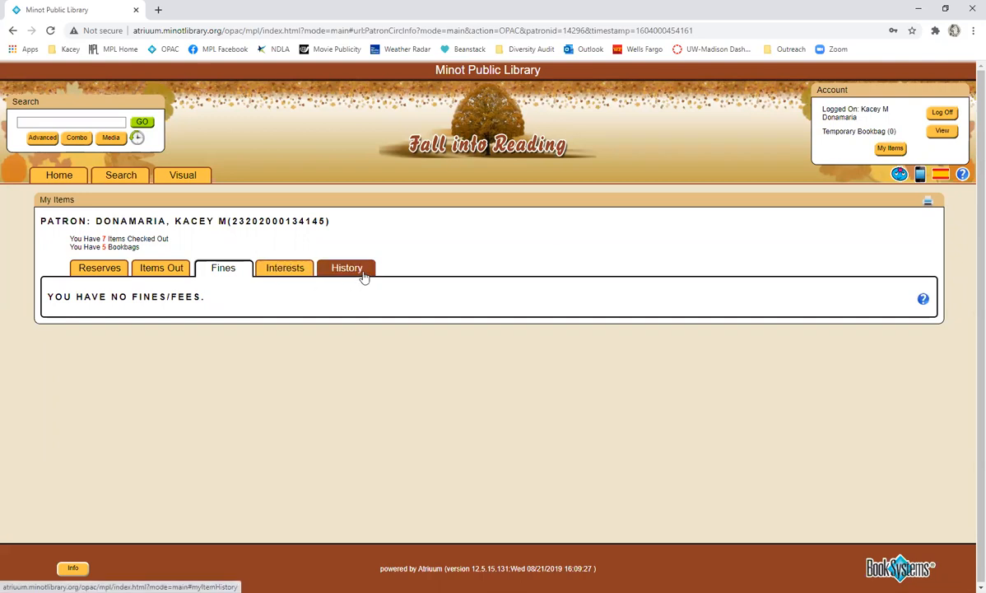
pyautogui.click(345, 267)
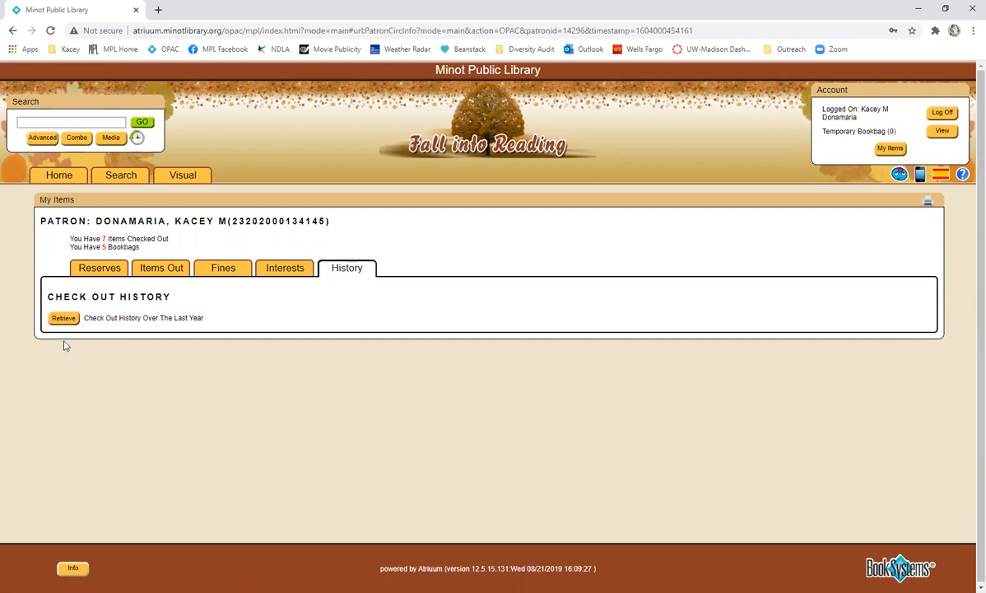
pyautogui.moveTo(285, 267)
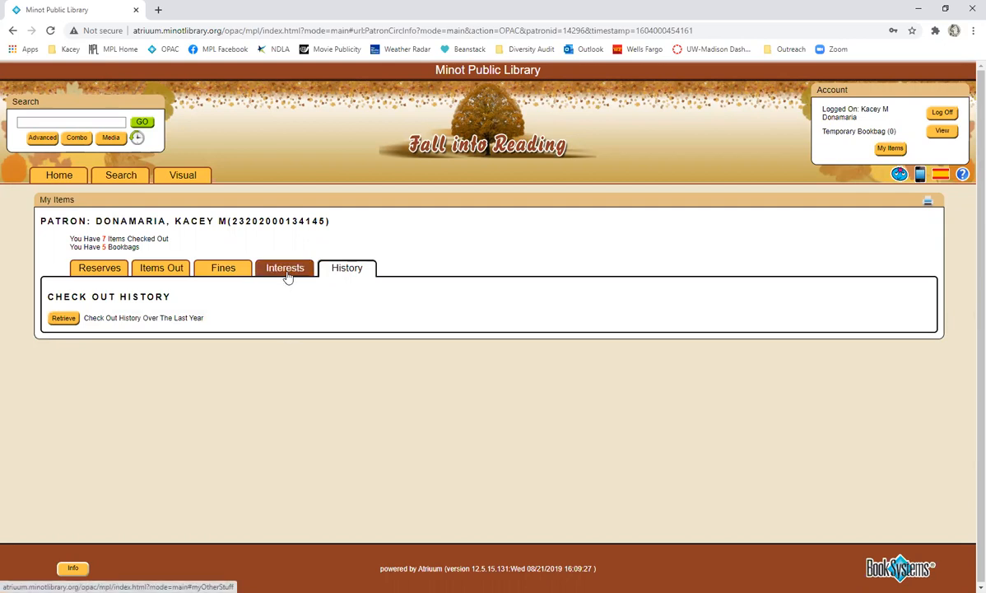
# - View the Interests tab and expand, then collapse, the list of five saved bookbags
pyautogui.click(285, 267)
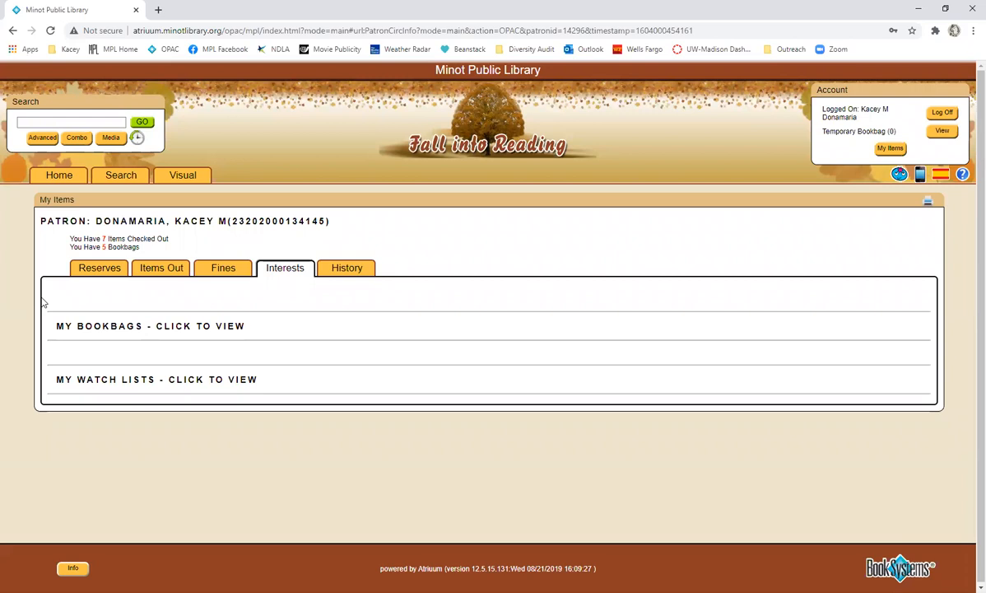
pyautogui.click(149, 326)
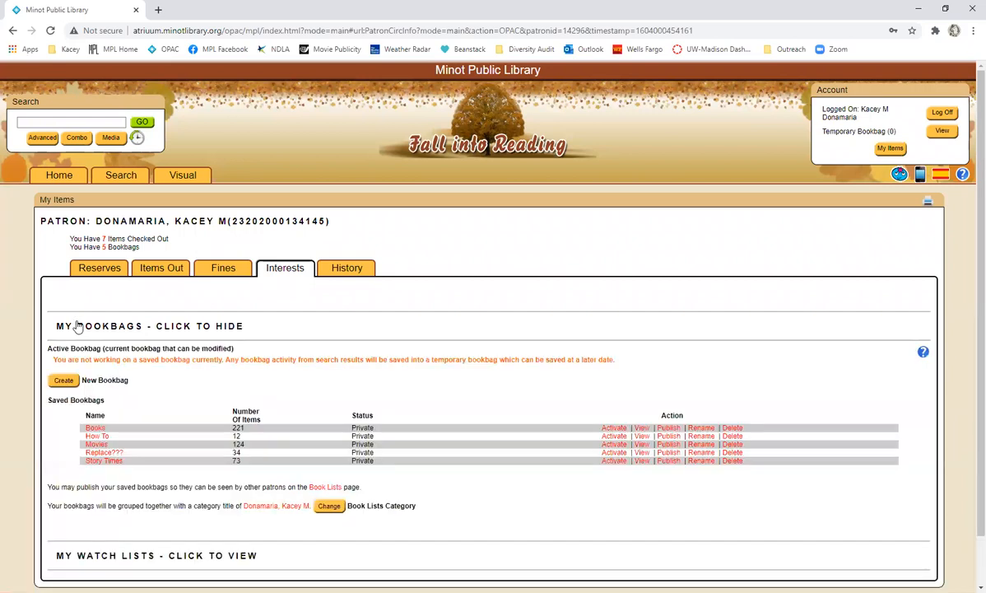
pyautogui.moveTo(112, 445)
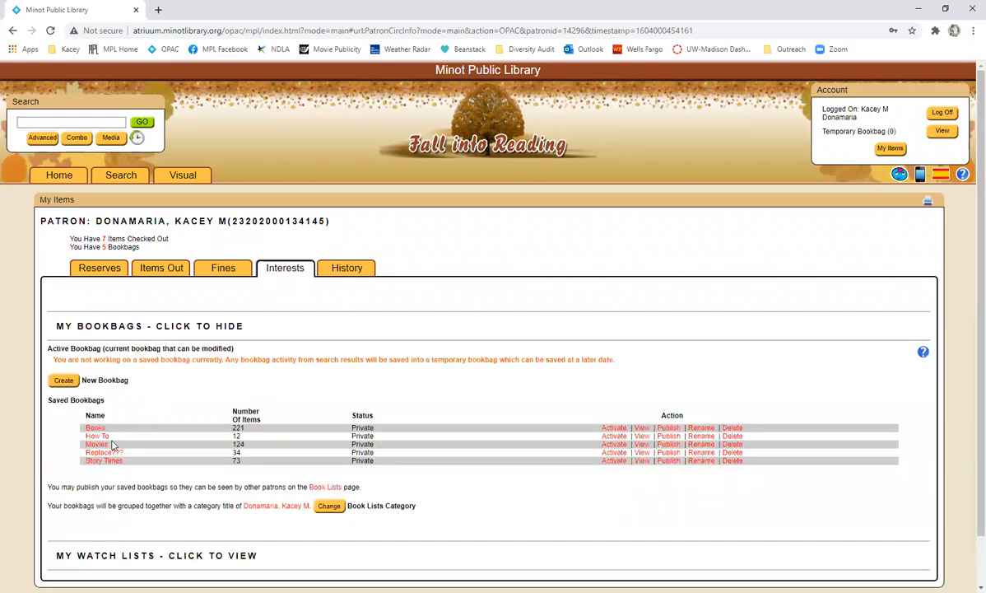
pyautogui.moveTo(111, 443)
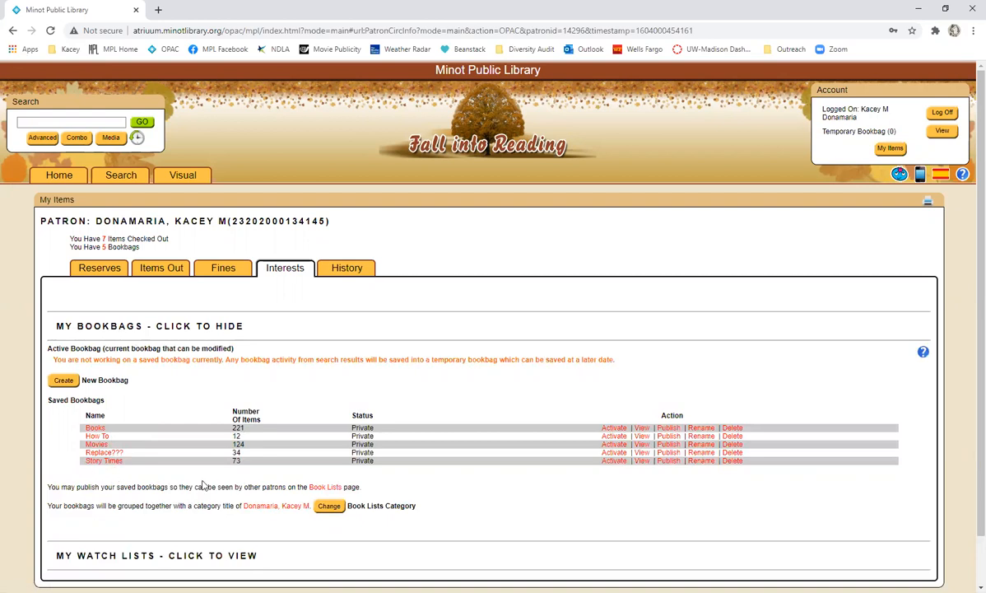
pyautogui.moveTo(102, 346)
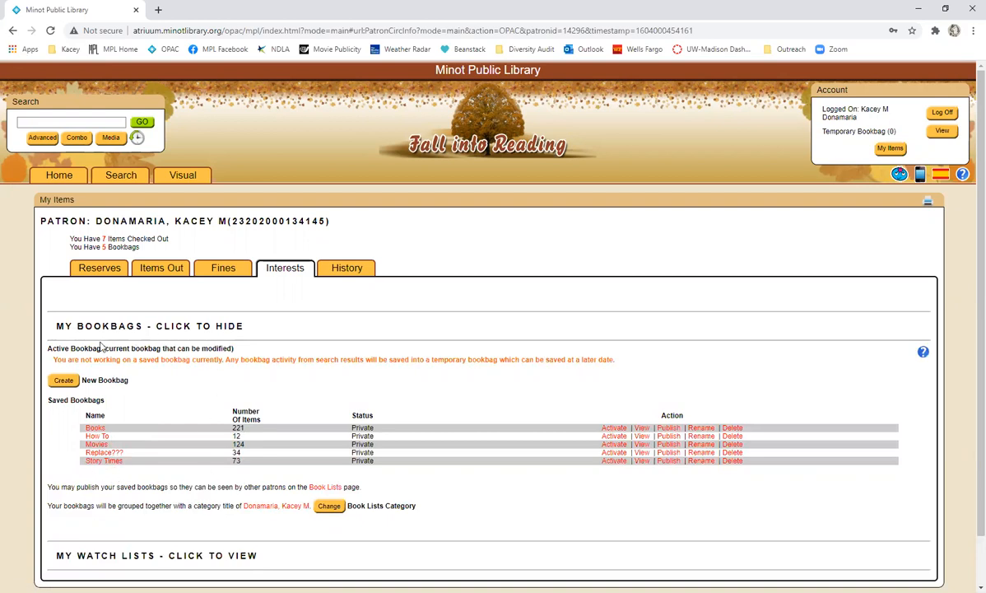
pyautogui.click(149, 326)
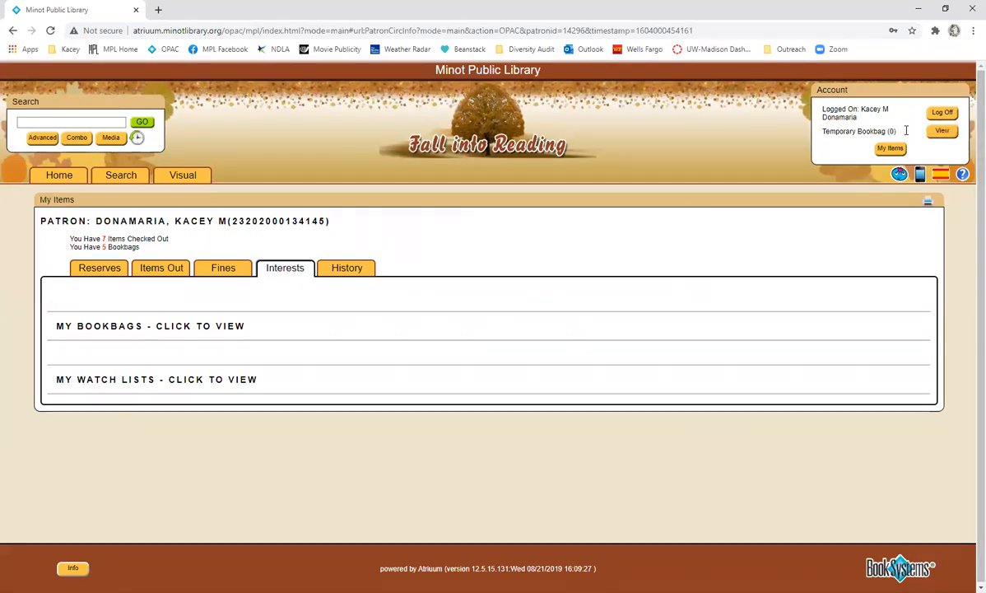
pyautogui.moveTo(669, 434)
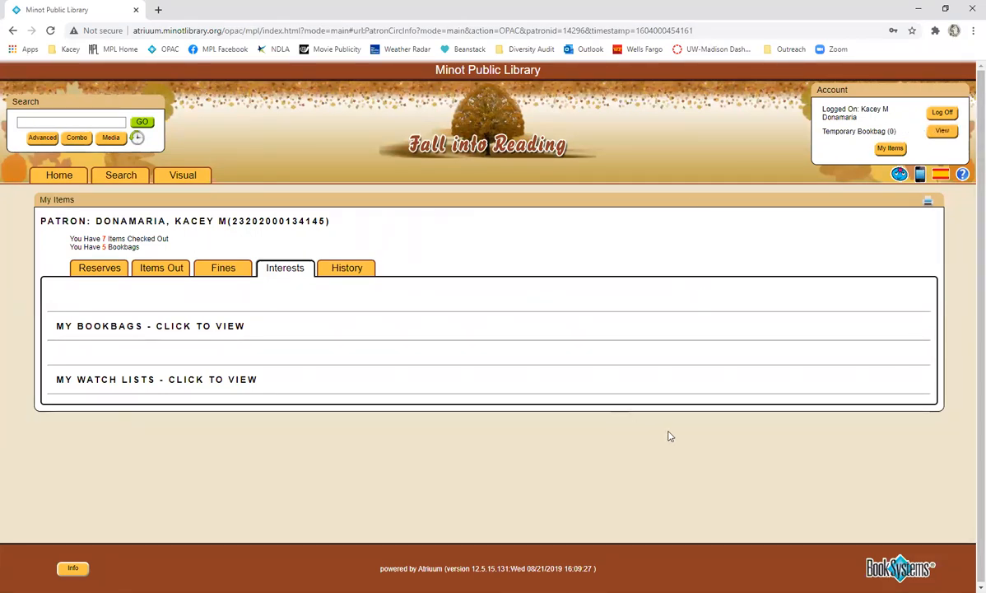
pyautogui.moveTo(947, 339)
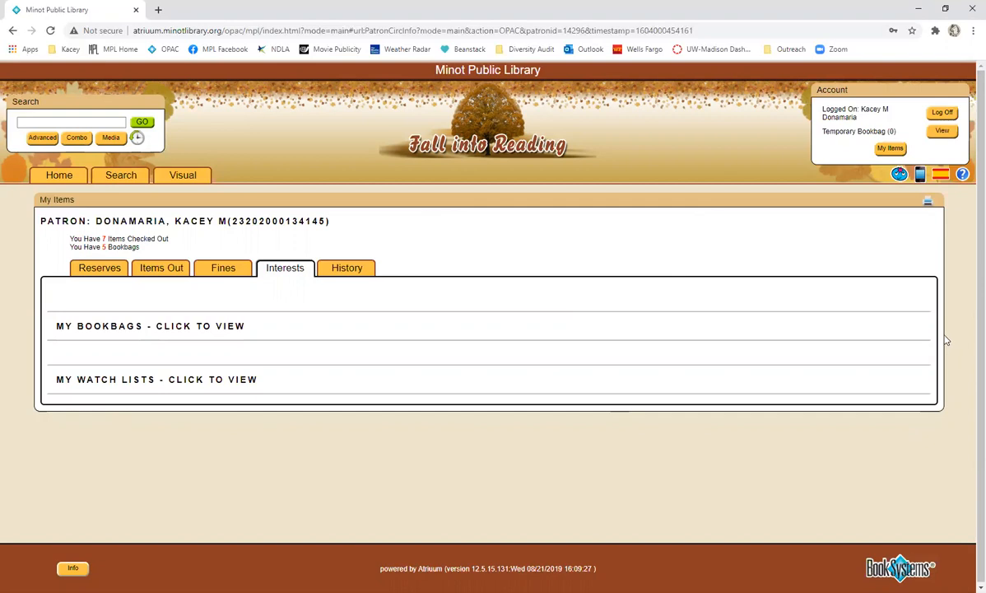
pyautogui.moveTo(715, 257)
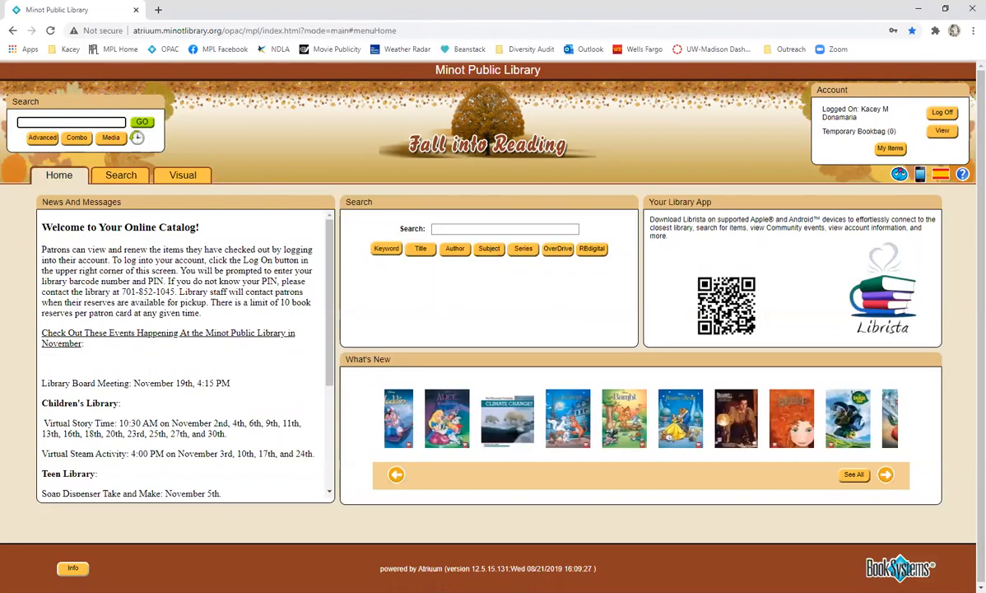
# - Run a keyword search for 'pirates' and browse the 751 results and Sort By options
pyautogui.write('pirates')
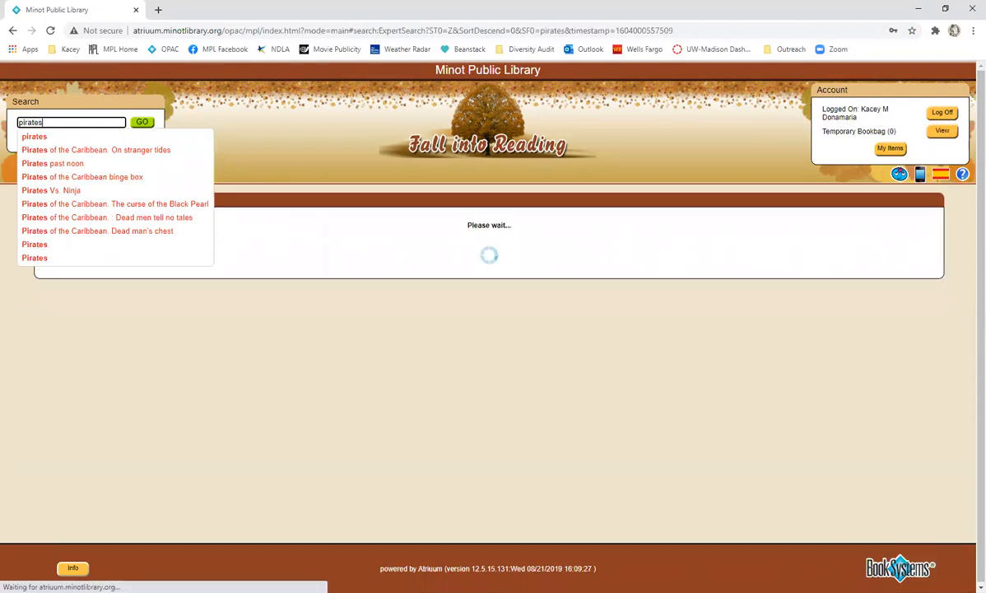
pyautogui.click(142, 121)
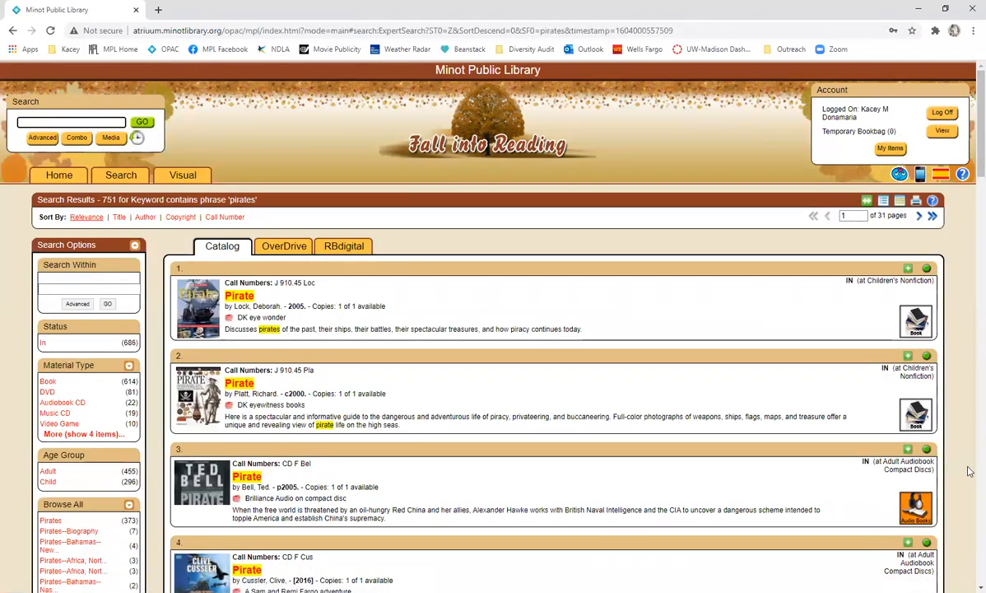
pyautogui.scroll(-3)
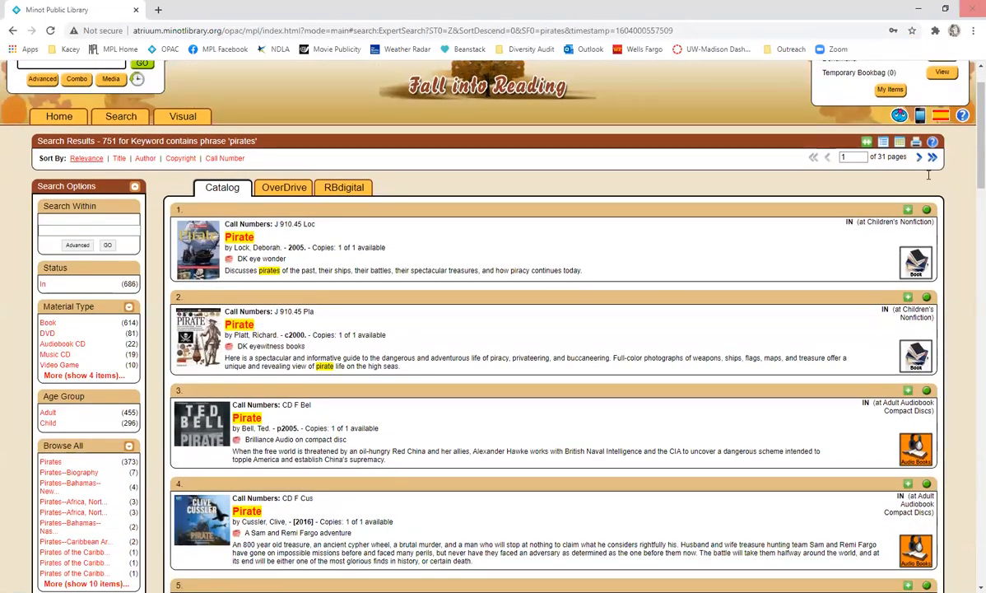
pyautogui.scroll(-3)
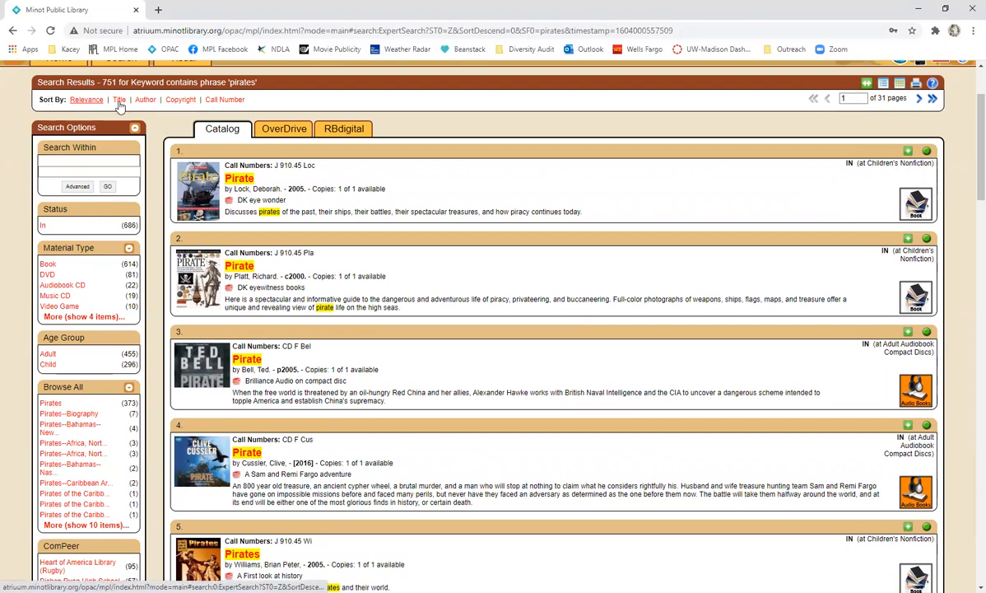
pyautogui.moveTo(185, 109)
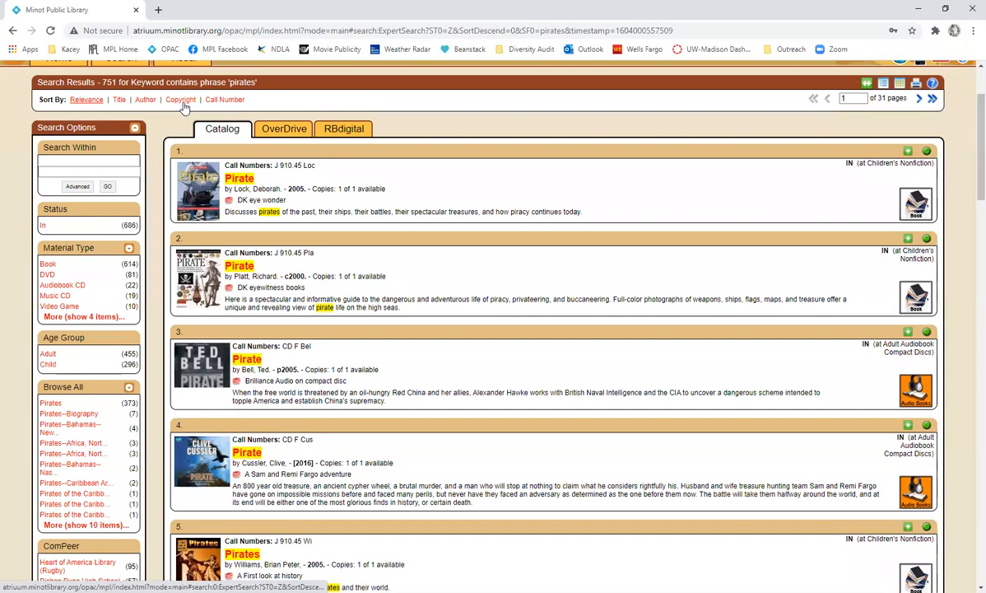
pyautogui.click(181, 100)
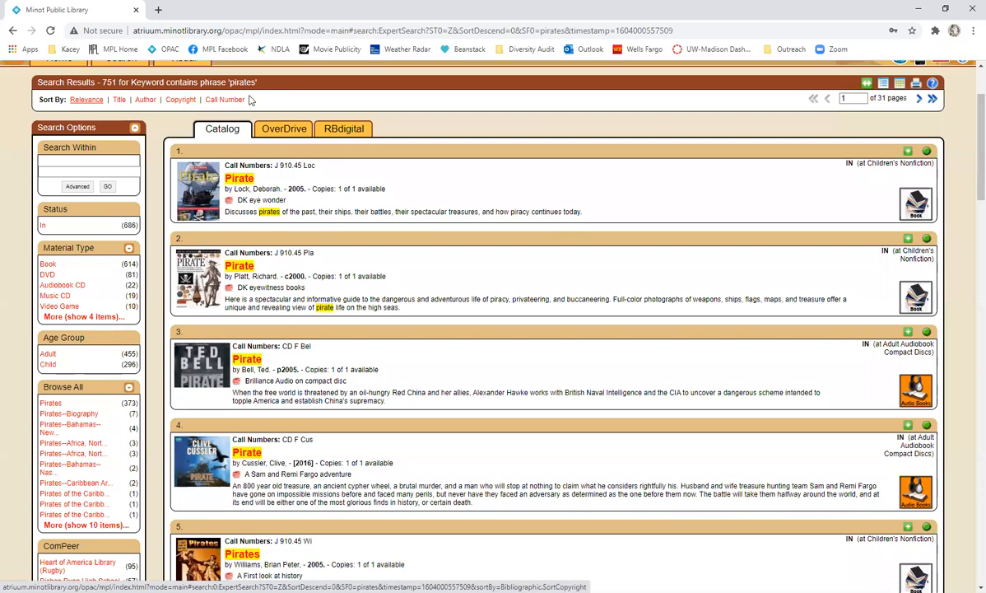
pyautogui.scroll(-3)
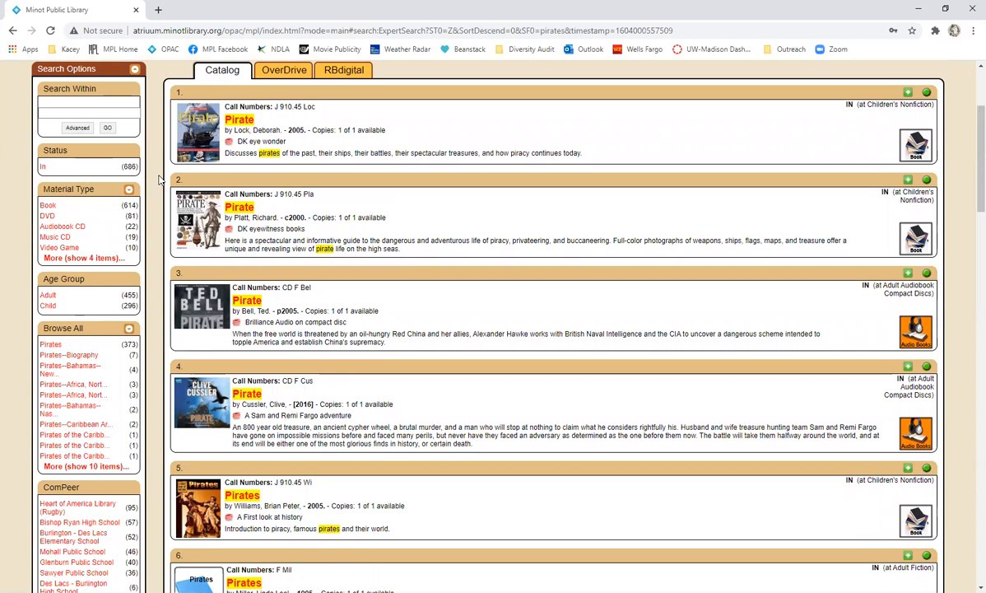
pyautogui.moveTo(133, 114)
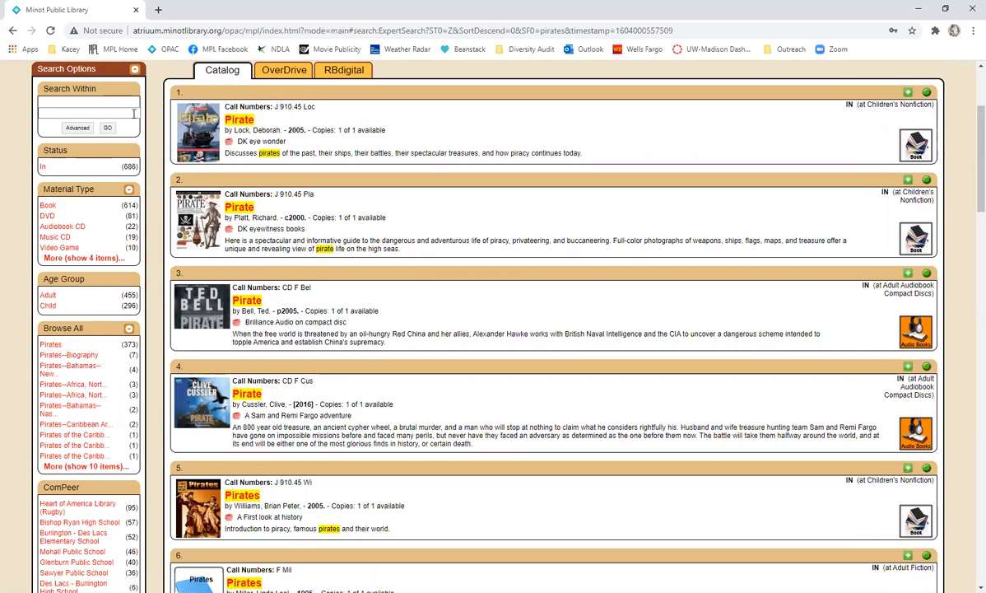
# - Search within the pirates results for 'ocean', leaving 42 titles, and browse them and the Browse All list
pyautogui.click(88, 112)
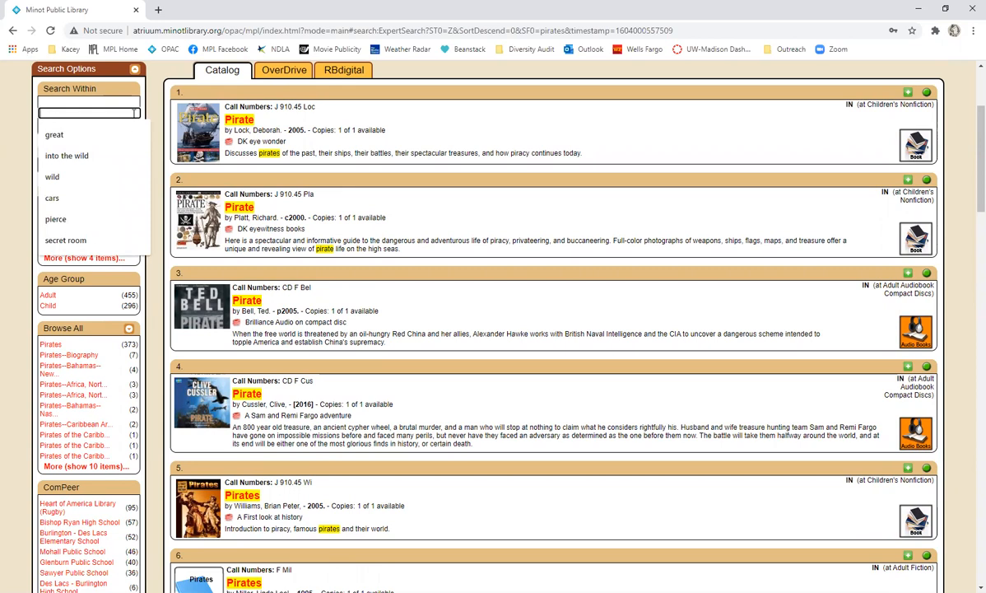
pyautogui.write('ocean')
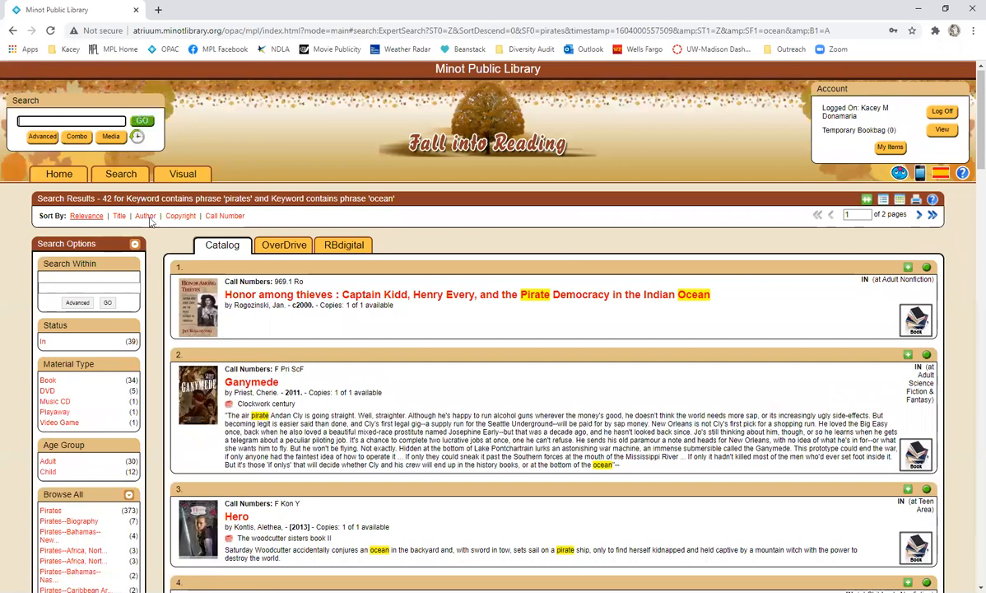
pyautogui.scroll(-3)
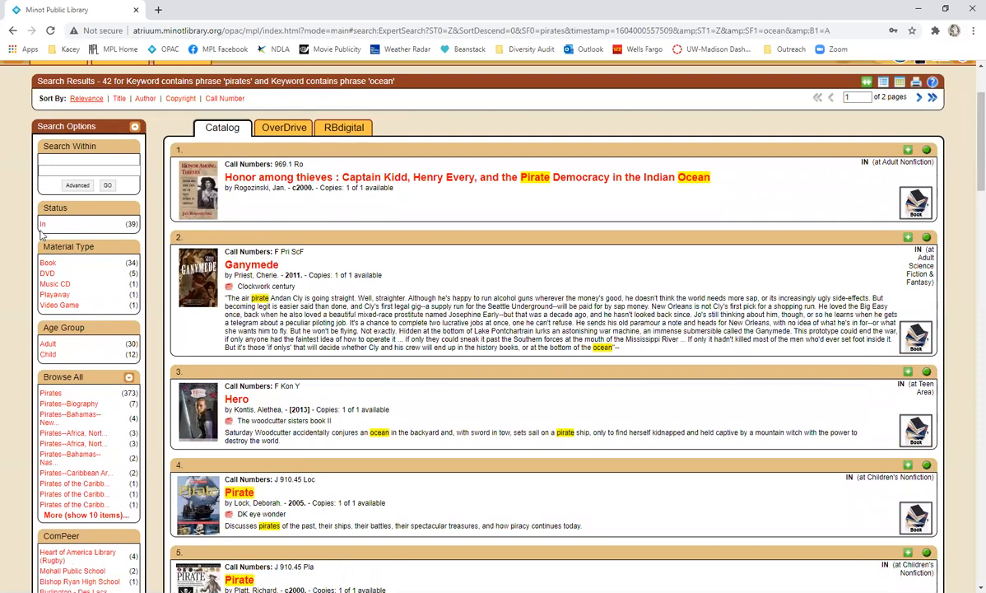
pyautogui.scroll(-3)
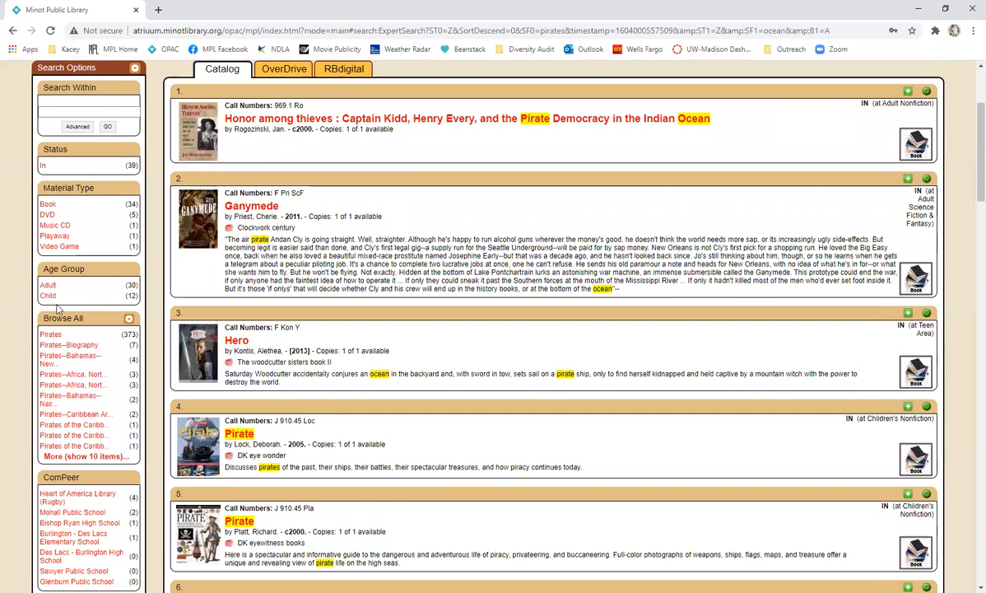
pyautogui.scroll(-3)
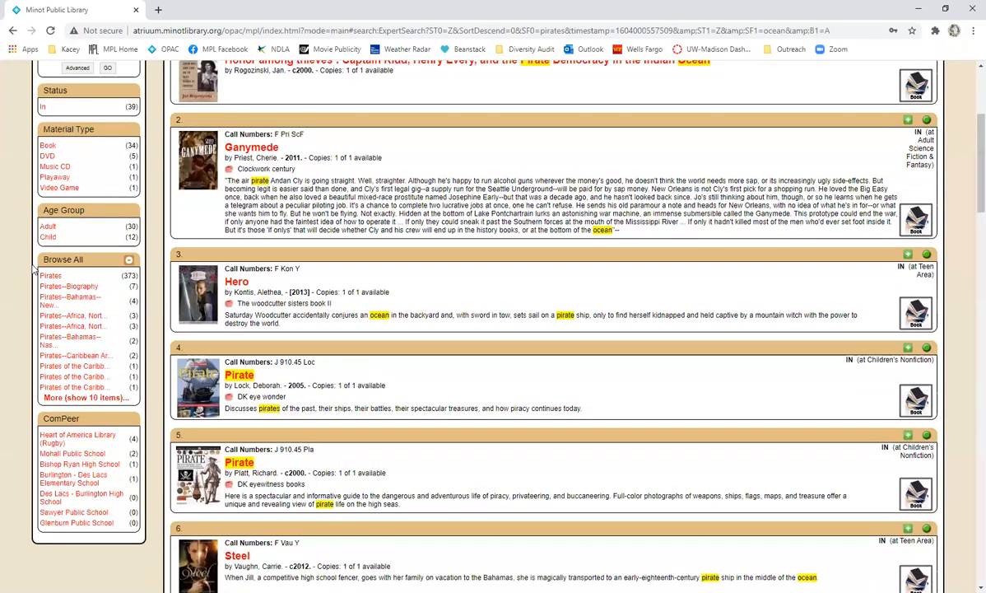
pyautogui.scroll(-3)
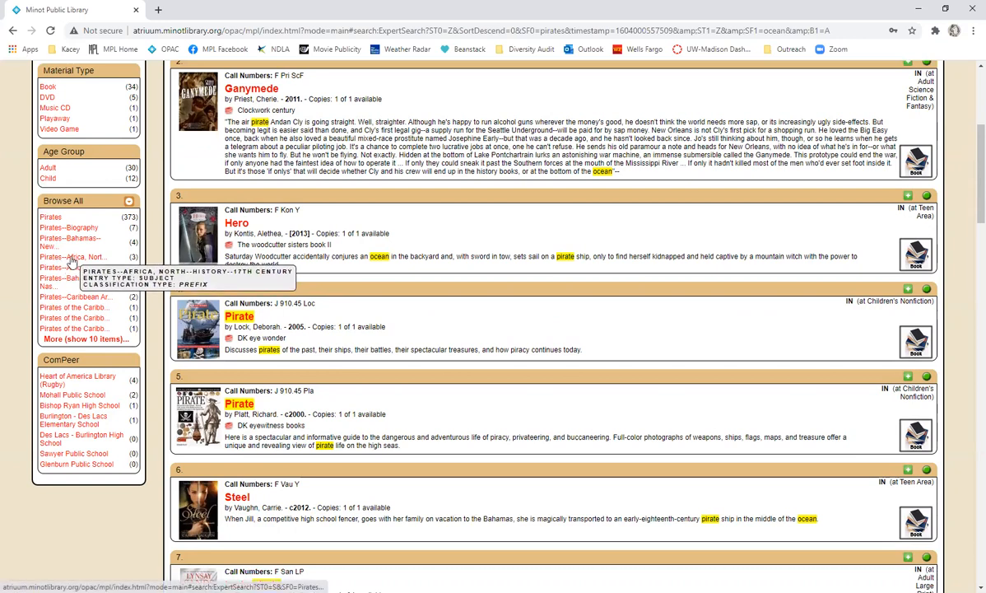
pyautogui.moveTo(76, 257)
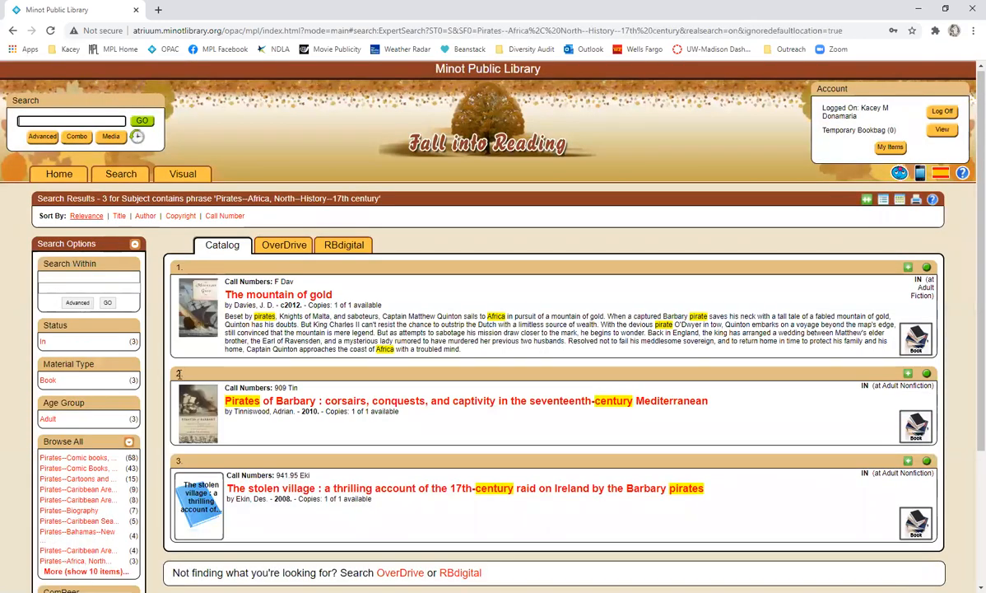
# - Browse the 3 results for subject Pirates--Africa, North--History--17th century
pyautogui.scroll(-3)
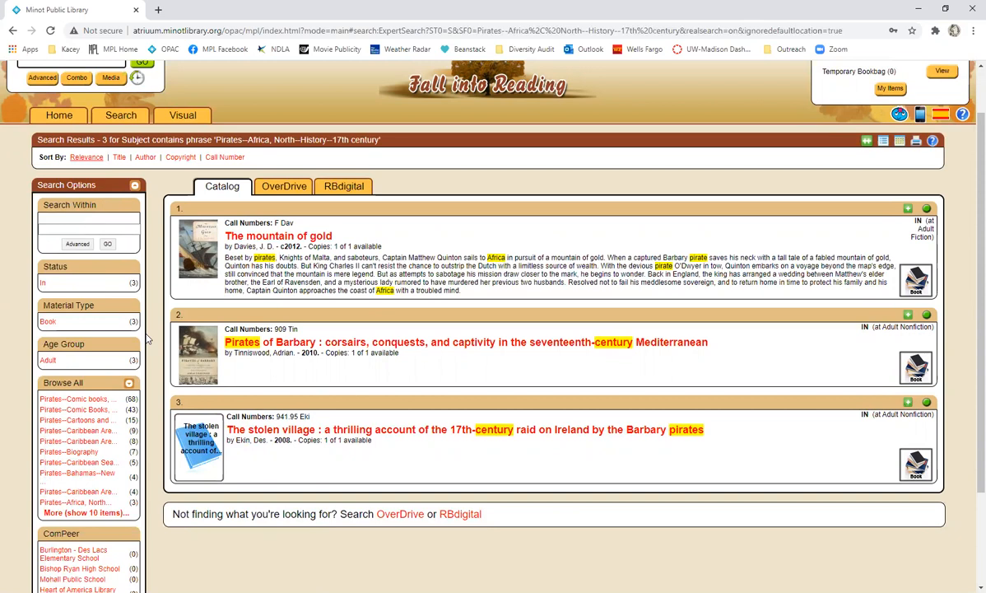
pyautogui.moveTo(175, 224)
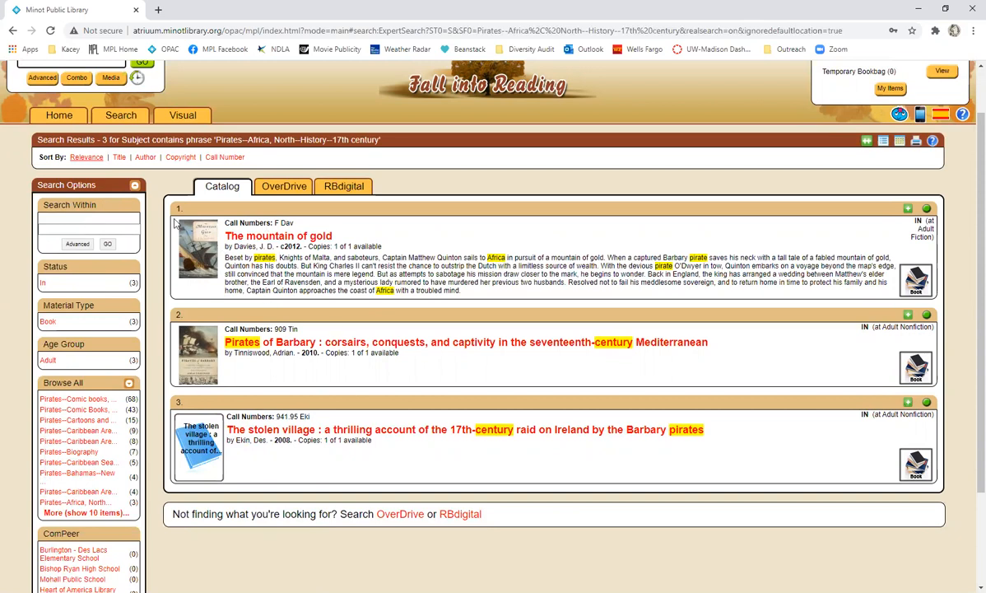
pyautogui.scroll(-3)
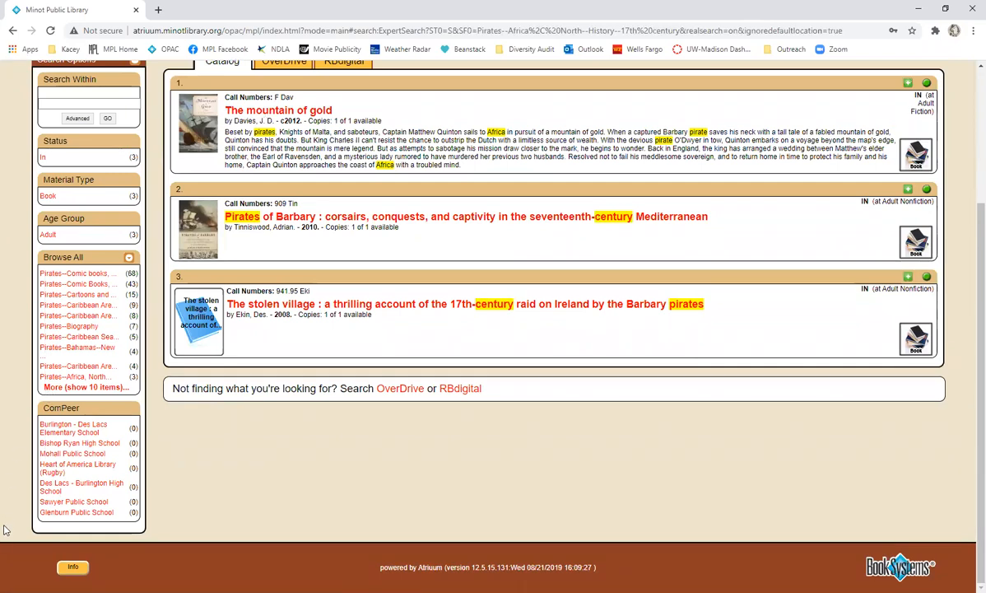
pyautogui.moveTo(150, 431)
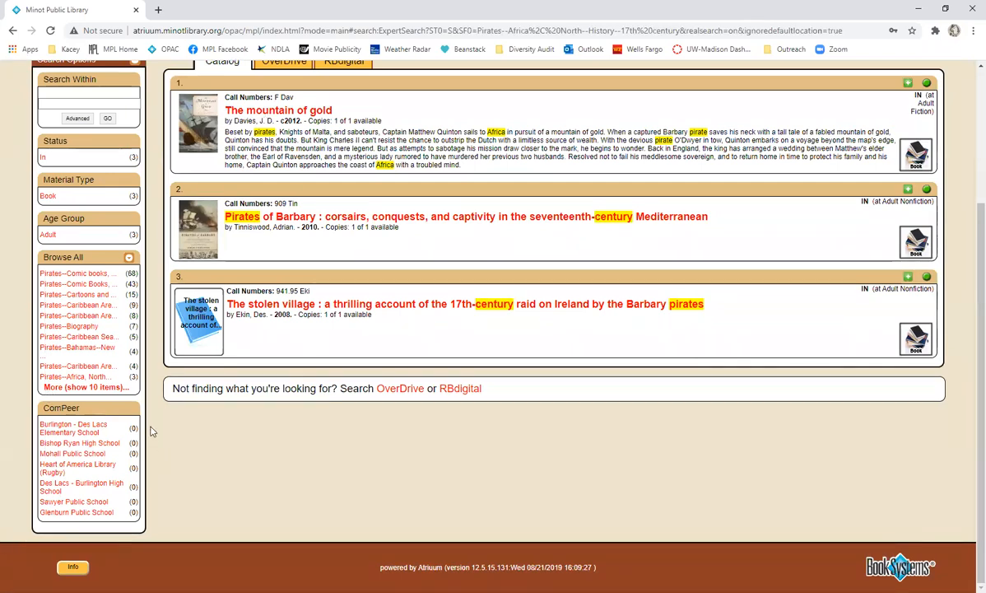
pyautogui.moveTo(148, 461)
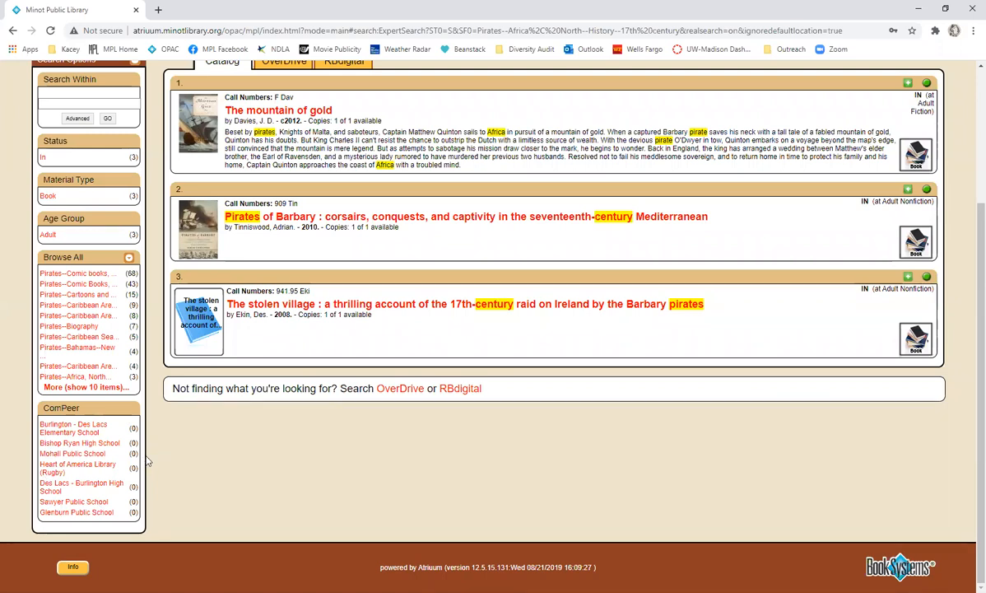
pyautogui.moveTo(42, 480)
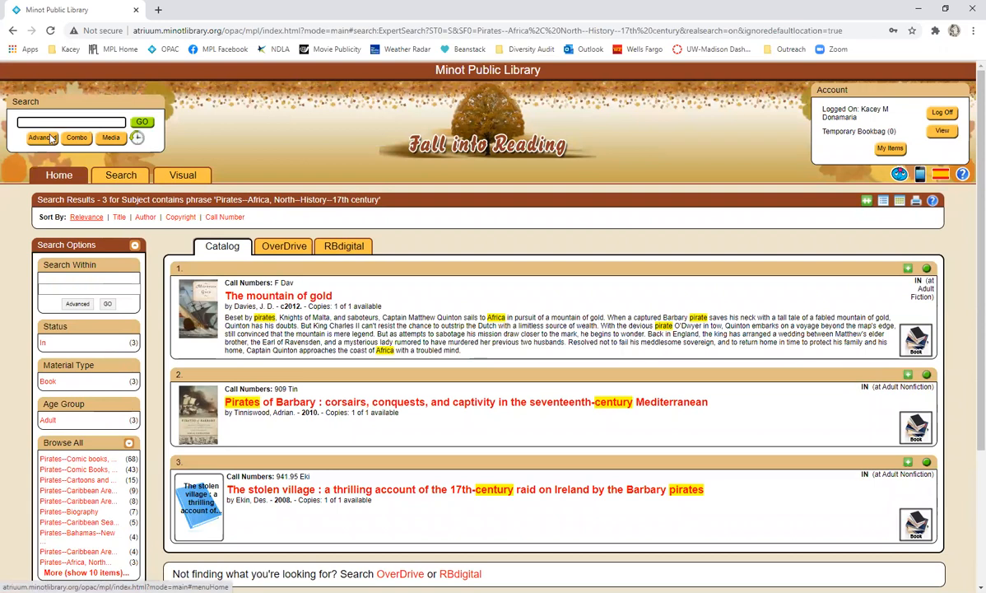
pyautogui.write('pirate')
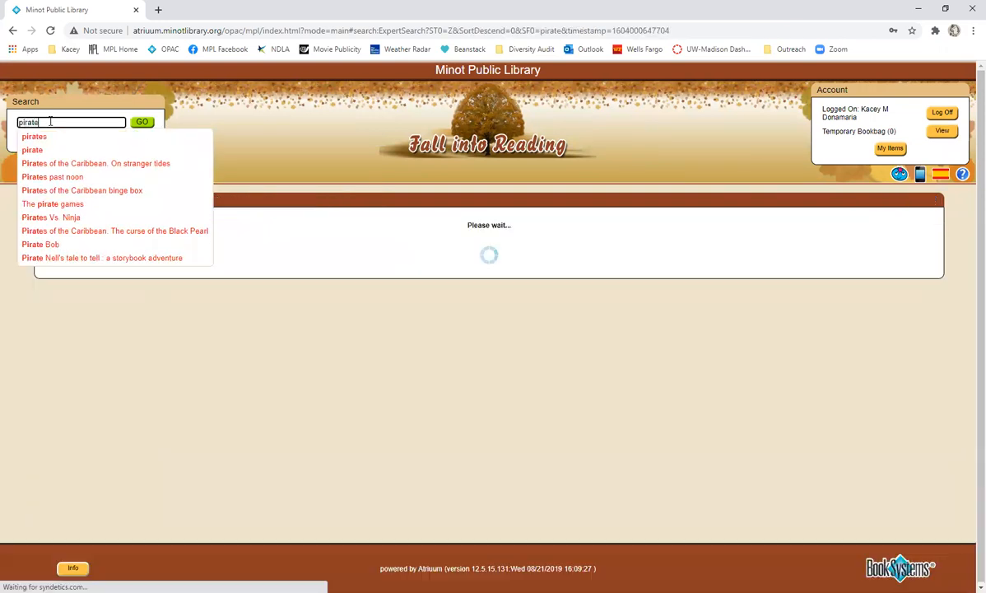
pyautogui.click(142, 122)
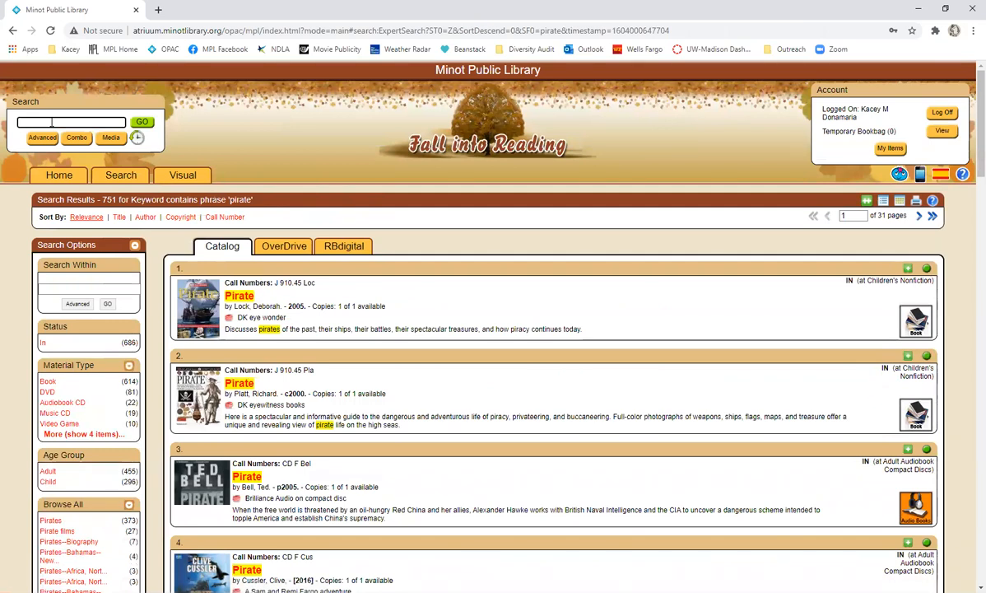
pyautogui.moveTo(457, 332)
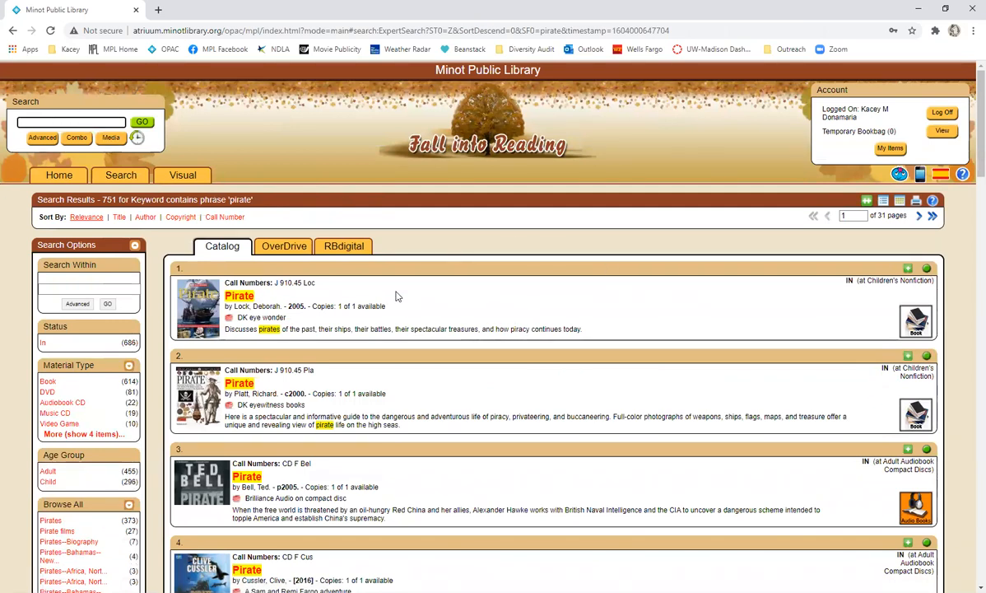
pyautogui.moveTo(299, 305)
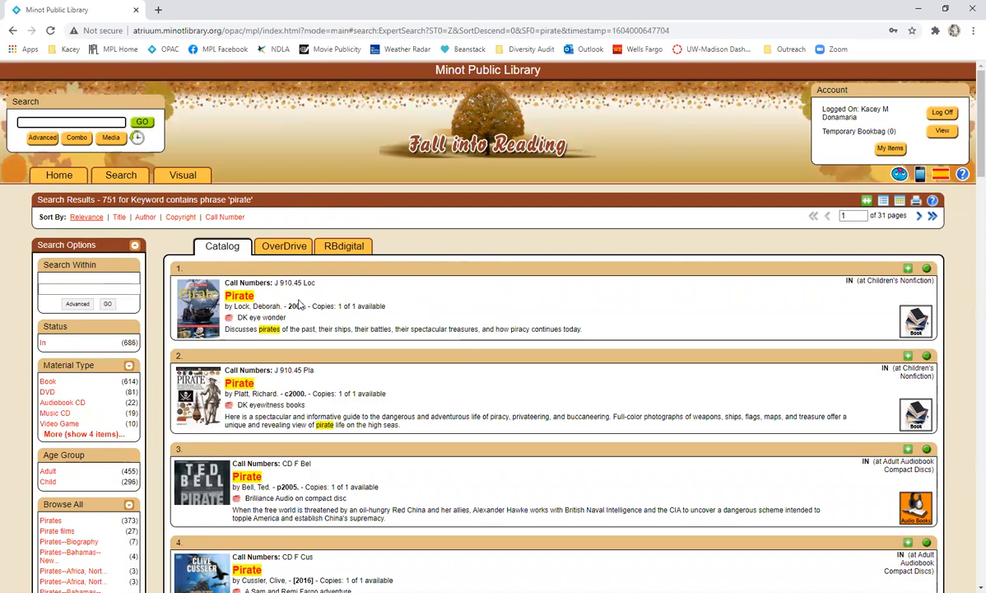
pyautogui.moveTo(298, 305)
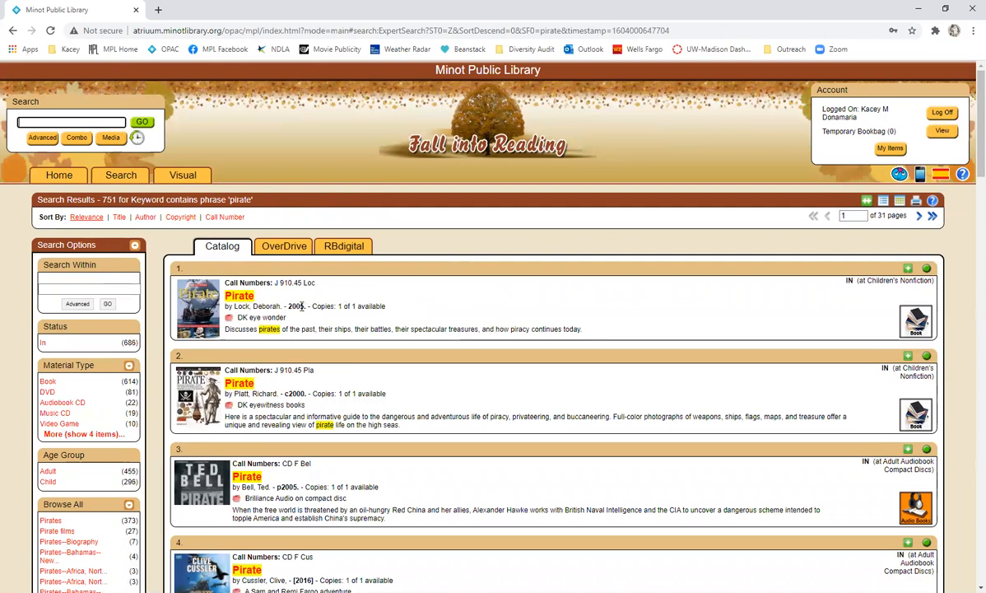
pyautogui.moveTo(333, 280)
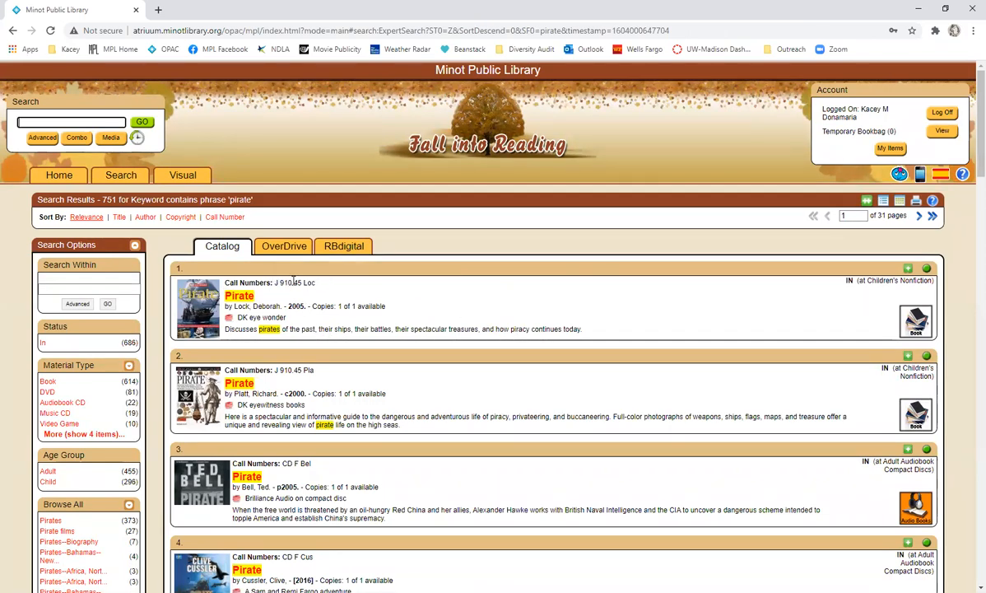
pyautogui.moveTo(333, 290)
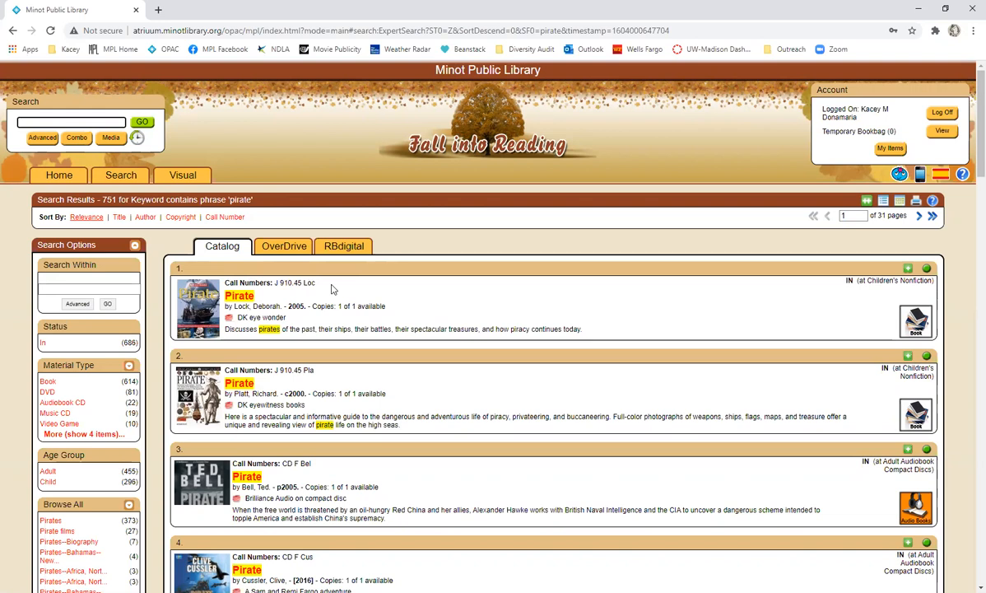
pyautogui.moveTo(387, 308)
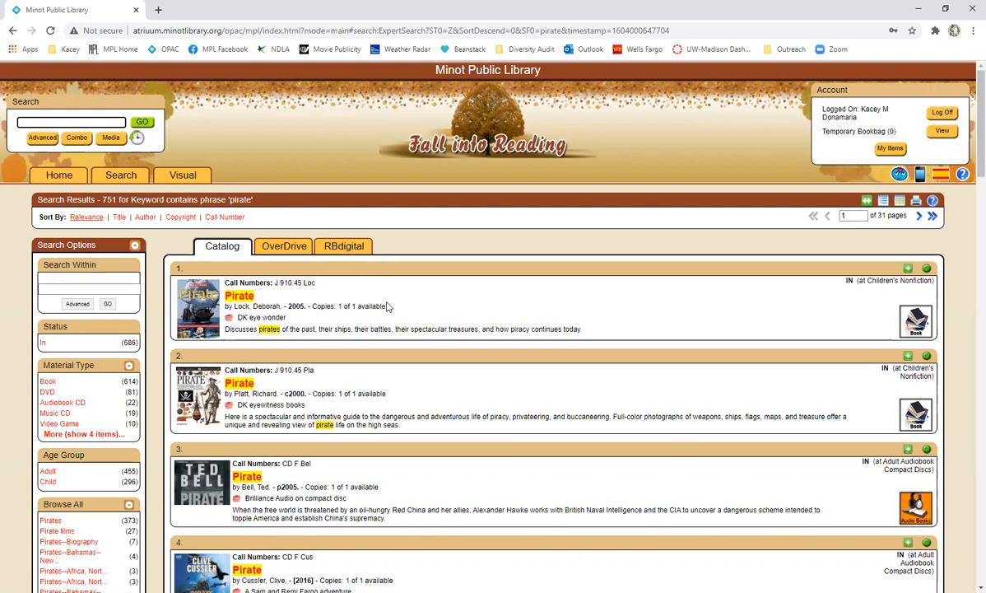
pyautogui.moveTo(401, 311)
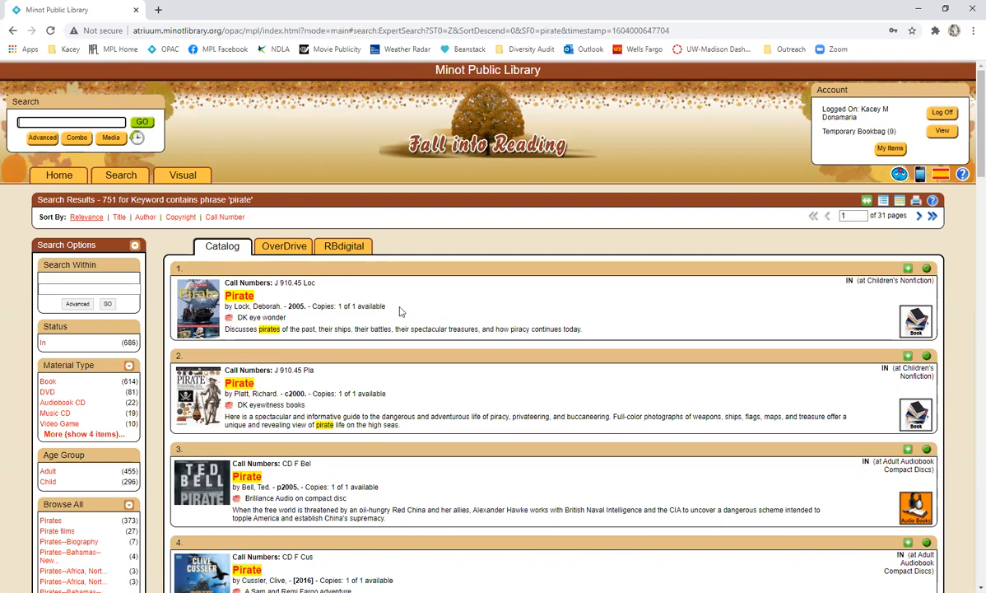
pyautogui.moveTo(876, 295)
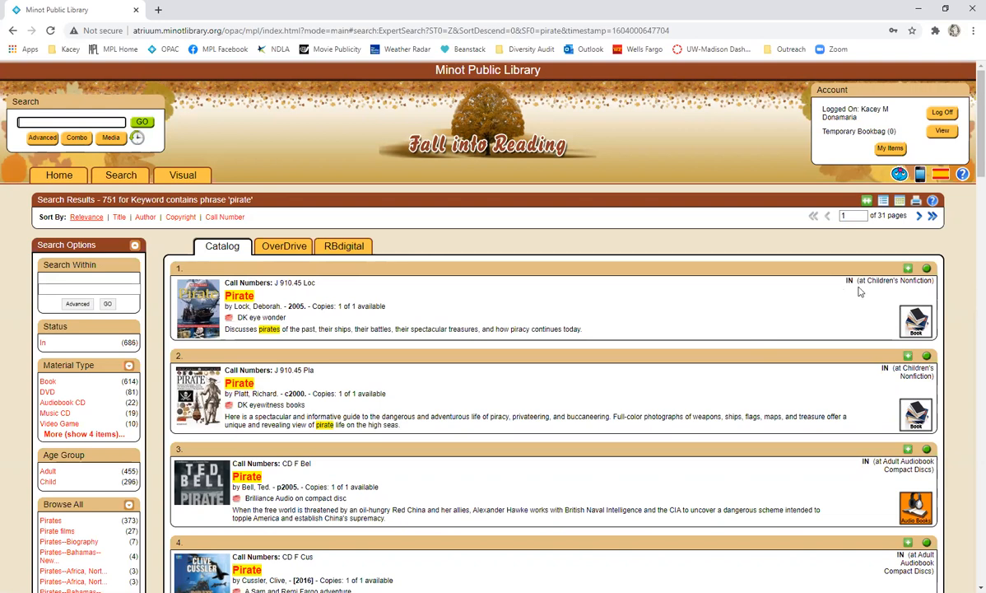
pyautogui.moveTo(856, 297)
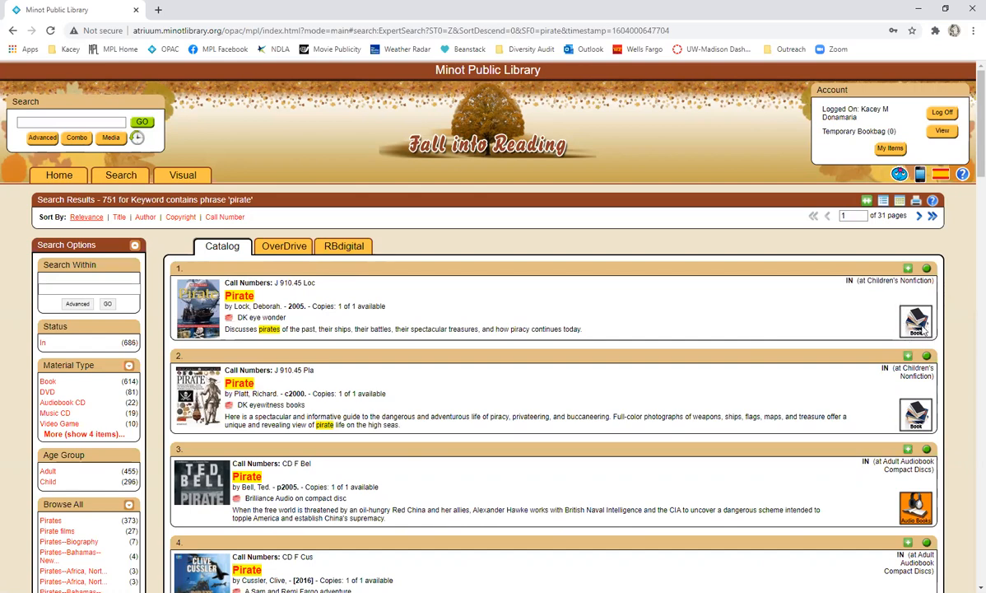
pyautogui.scroll(-3)
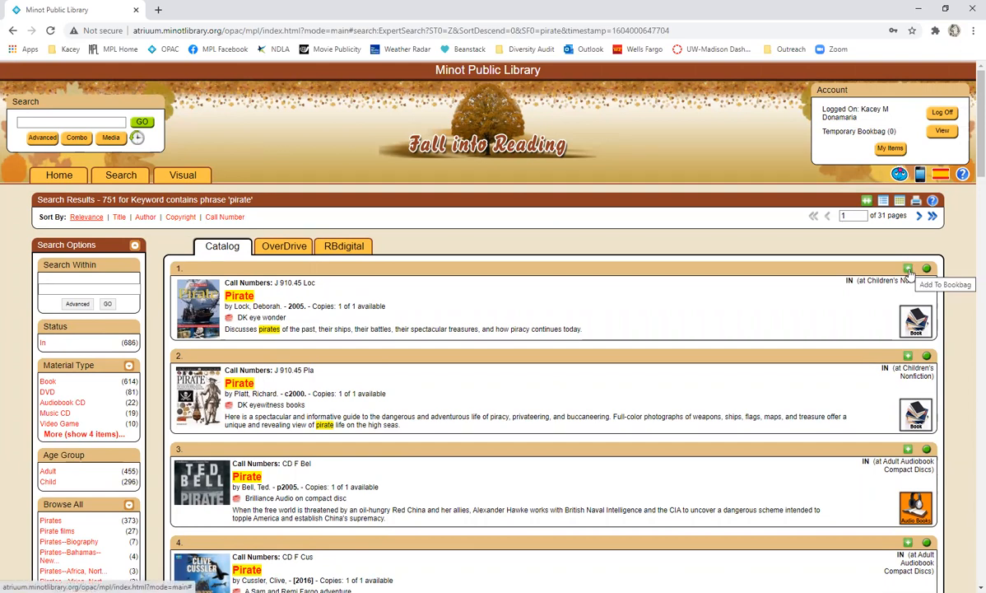
# - Add the first Pirate result to the temporary bookbag and view it on the Bookbag page
pyautogui.click(907, 269)
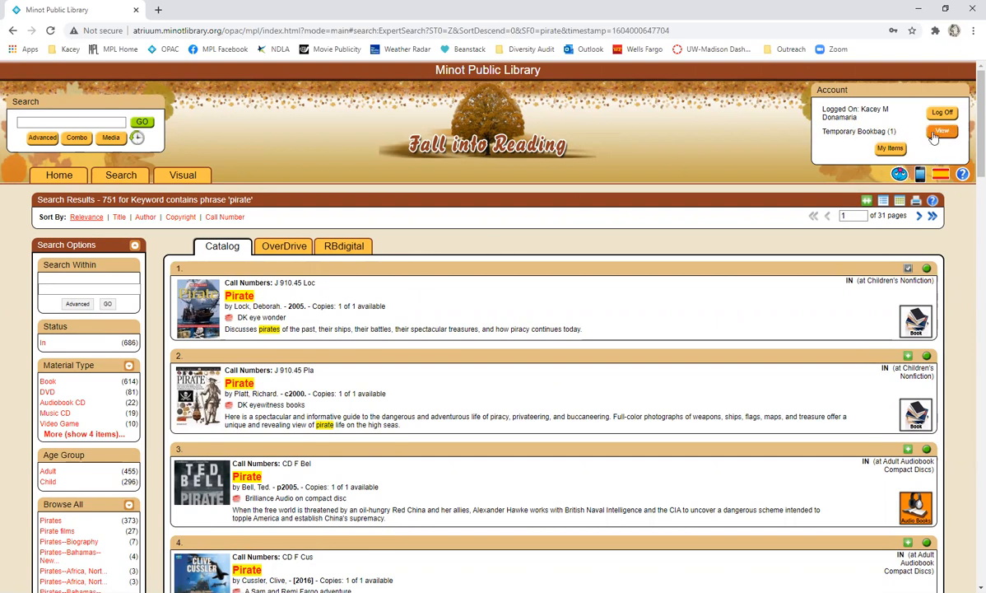
pyautogui.click(941, 132)
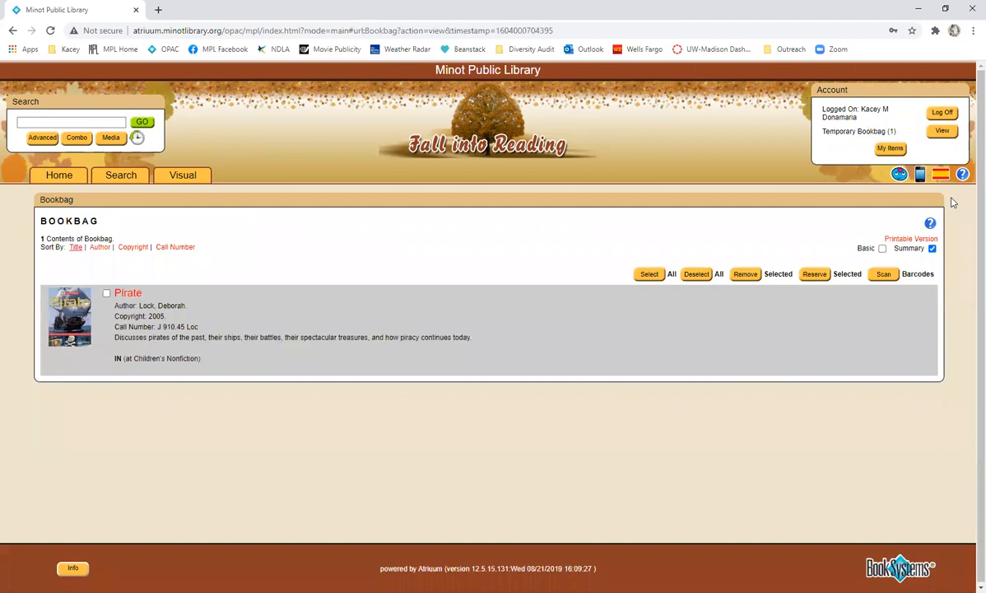
pyautogui.moveTo(161, 159)
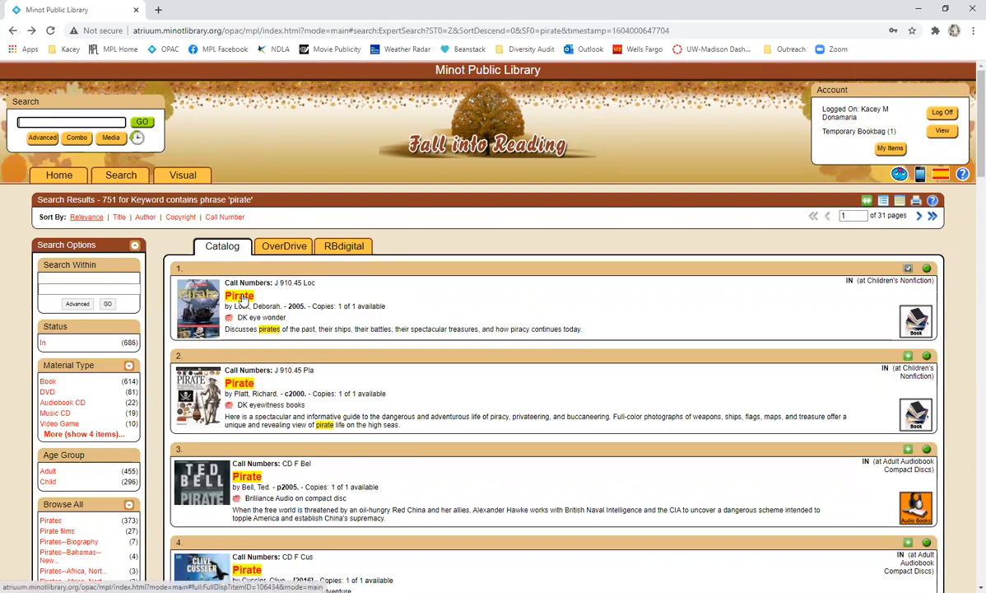
# - View Pirate by Deborah Lock's full record and holdings, then start a reserve request showing first in line
pyautogui.click(239, 295)
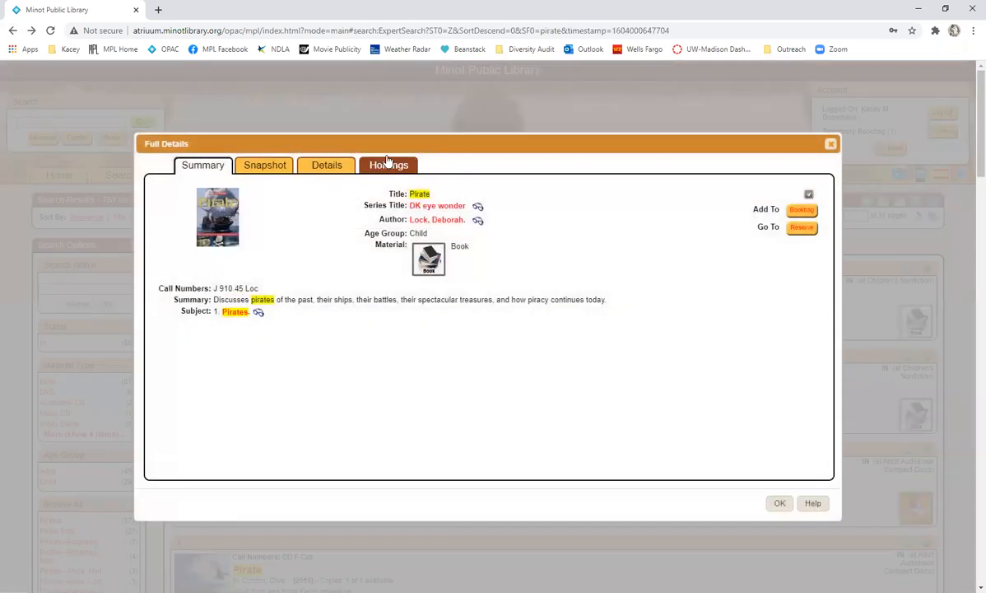
pyautogui.click(389, 165)
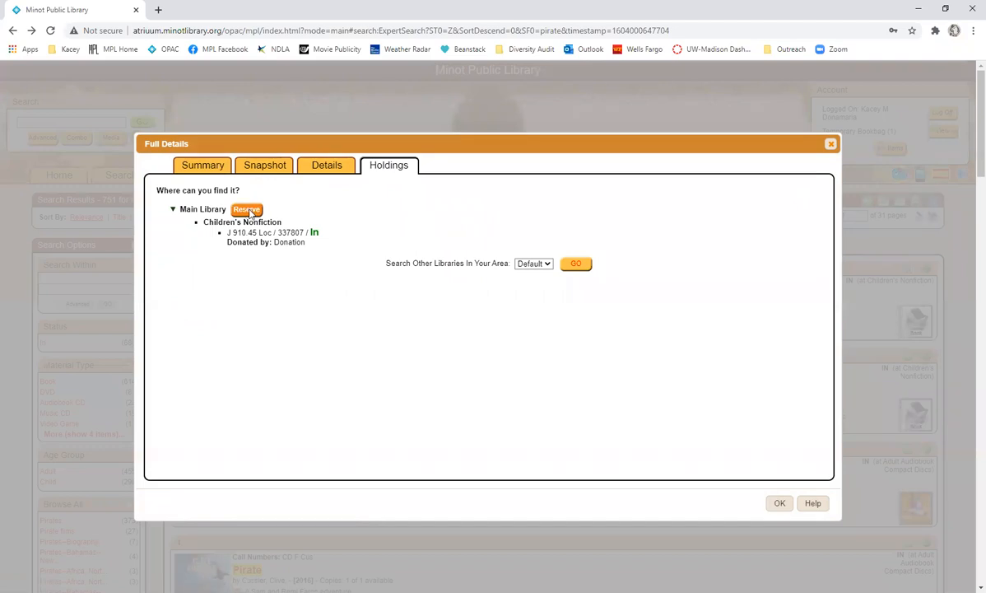
pyautogui.click(247, 209)
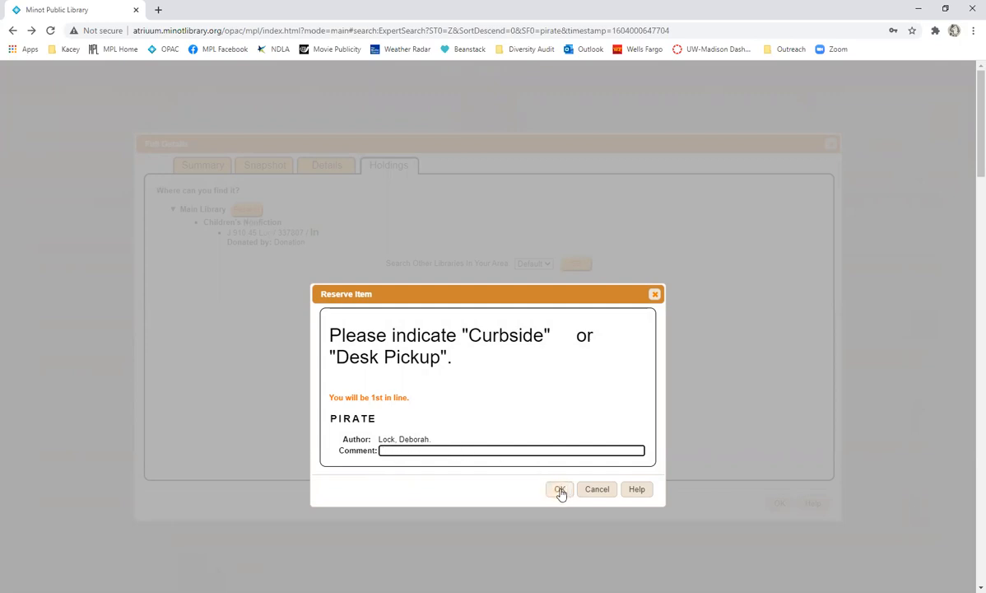
pyautogui.moveTo(520, 417)
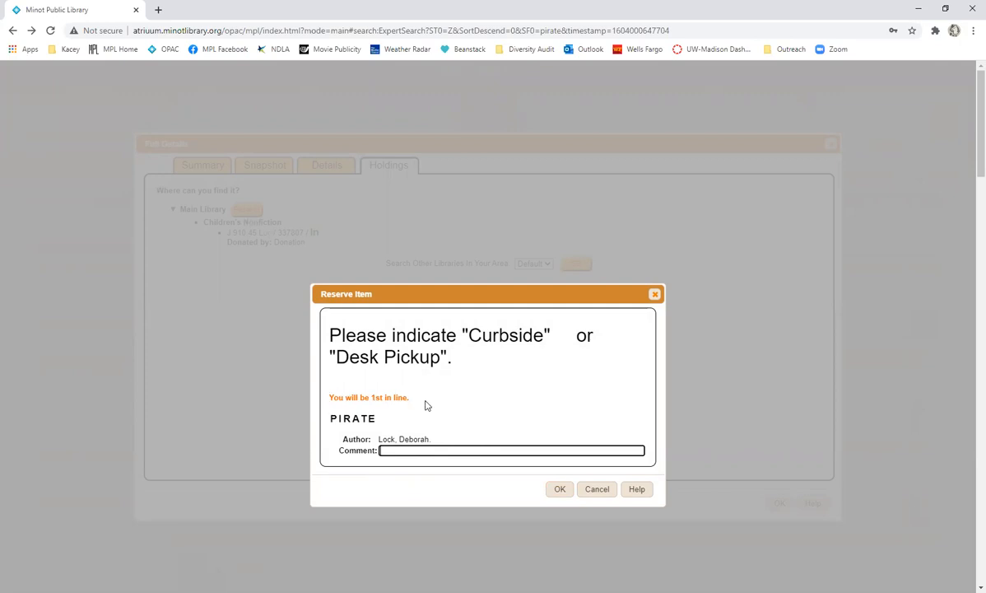
pyautogui.moveTo(431, 409)
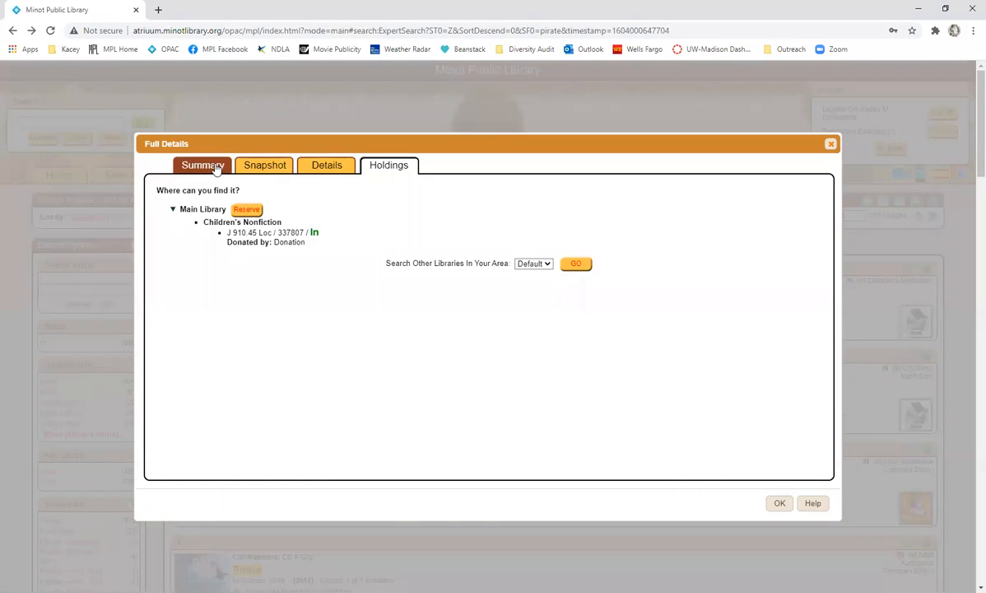
# - Review the Pirate record's Summary, Snapshot and Details tabs, then close it back to the 751 results
pyautogui.click(202, 165)
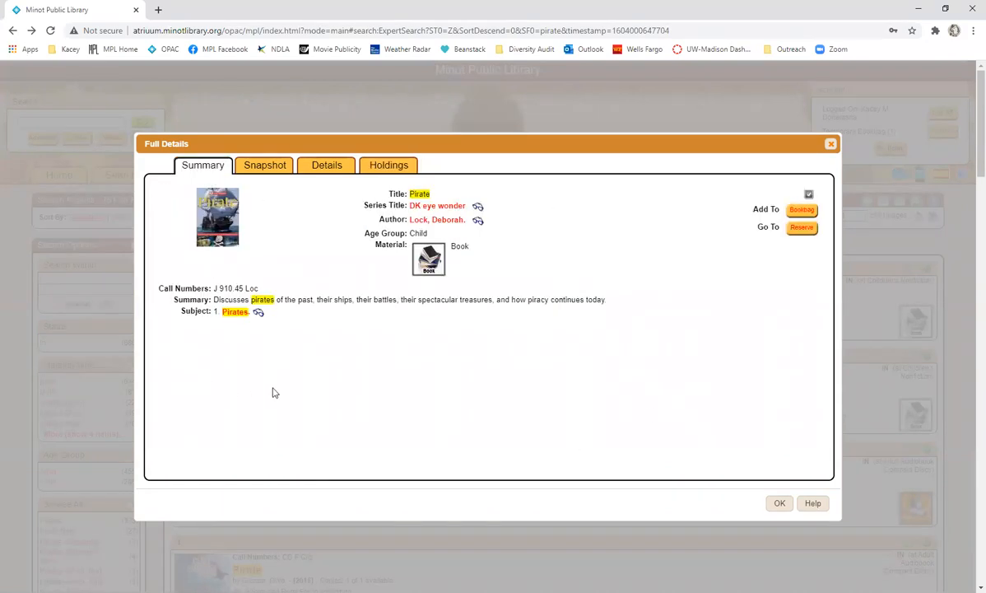
pyautogui.click(264, 165)
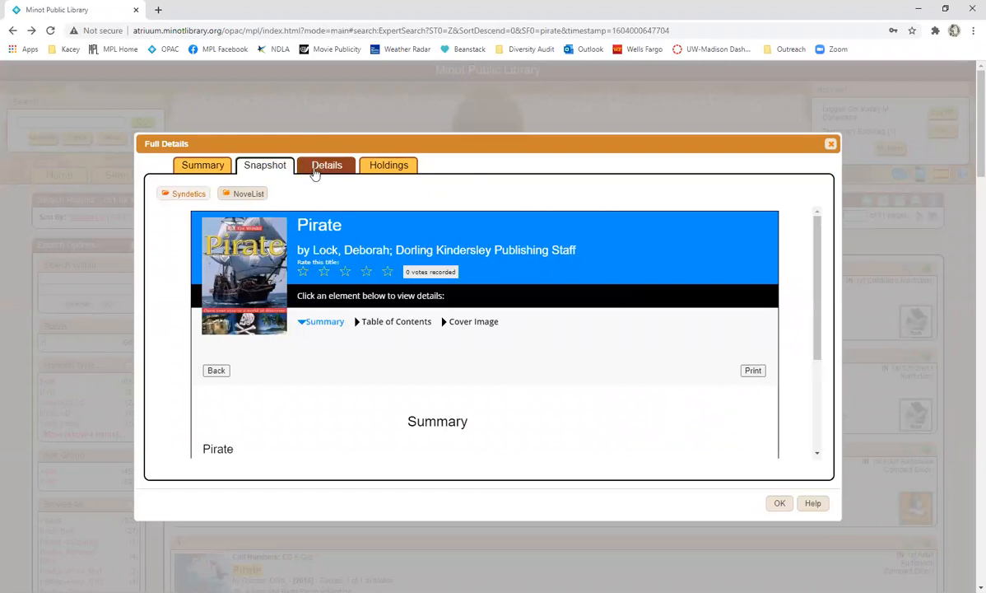
pyautogui.click(326, 164)
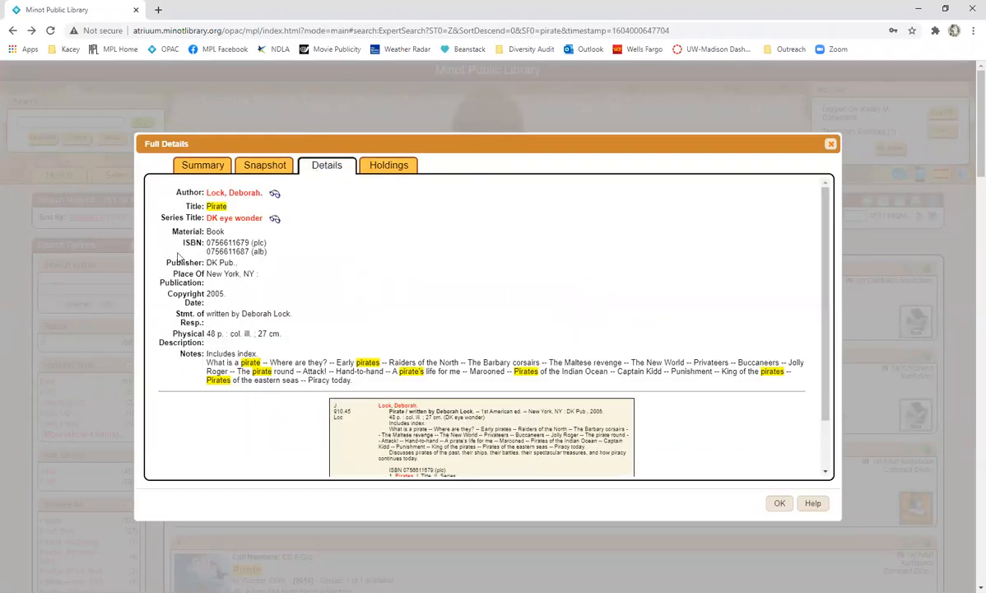
pyautogui.moveTo(272, 300)
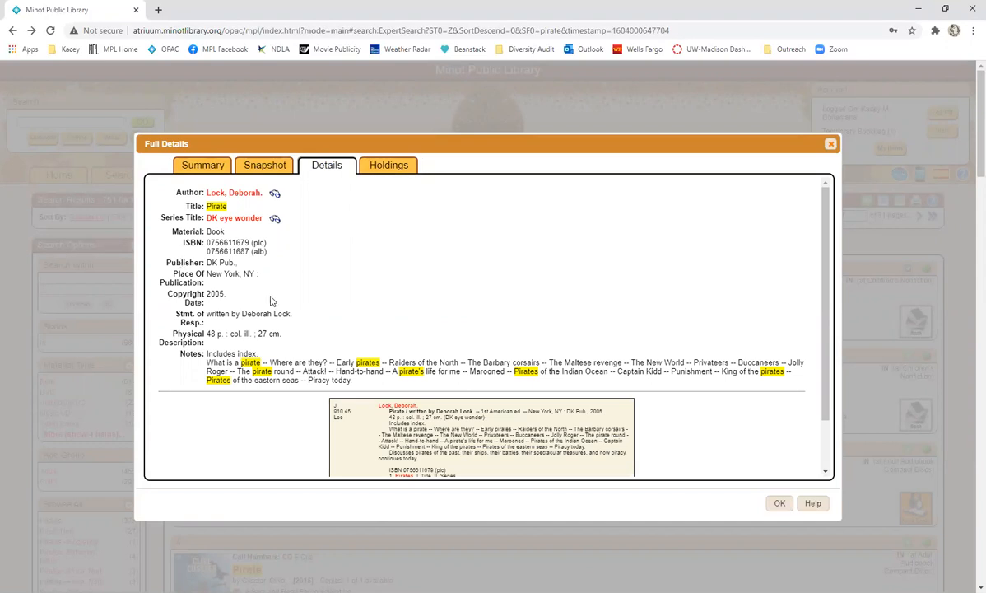
pyautogui.scroll(-3)
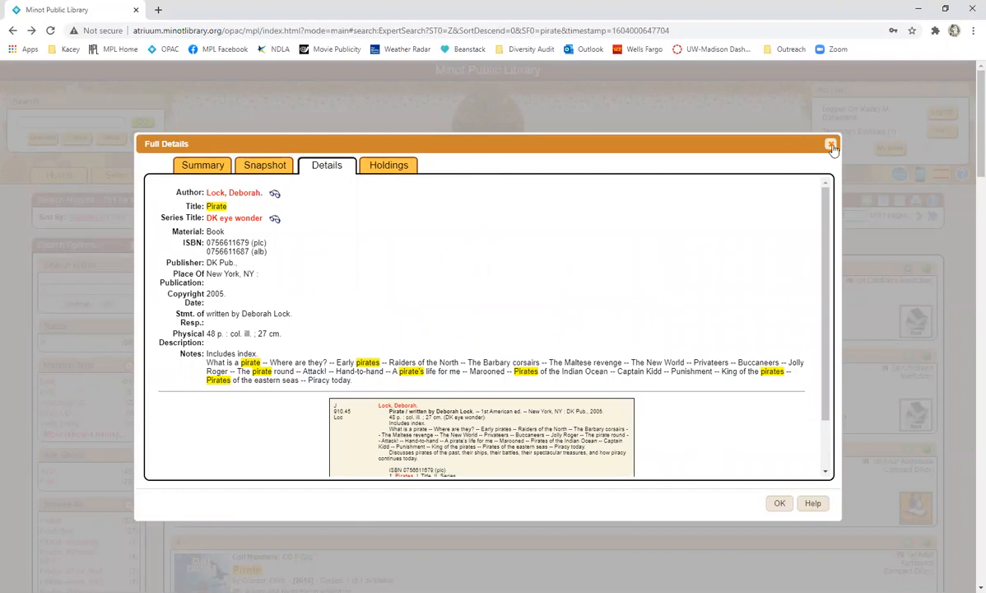
pyautogui.click(830, 145)
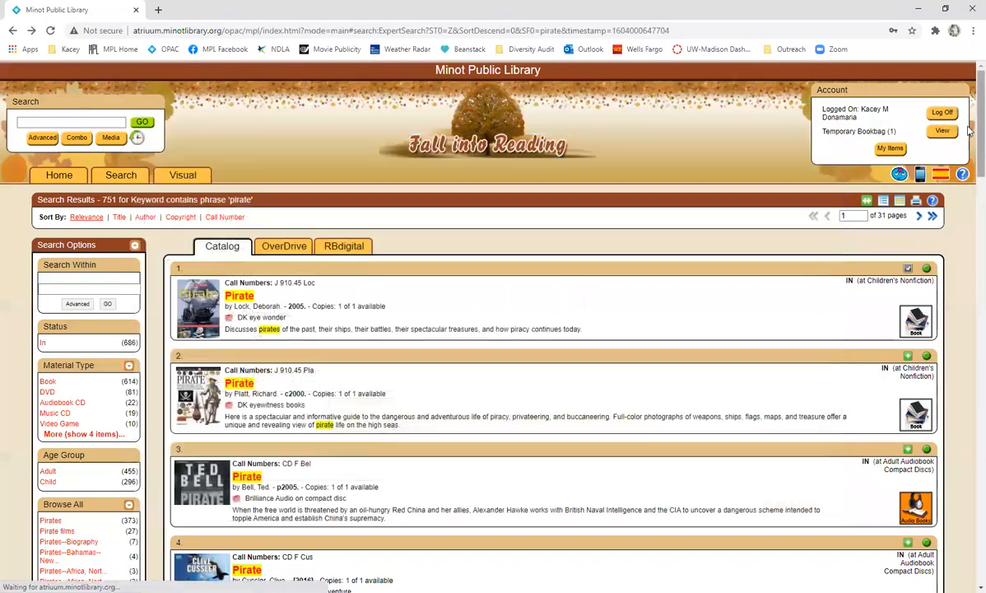
# - Sort the pirate results by Author, then return to the catalog Home page
pyautogui.scroll(-3)
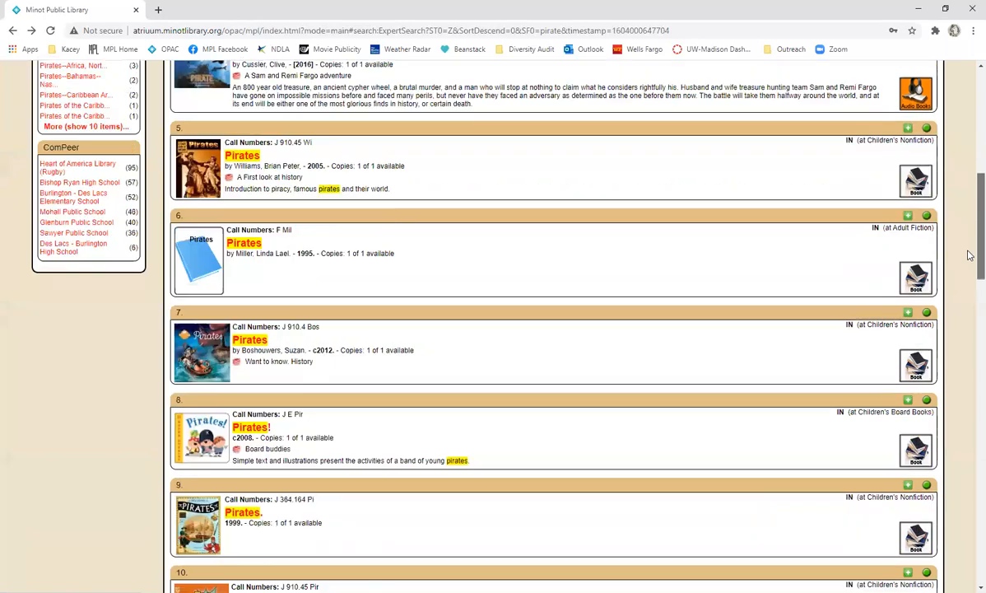
pyautogui.scroll(-3)
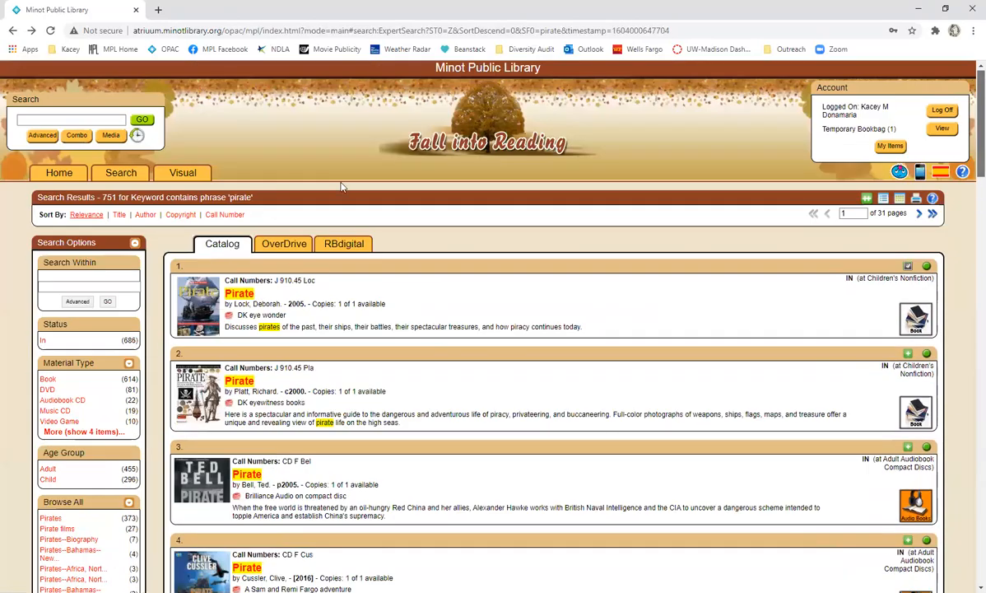
pyautogui.click(145, 214)
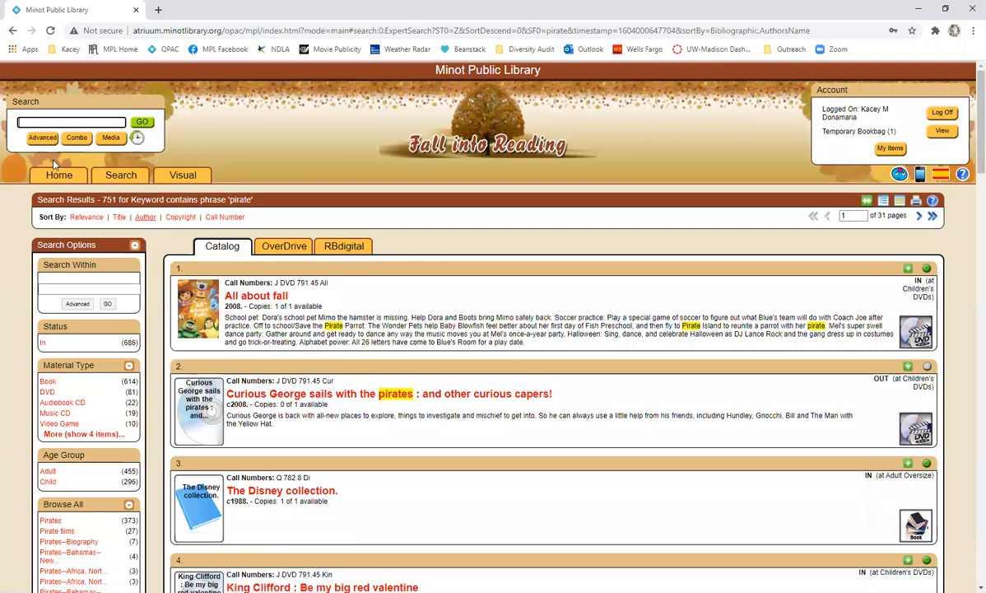
pyautogui.click(59, 175)
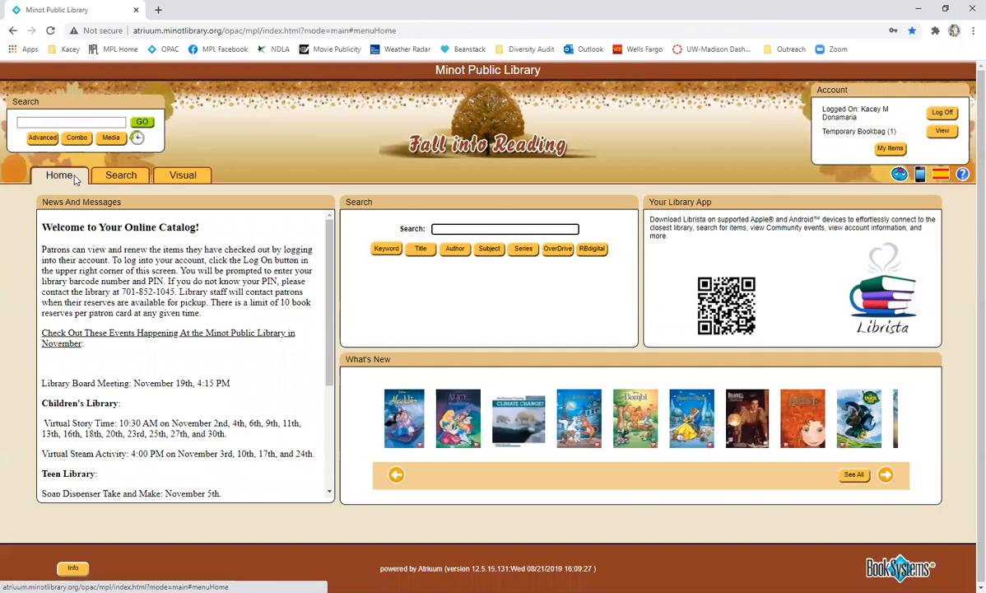
pyautogui.click(885, 474)
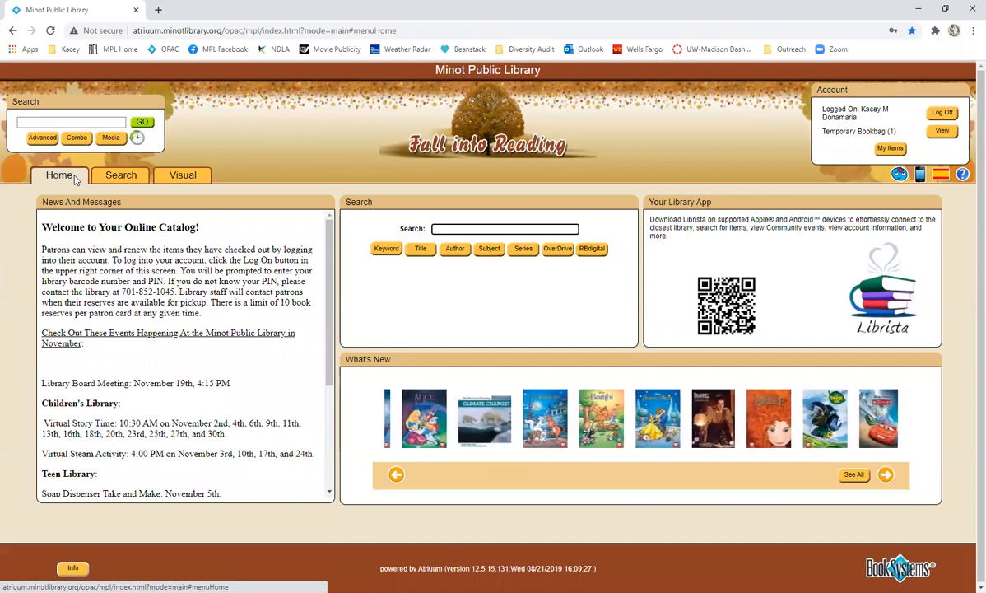
pyautogui.click(885, 474)
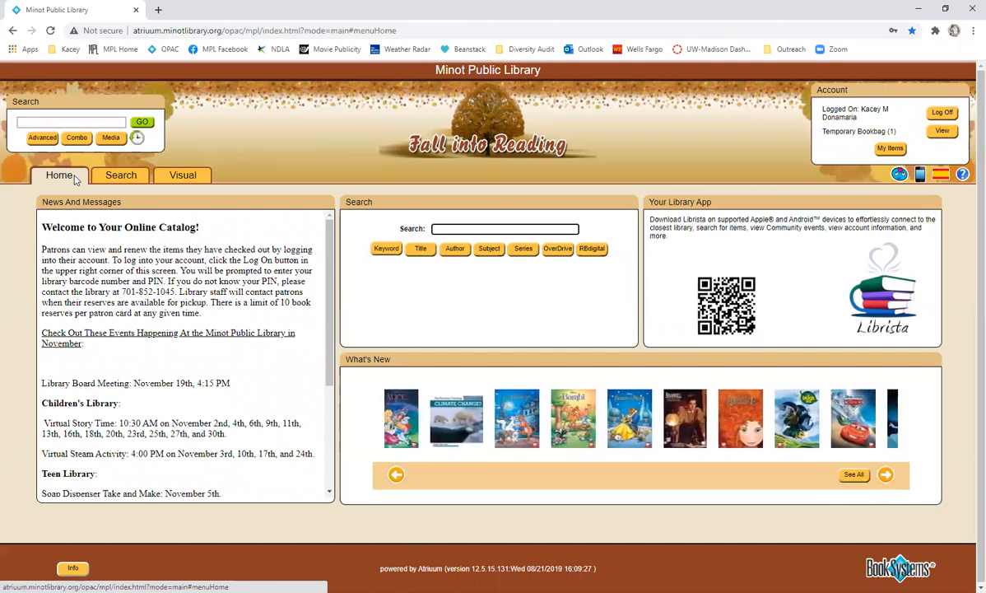
pyautogui.click(886, 474)
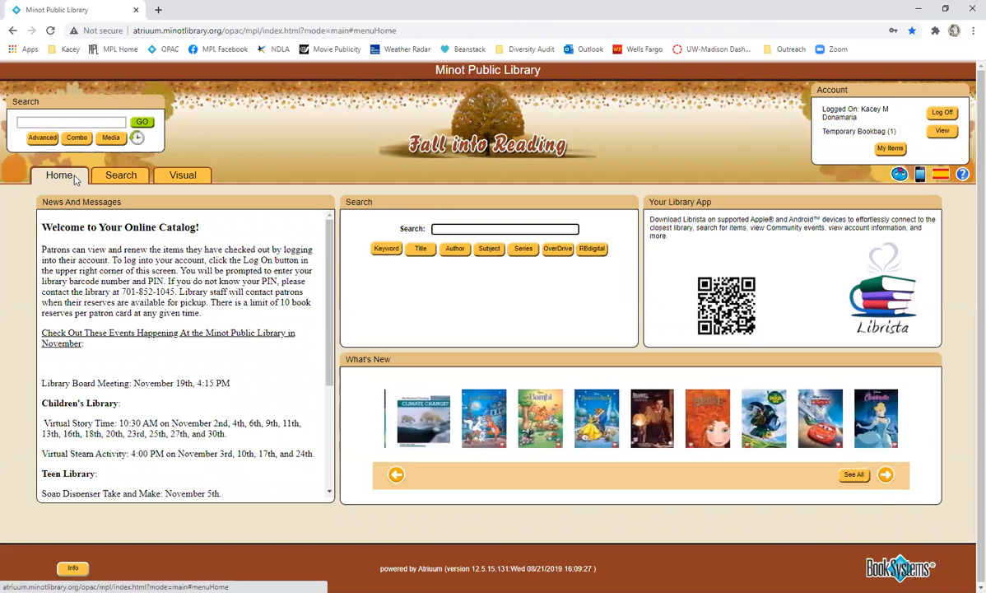
pyautogui.click(886, 474)
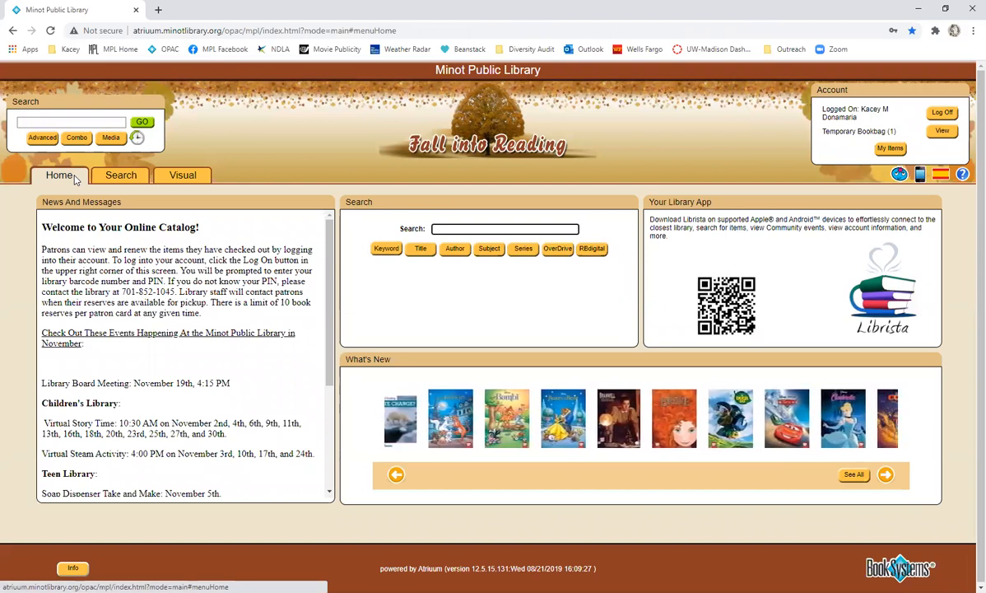
pyautogui.click(886, 474)
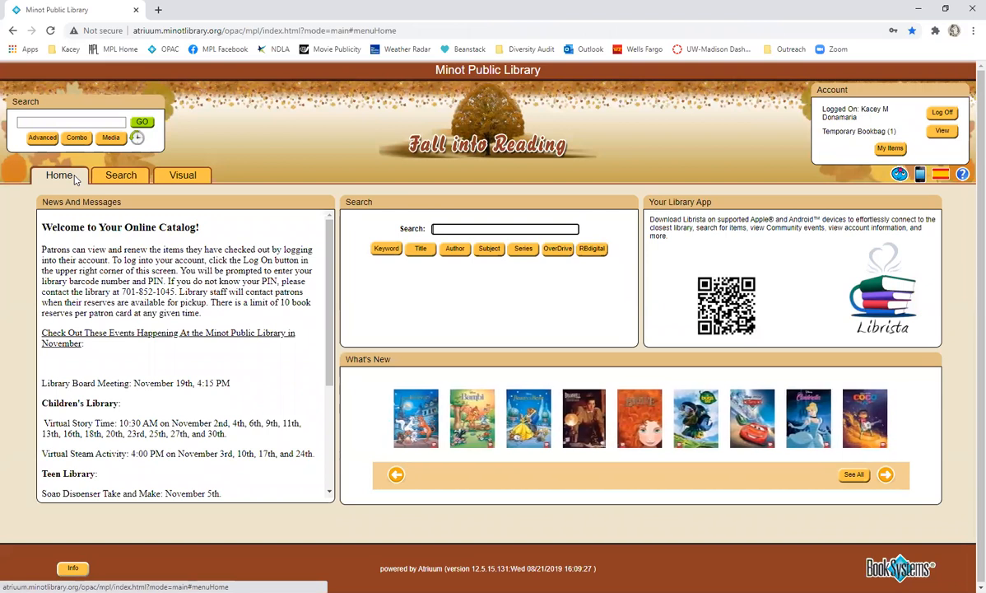
pyautogui.click(885, 474)
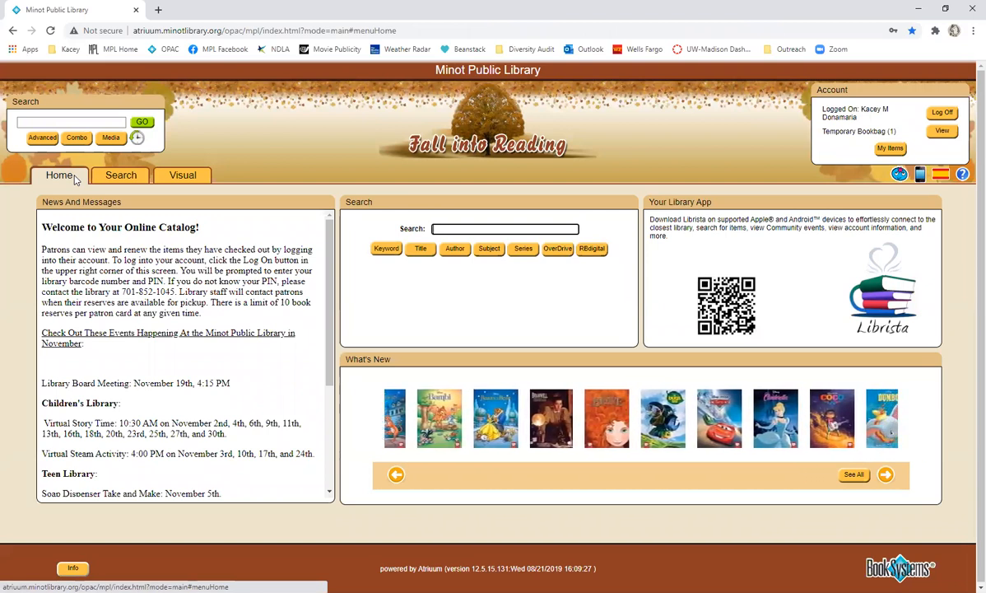
pyautogui.click(885, 474)
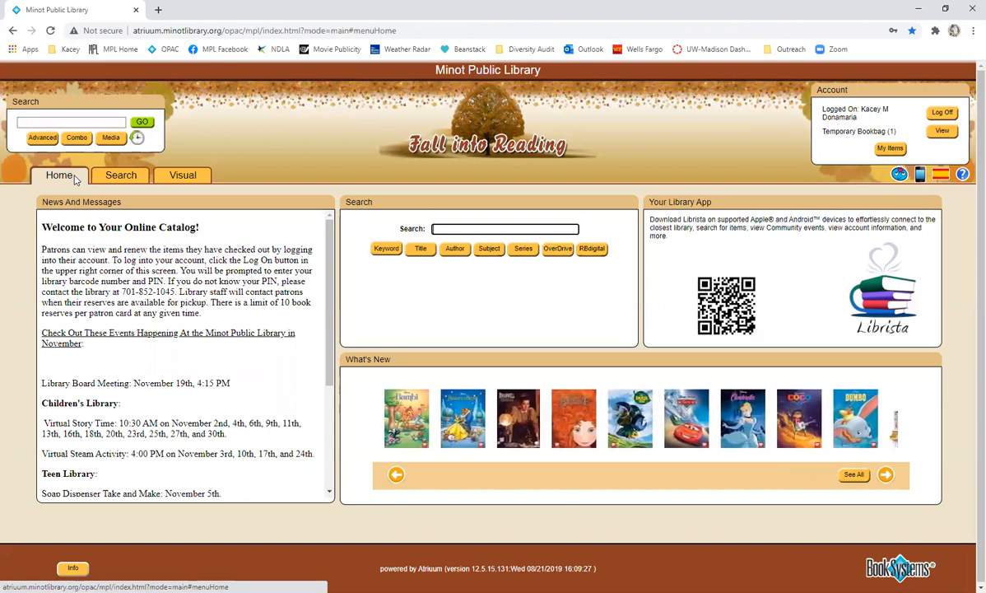